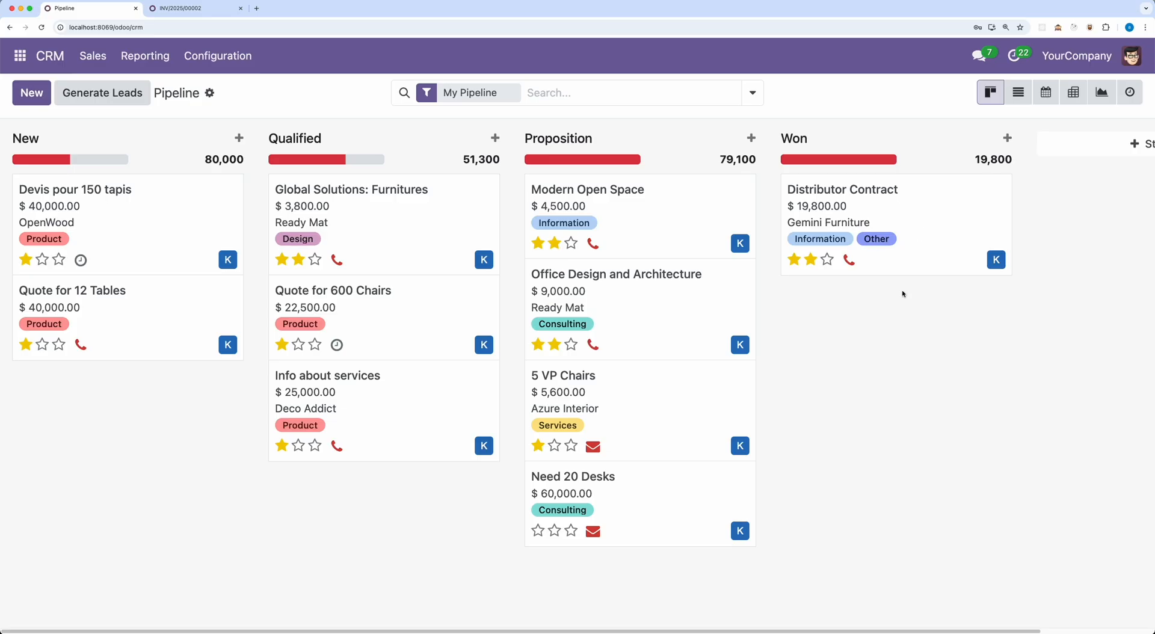
{"action": "mouse_move", "coordinate": [906, 349]}
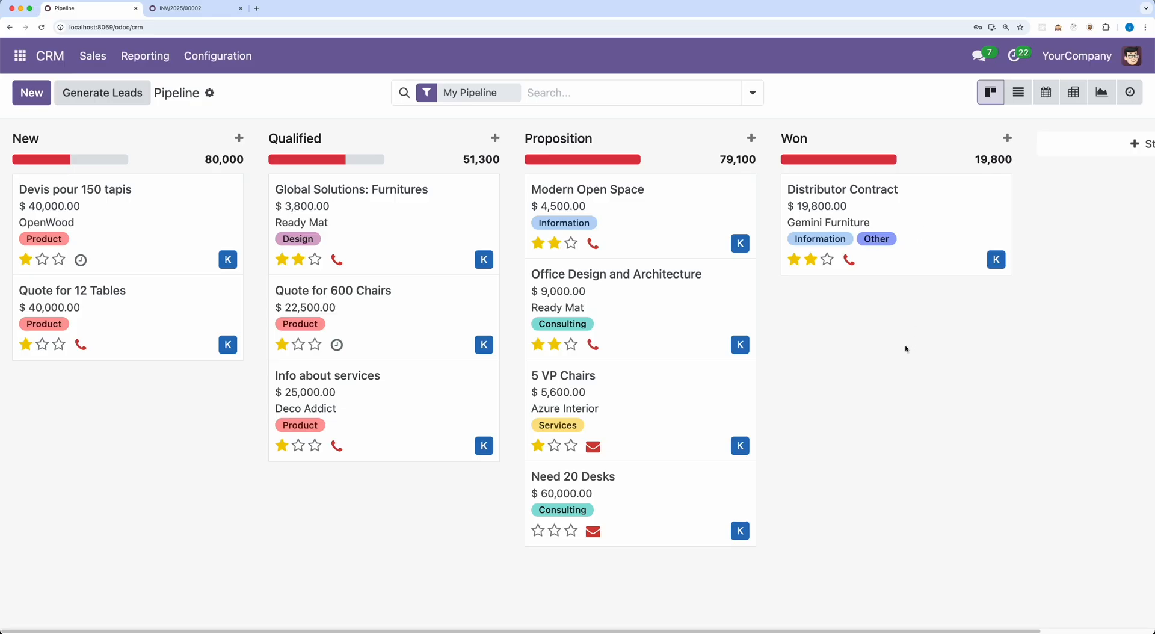
Open the lead generation assistant in Odoo and close it without generating leads
{"action": "left_click", "coordinate": [101, 93]}
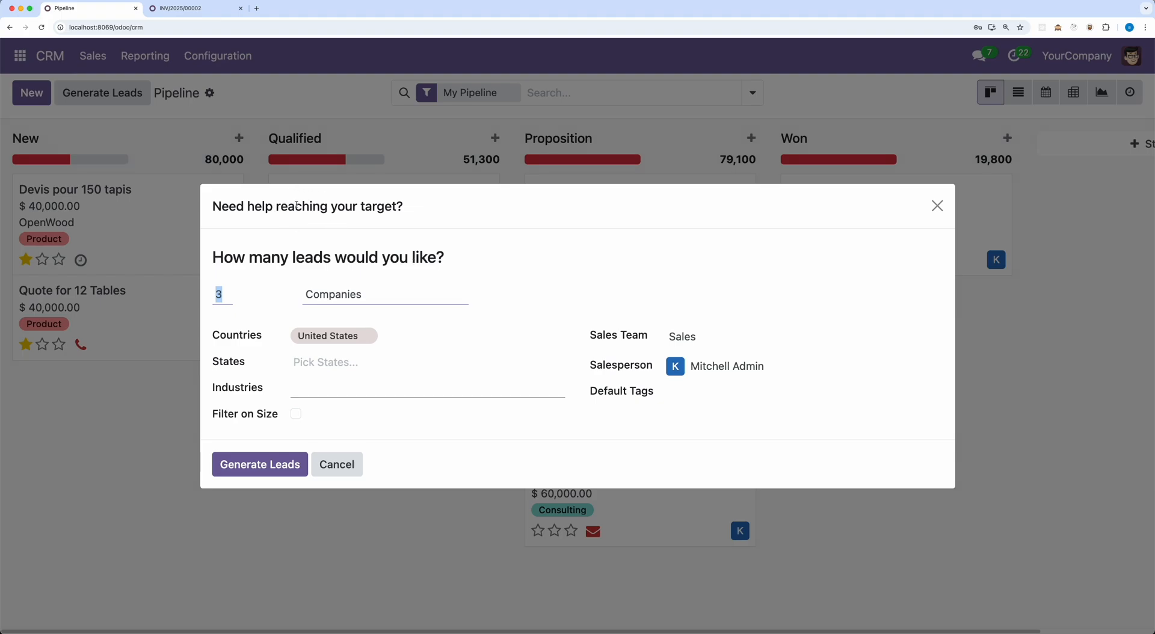
{"action": "left_click", "coordinate": [405, 361]}
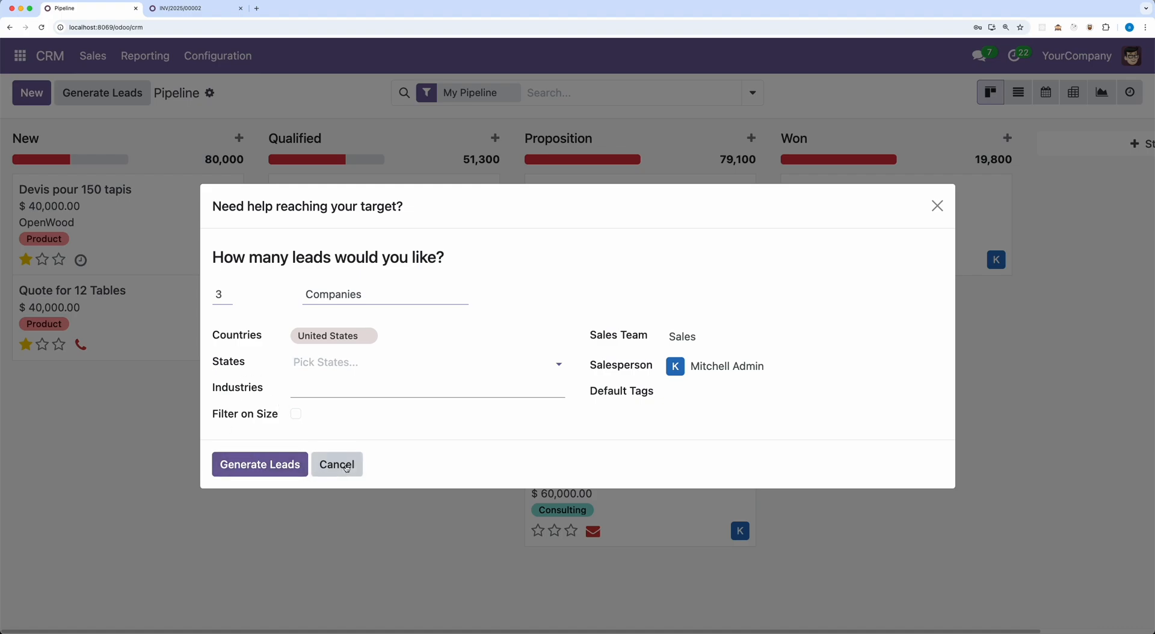
{"action": "left_click", "coordinate": [337, 463]}
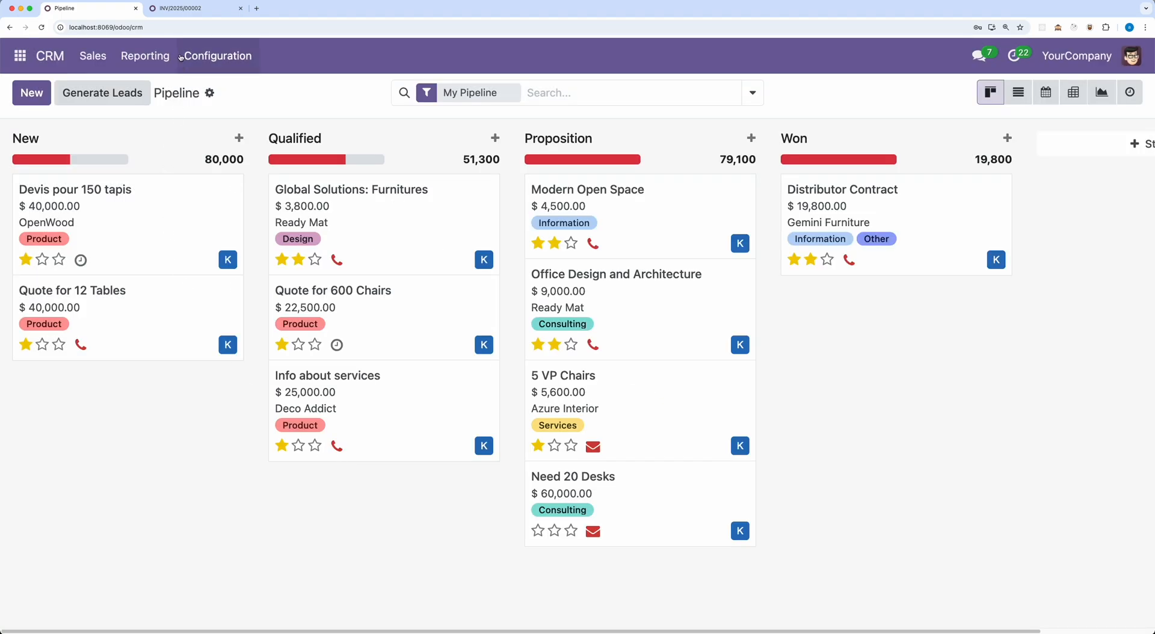
Browse the customer invoice's print options, extra actions and invoicing bank account setup
{"action": "left_click", "coordinate": [195, 8]}
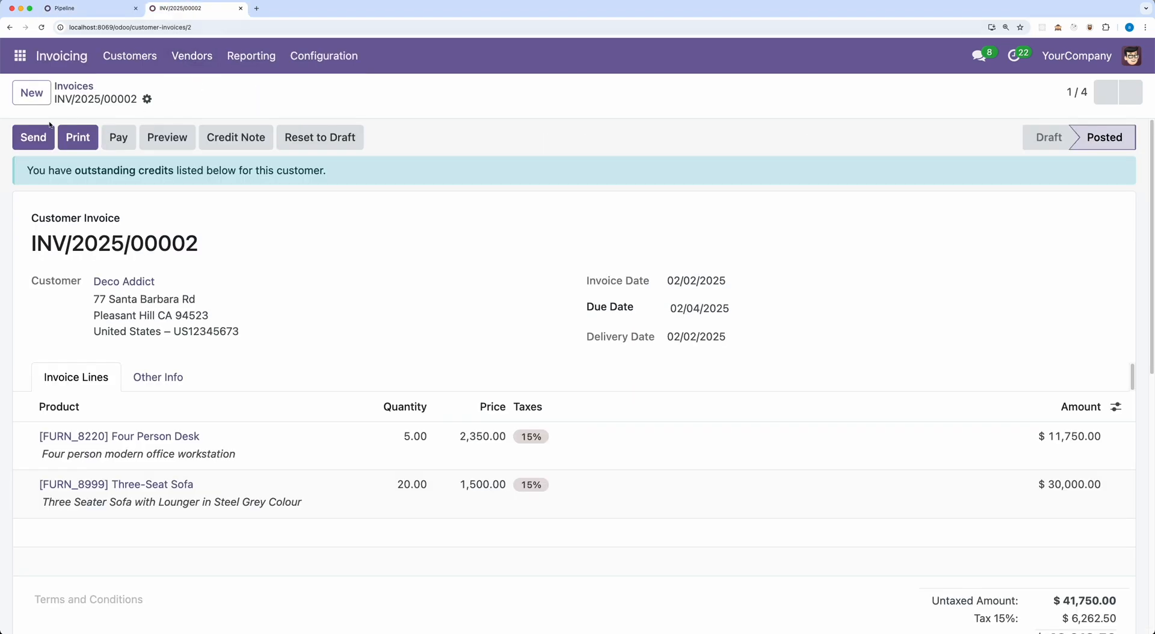
{"action": "left_click", "coordinate": [33, 137]}
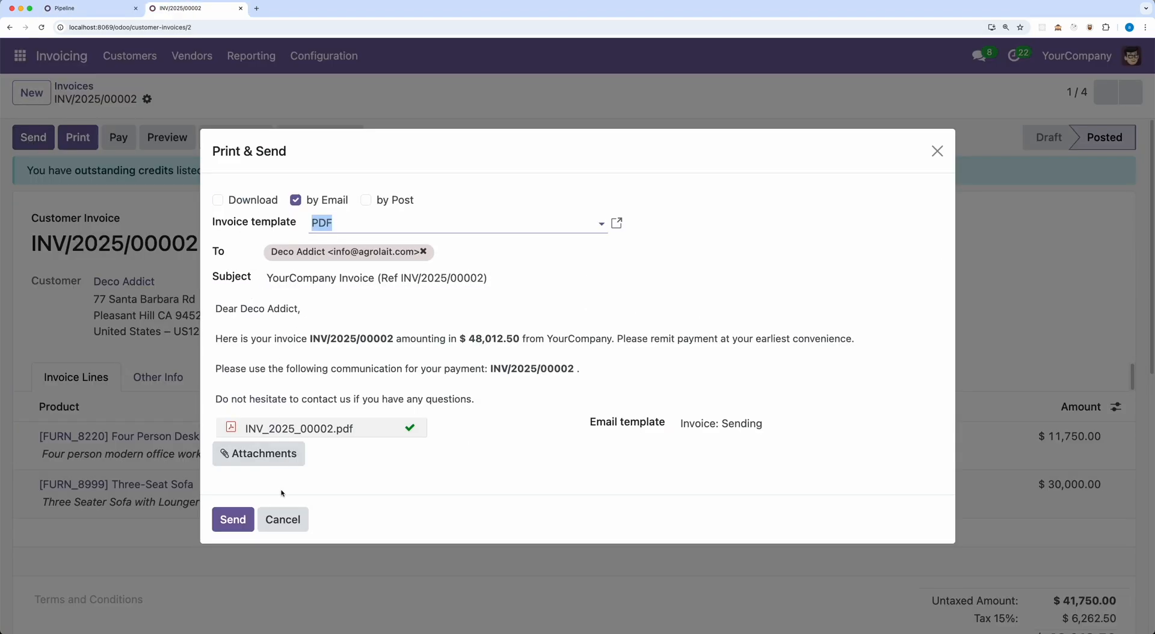
{"action": "left_click", "coordinate": [147, 99]}
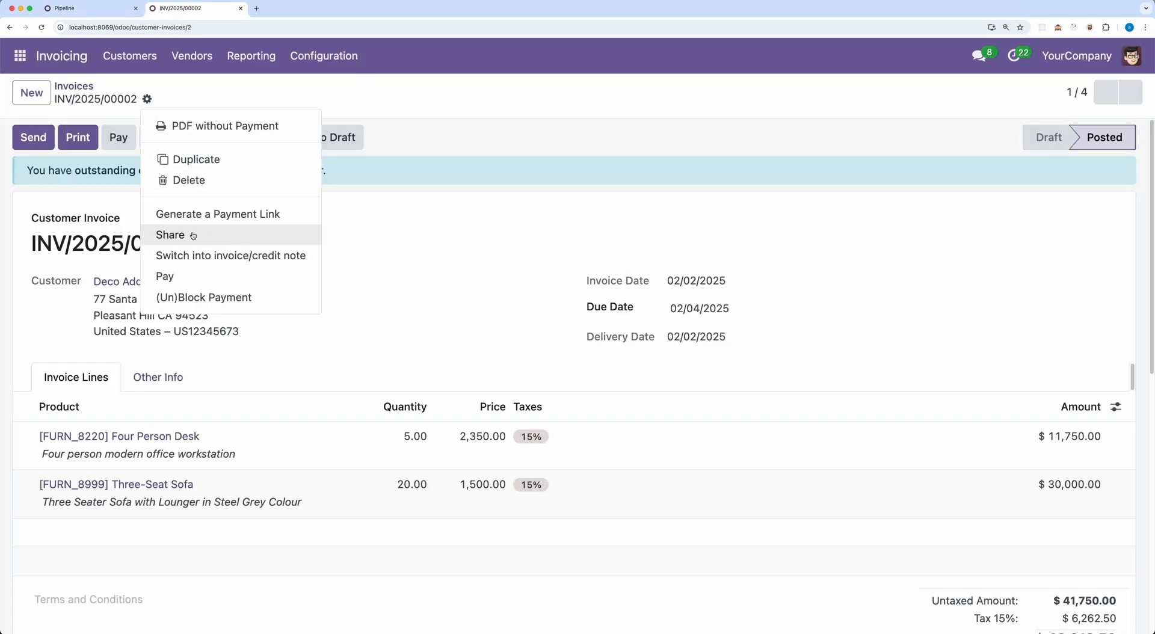
{"action": "left_click", "coordinate": [324, 55]}
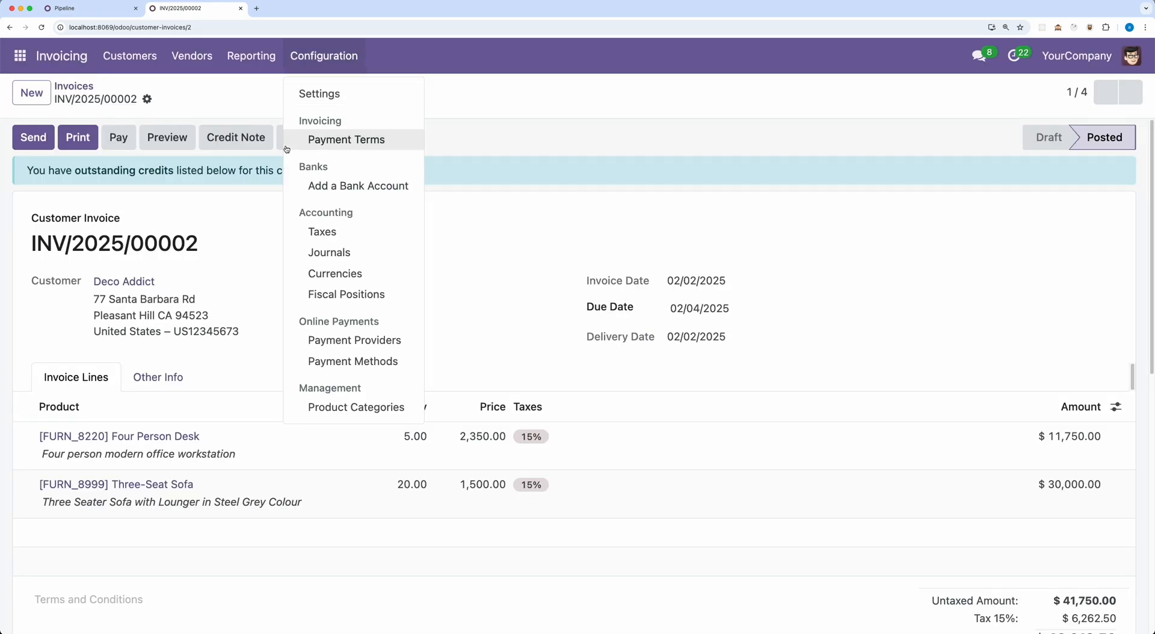
{"action": "left_click", "coordinate": [358, 185]}
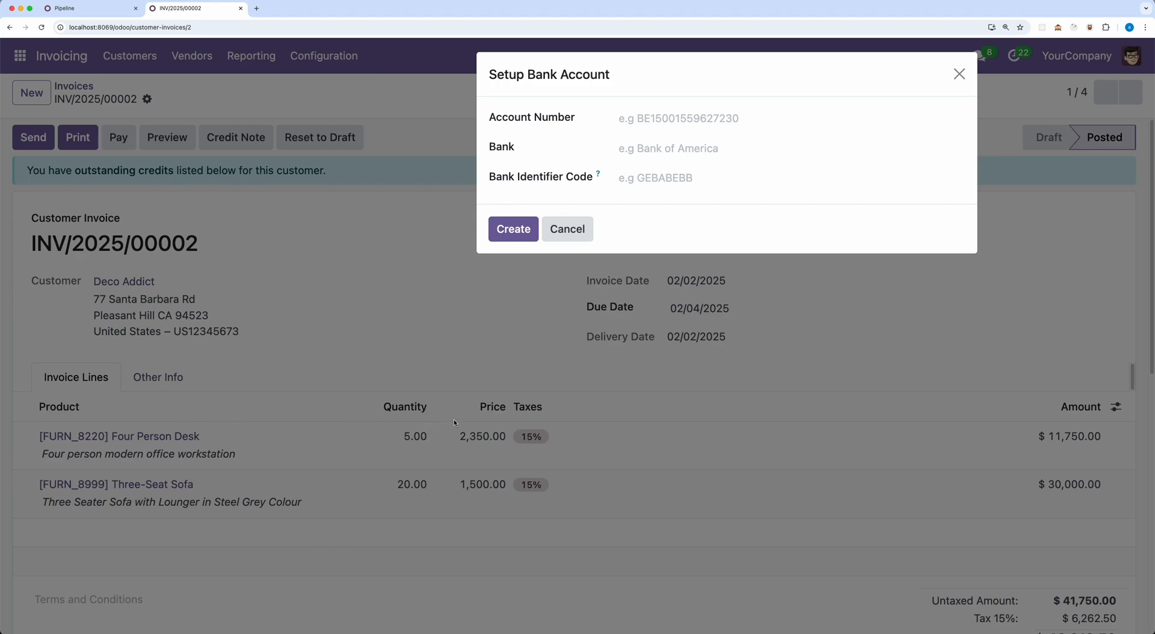
{"action": "mouse_move", "coordinate": [506, 380]}
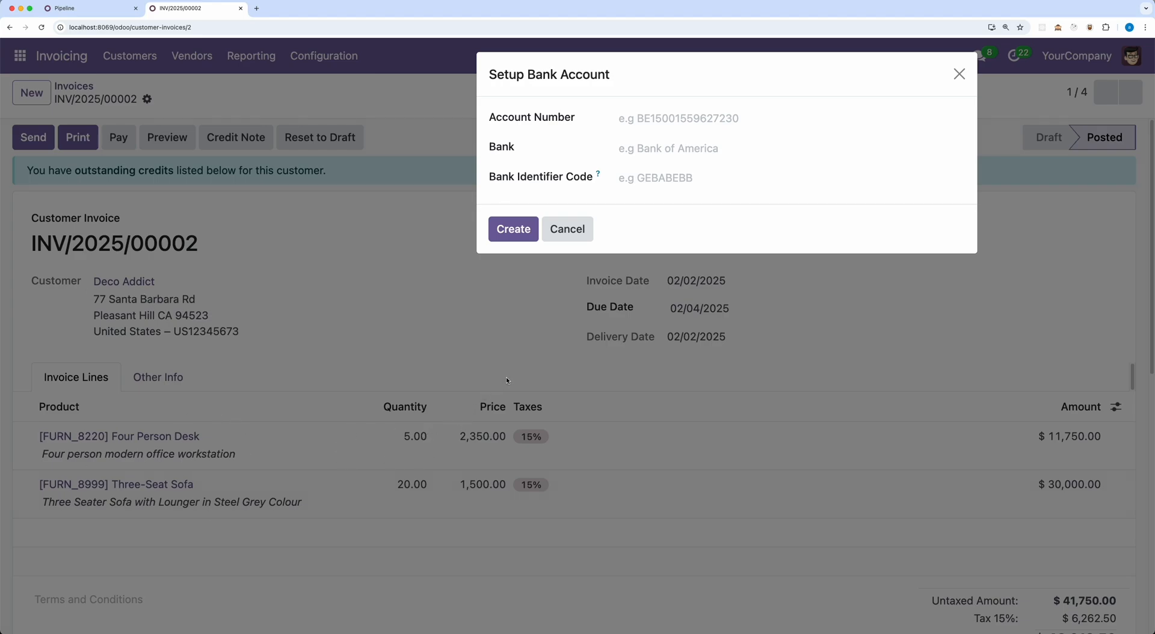
{"action": "left_click", "coordinate": [567, 229]}
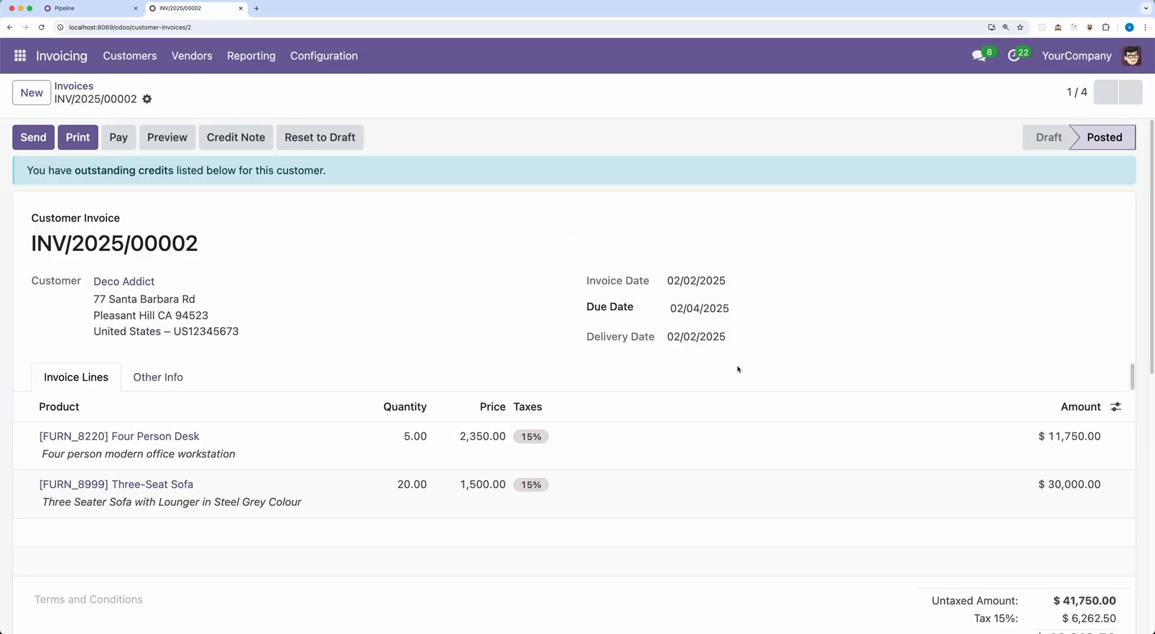
{"action": "left_click", "coordinate": [89, 8]}
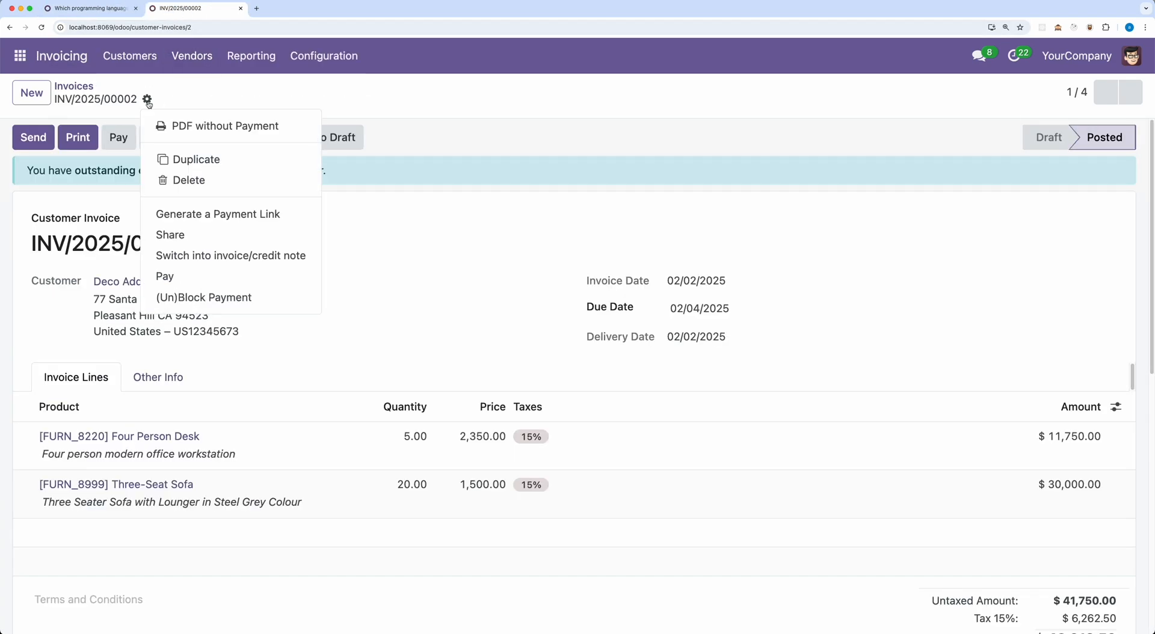
{"action": "left_click", "coordinate": [170, 234]}
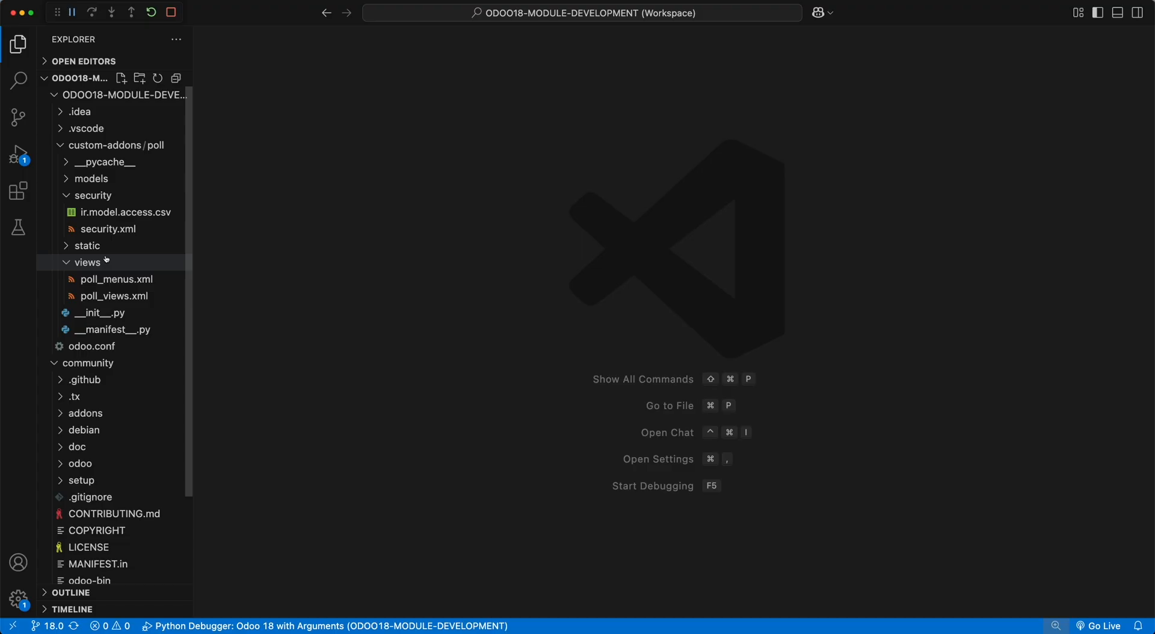
Create a wizard folder in the poll module with poll_invite.py importing models and fields
{"action": "right_click", "coordinate": [114, 145]}
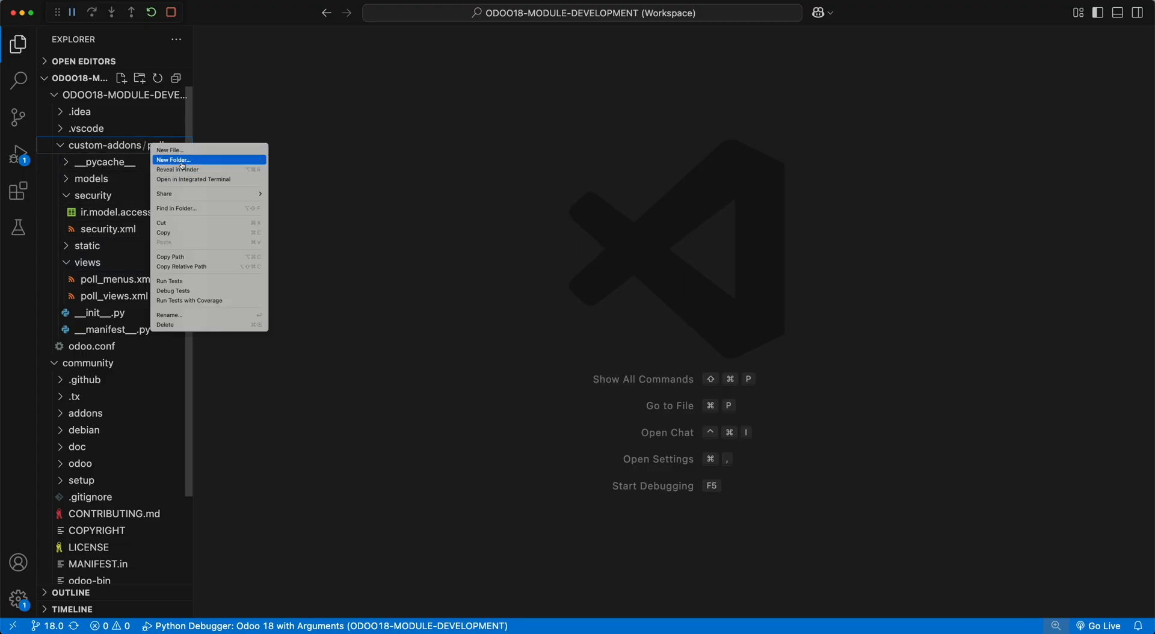
{"action": "left_click", "coordinate": [172, 160]}
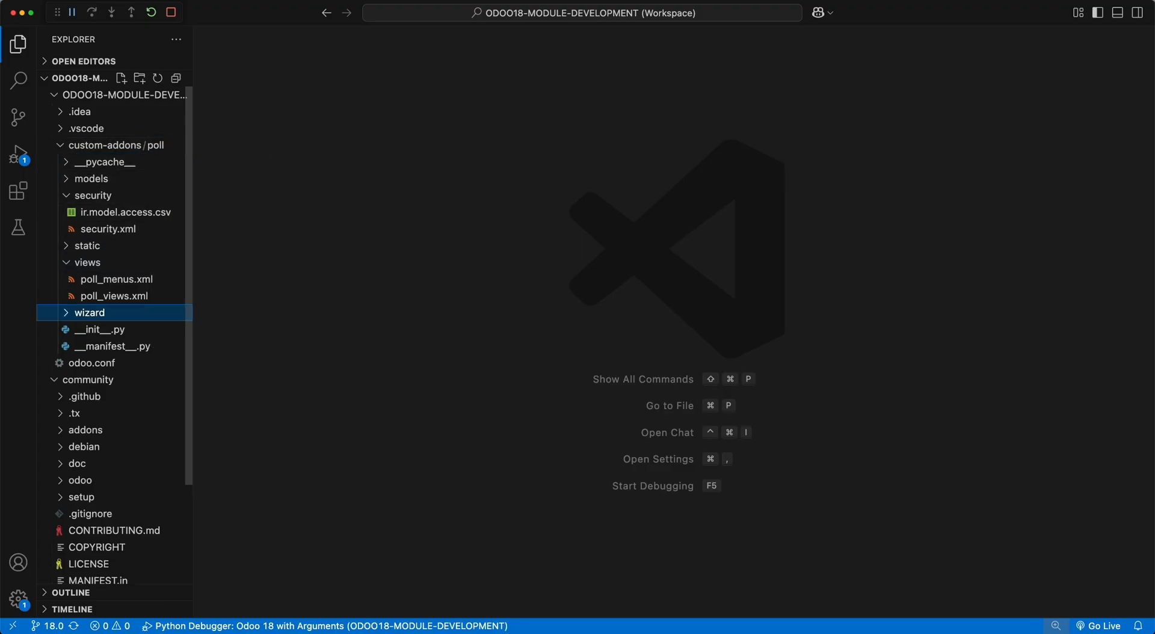
{"action": "right_click", "coordinate": [87, 312]}
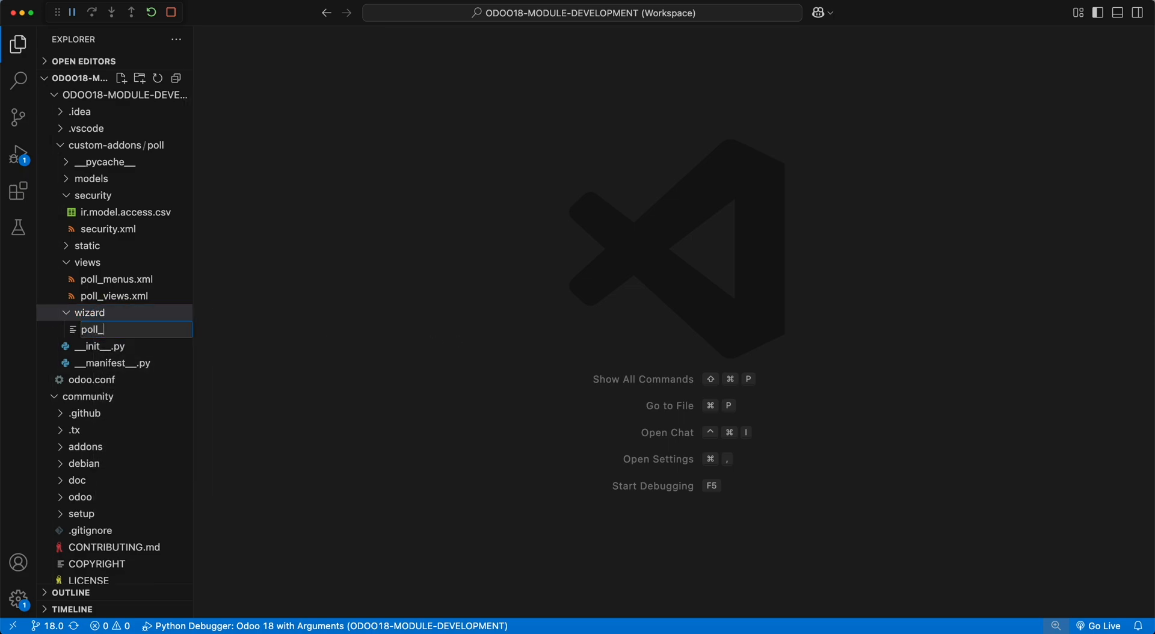
{"action": "type", "text": "invite.py"}
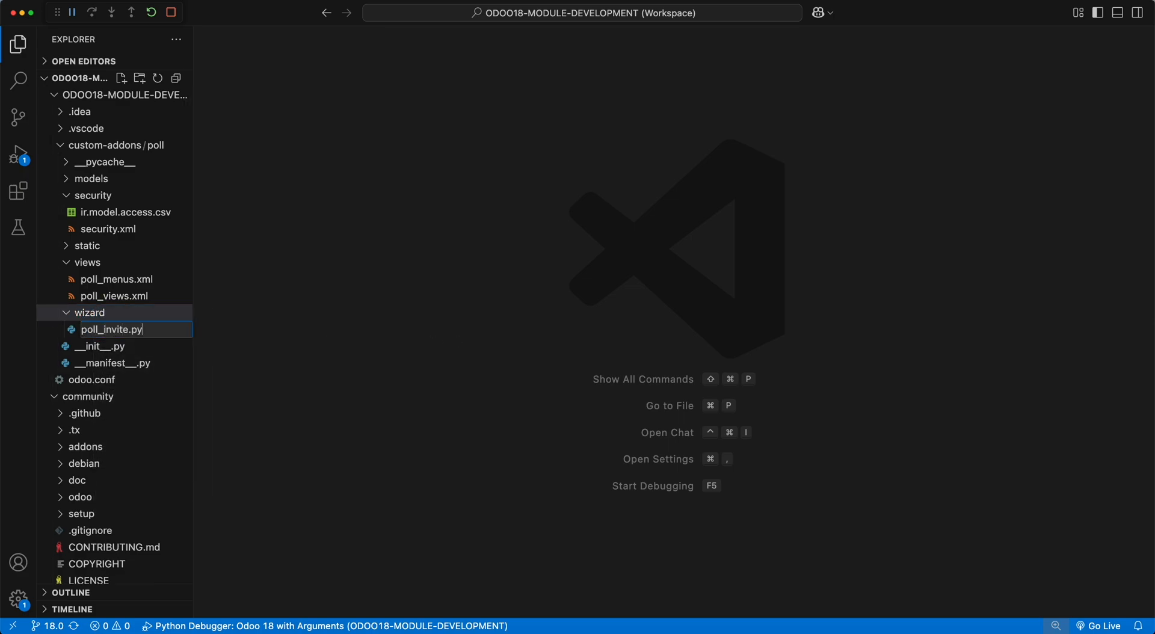
{"action": "type", "text": "from odoo import"}
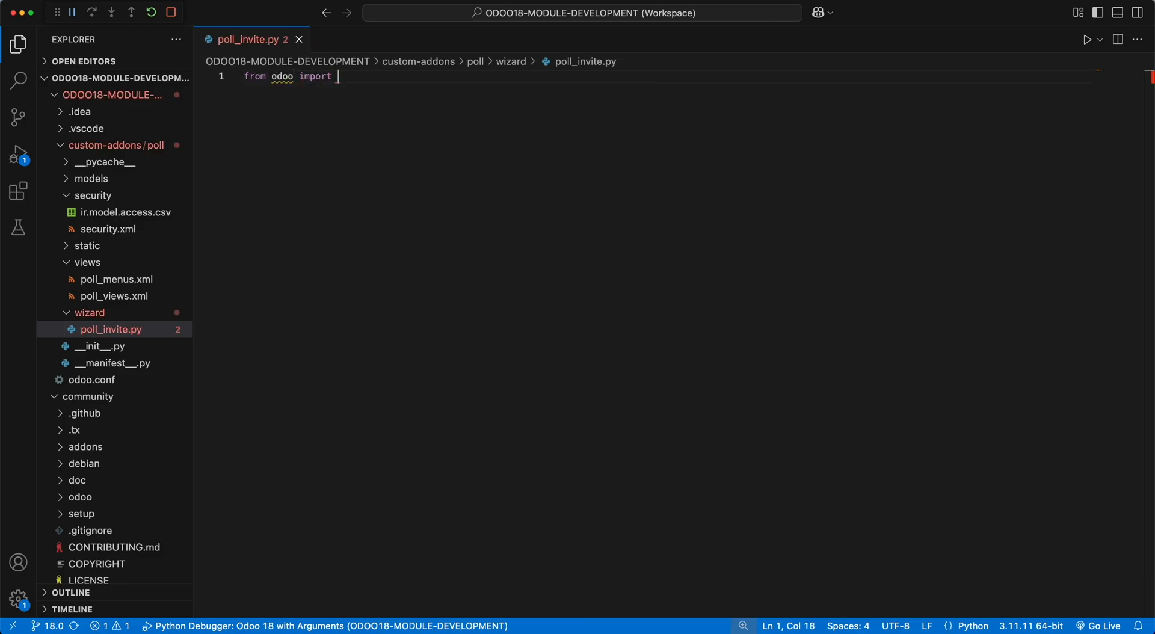
{"action": "type", "text": "models, fields"}
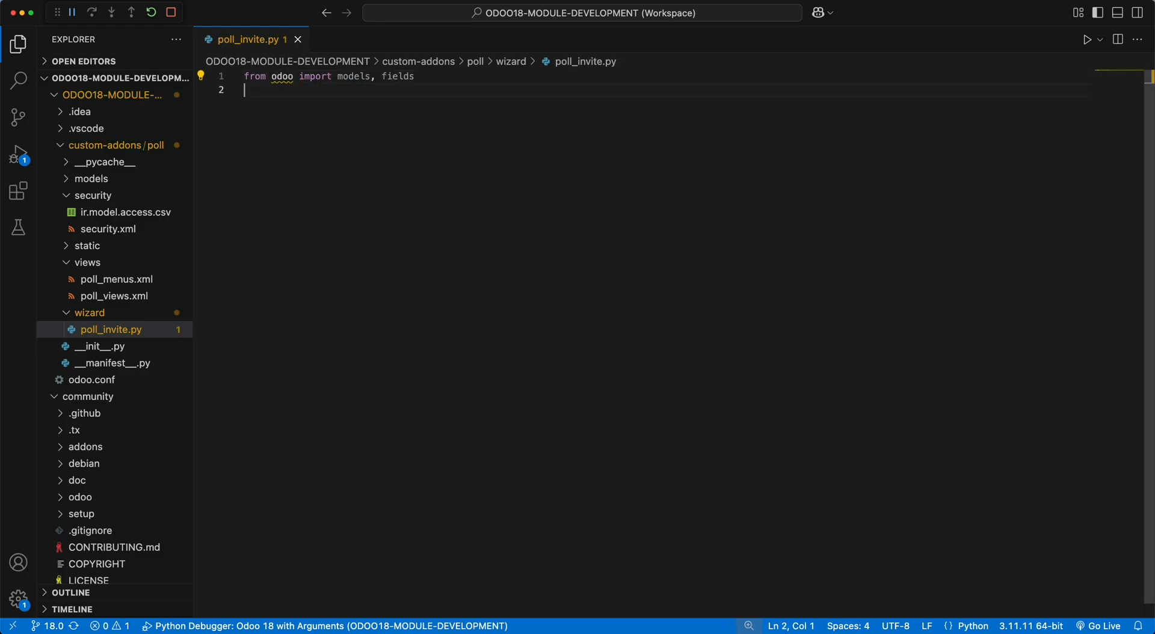
{"action": "key", "text": "Enter"}
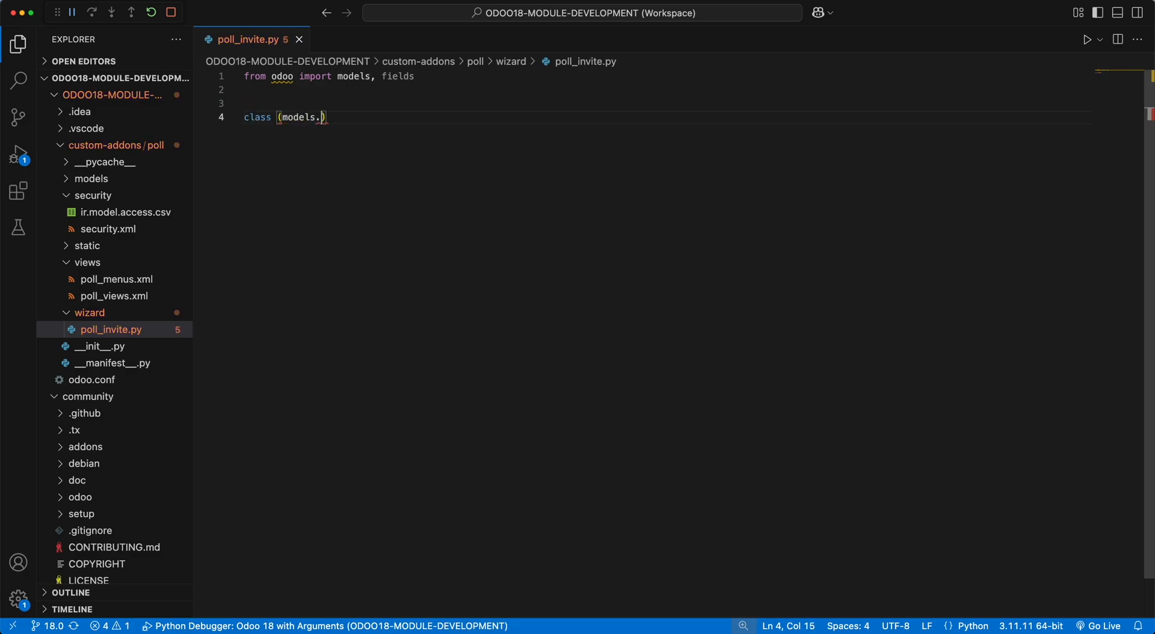
Define the PollInvite class as a TransientModel
{"action": "type", "text": "Model"}
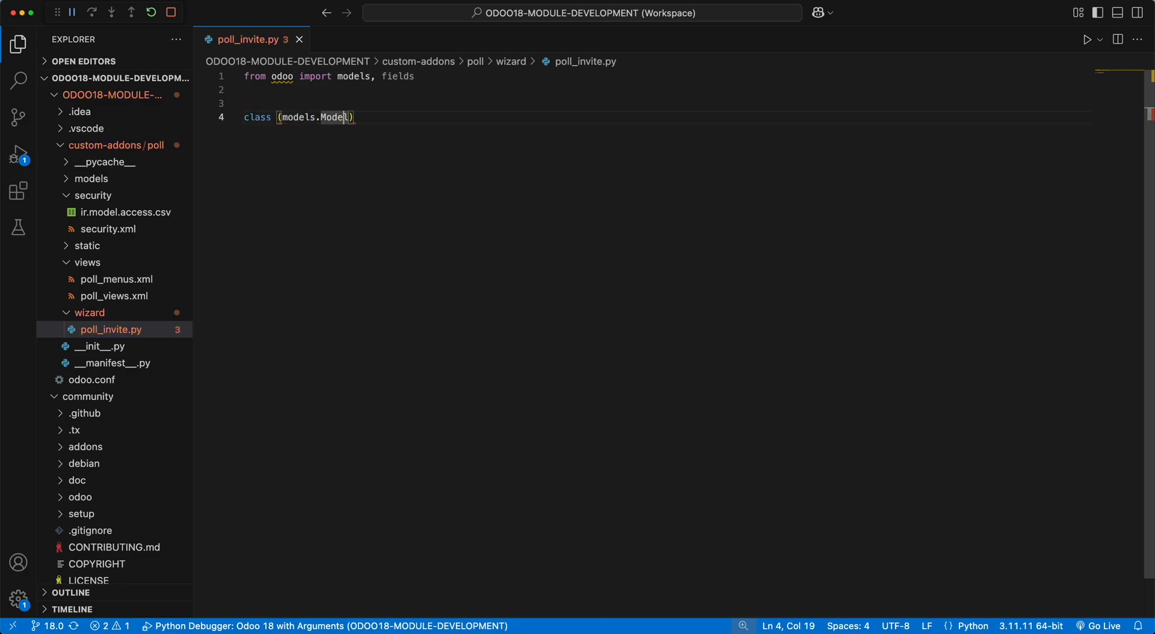
{"action": "type", "text": "Transient"}
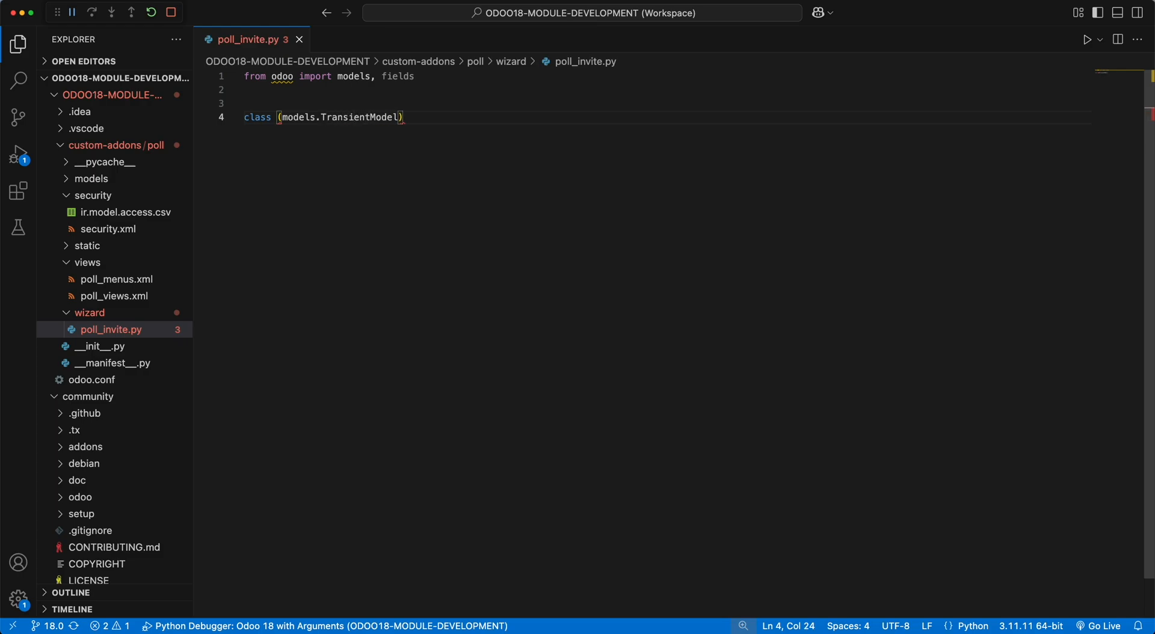
{"action": "double_click", "coordinate": [361, 117]}
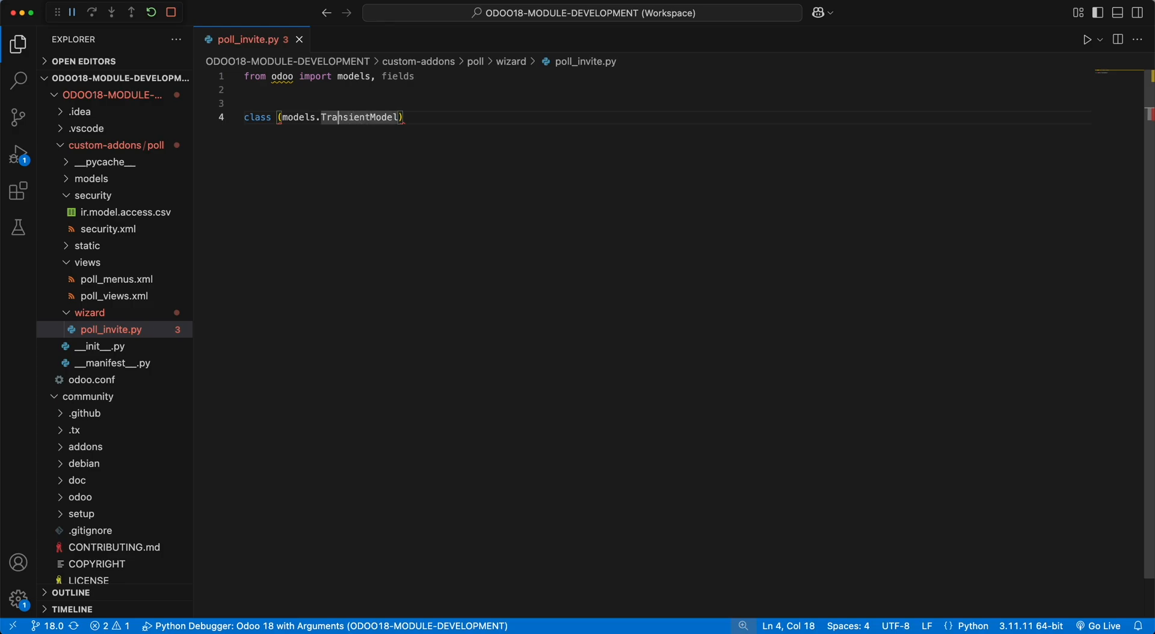
{"action": "type", "text": "P"}
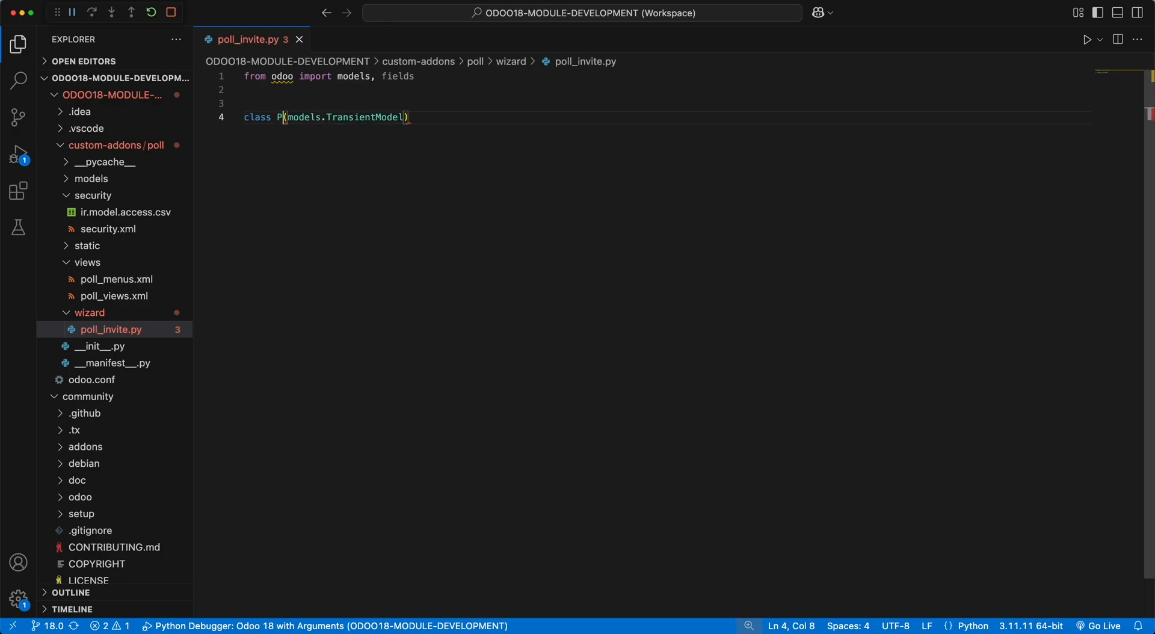
{"action": "type", "text": "ollInvite"}
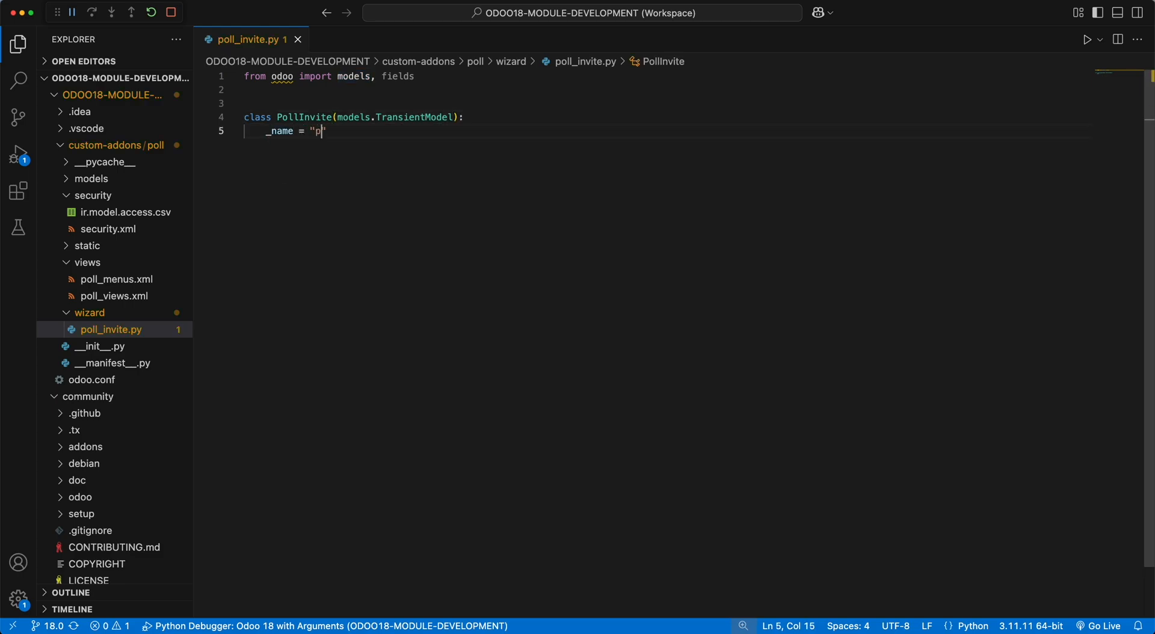
Give it _name 'poll.invite', Char fields poll_url and email, and import the wizard package
{"action": "type", "text": "oll.invite\""}
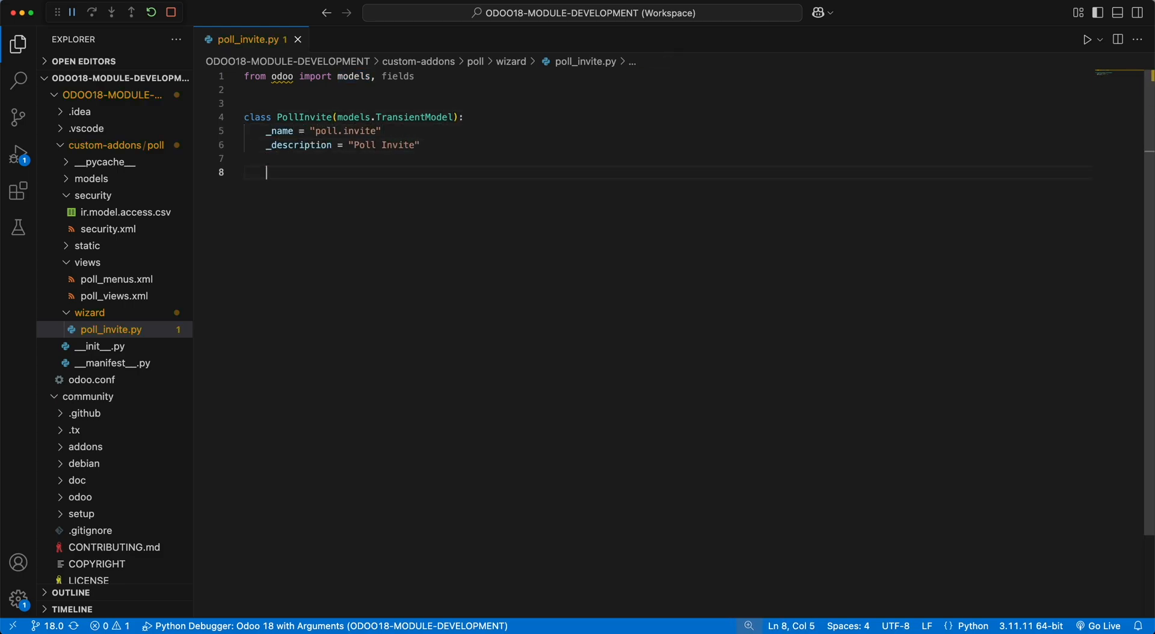
{"action": "type", "text": "poll_url ="}
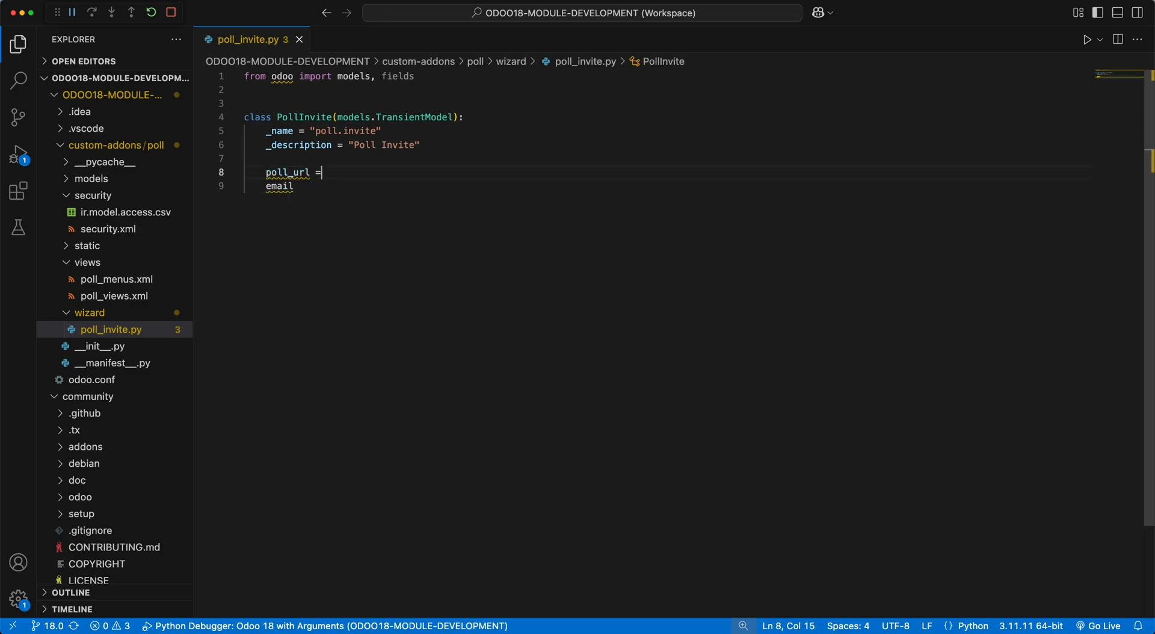
{"action": "type", "text": "fields.Char()"}
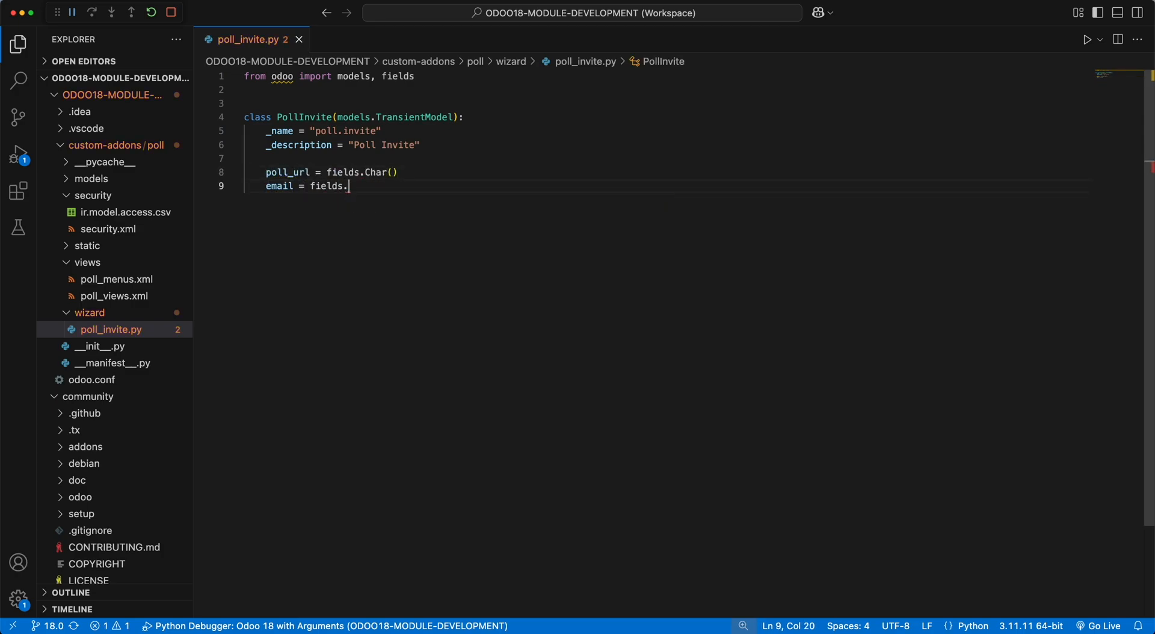
{"action": "type", "text": "Char()"}
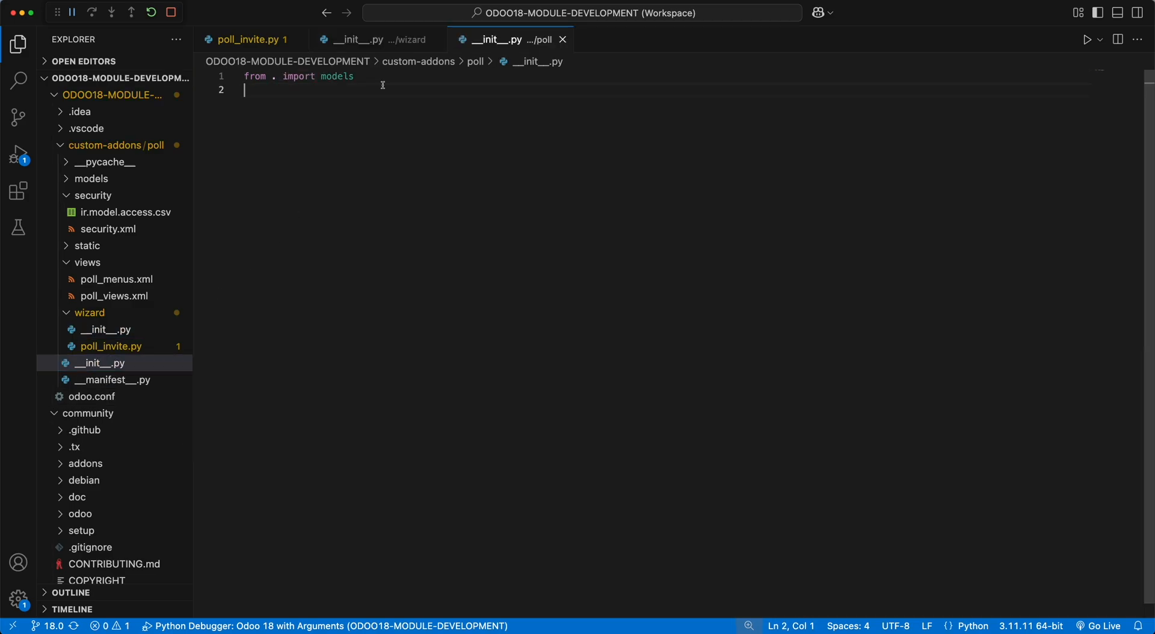
{"action": "type", "text": "from . import wizard"}
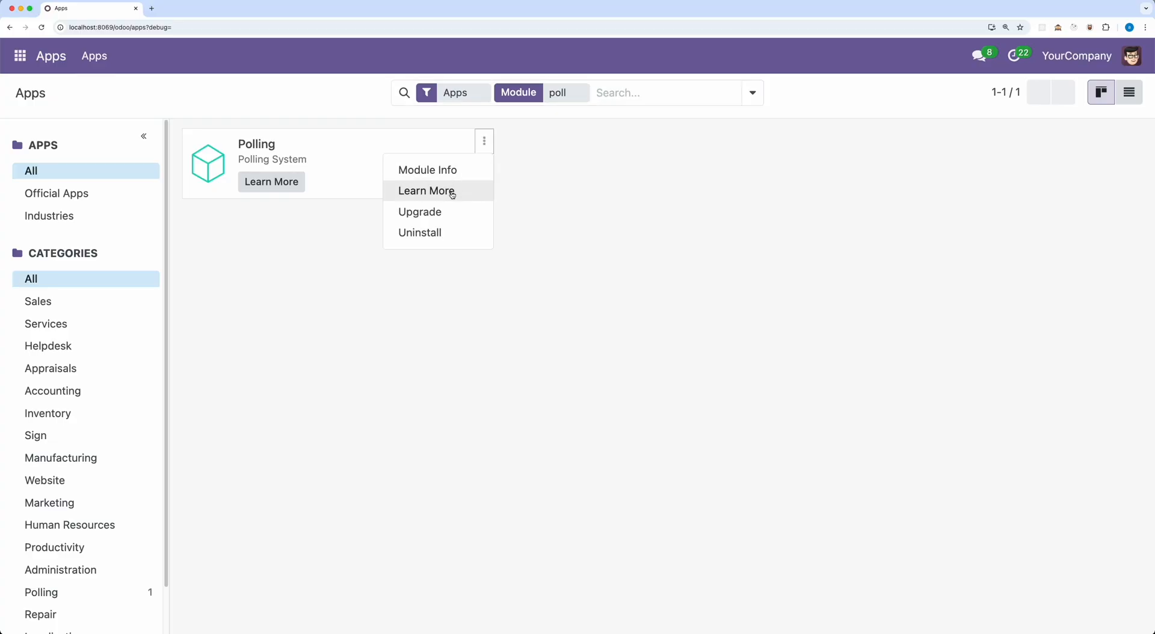
Enable debug mode, find the Models list via /models, and open the poll.invite record
{"action": "left_click", "coordinate": [425, 190]}
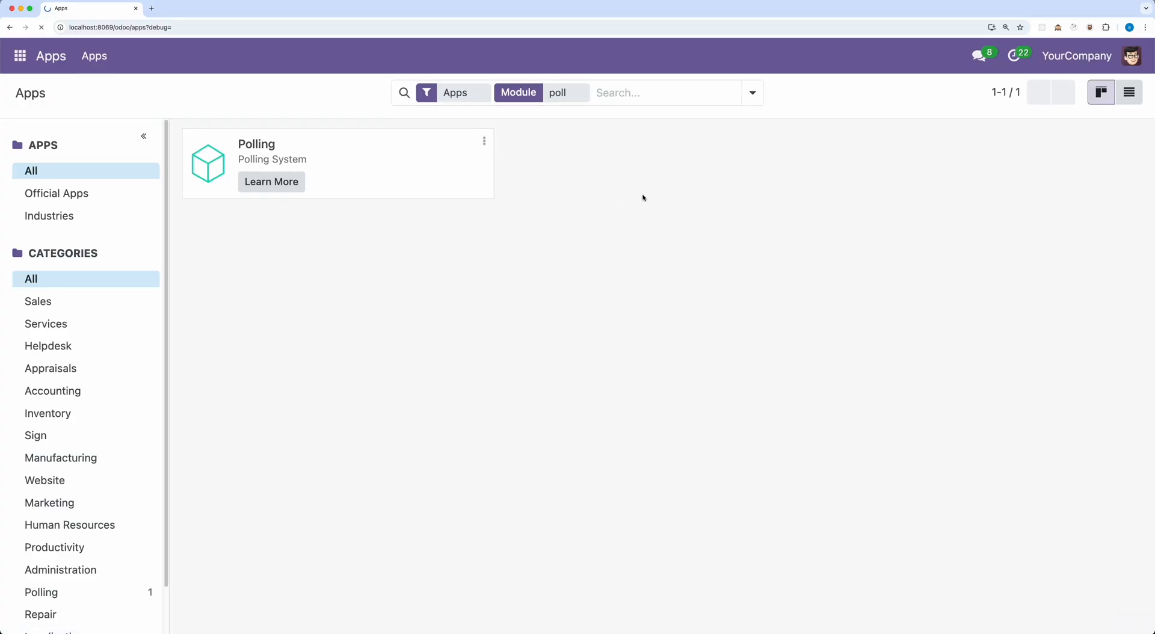
{"action": "left_click", "coordinate": [981, 55]}
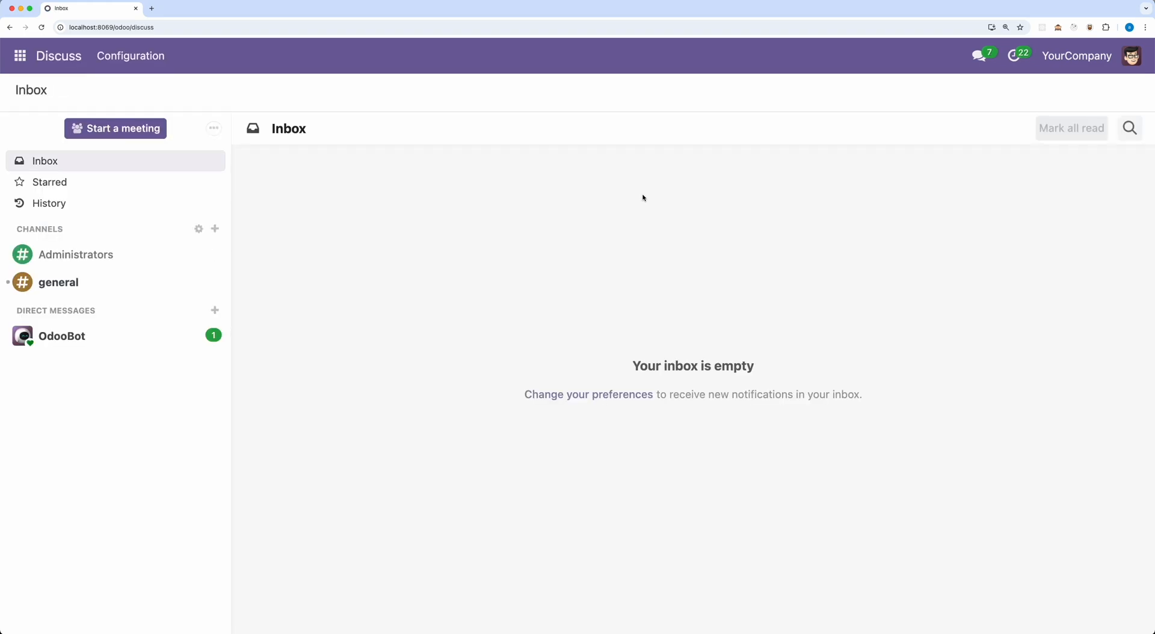
{"action": "type", "text": "debug=1"}
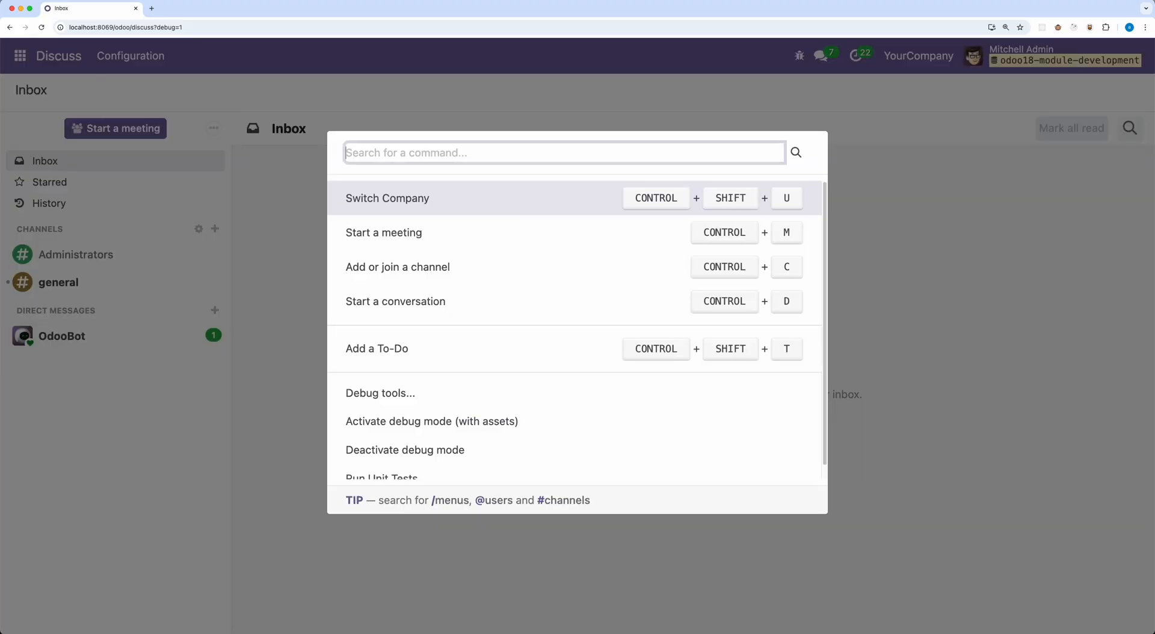
{"action": "type", "text": "/mod"}
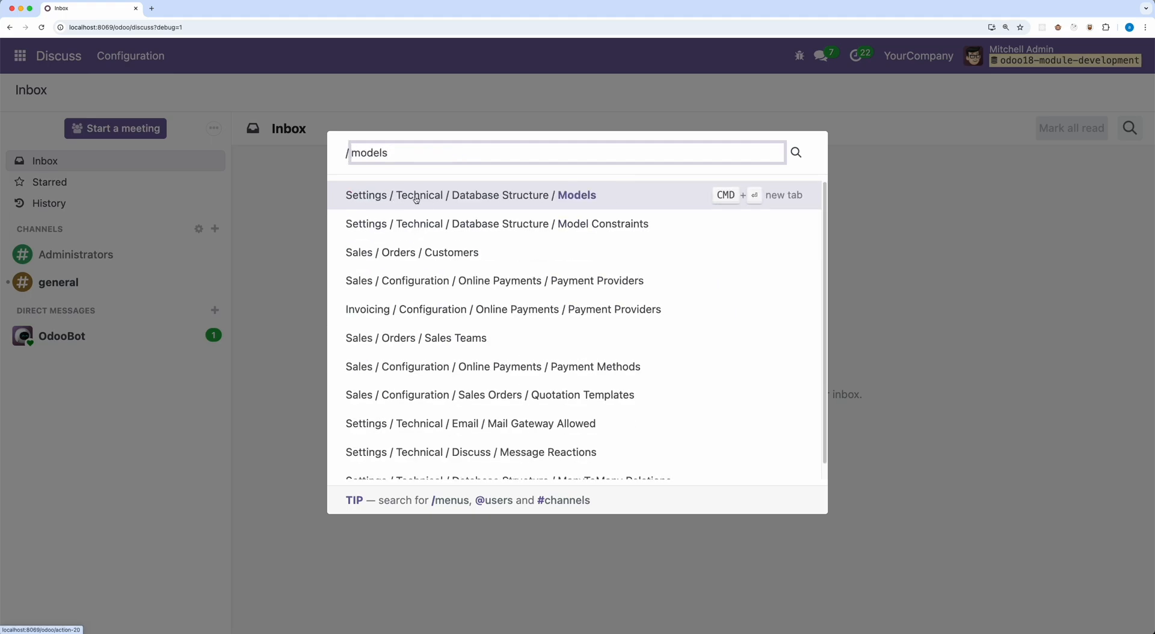
{"action": "left_click", "coordinate": [472, 195]}
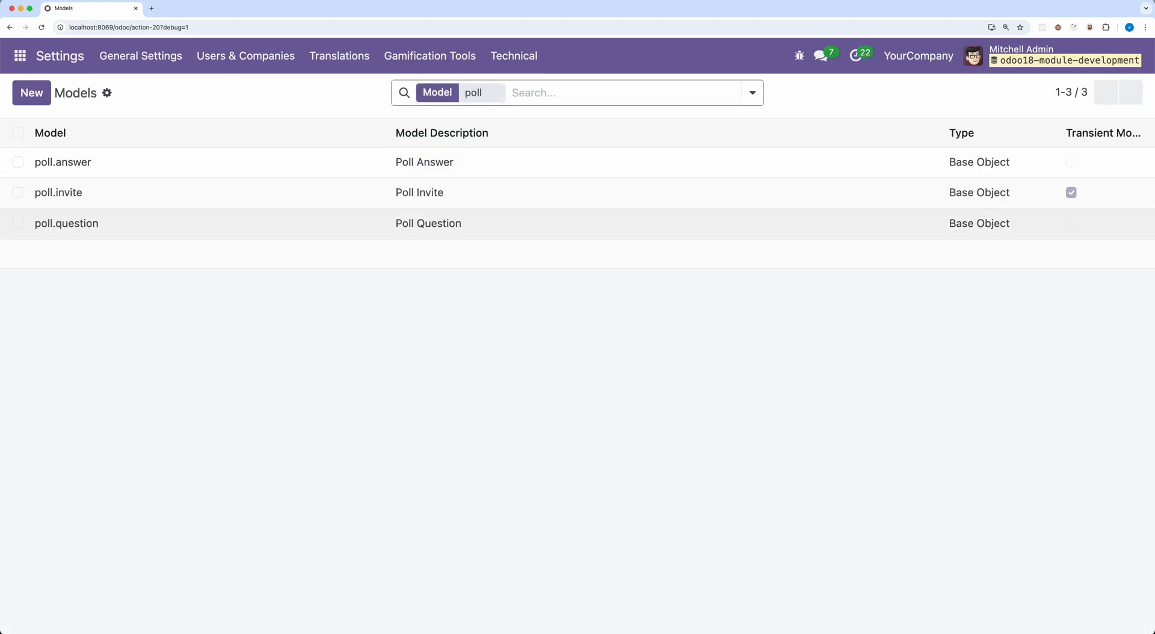
{"action": "left_click", "coordinate": [58, 193]}
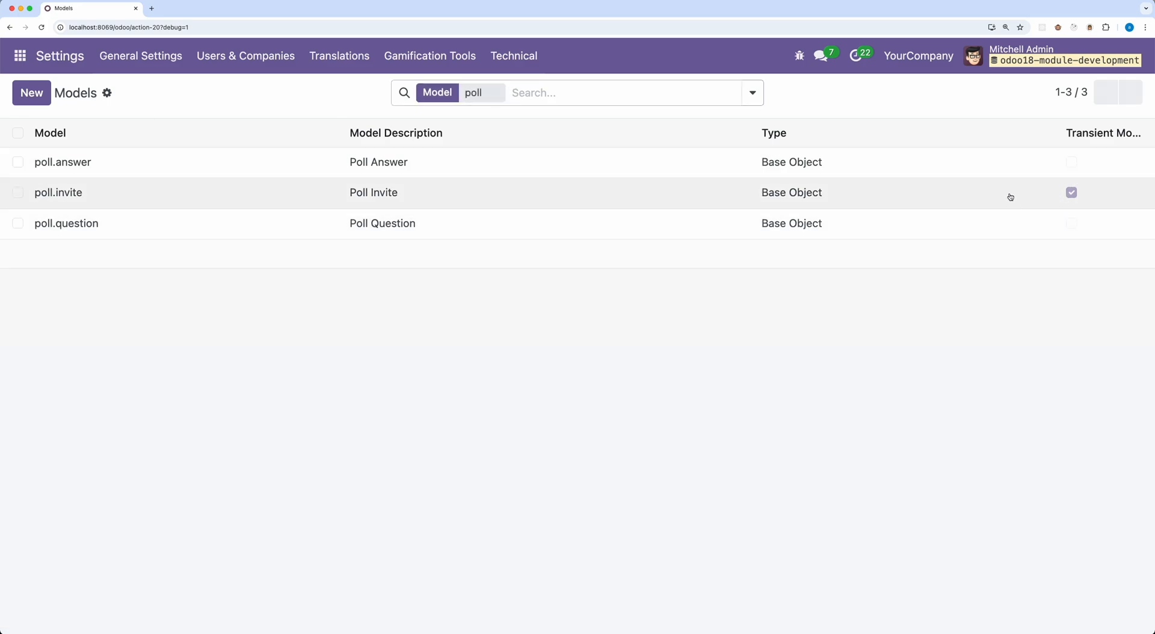
{"action": "left_click", "coordinate": [59, 193]}
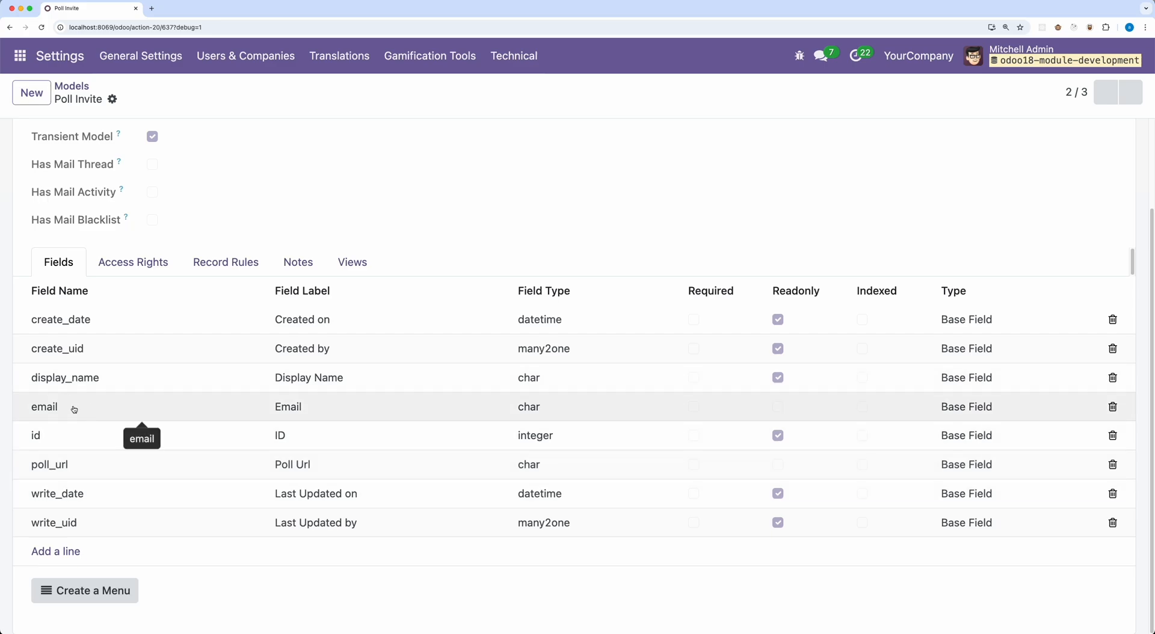
{"action": "mouse_move", "coordinate": [409, 365]}
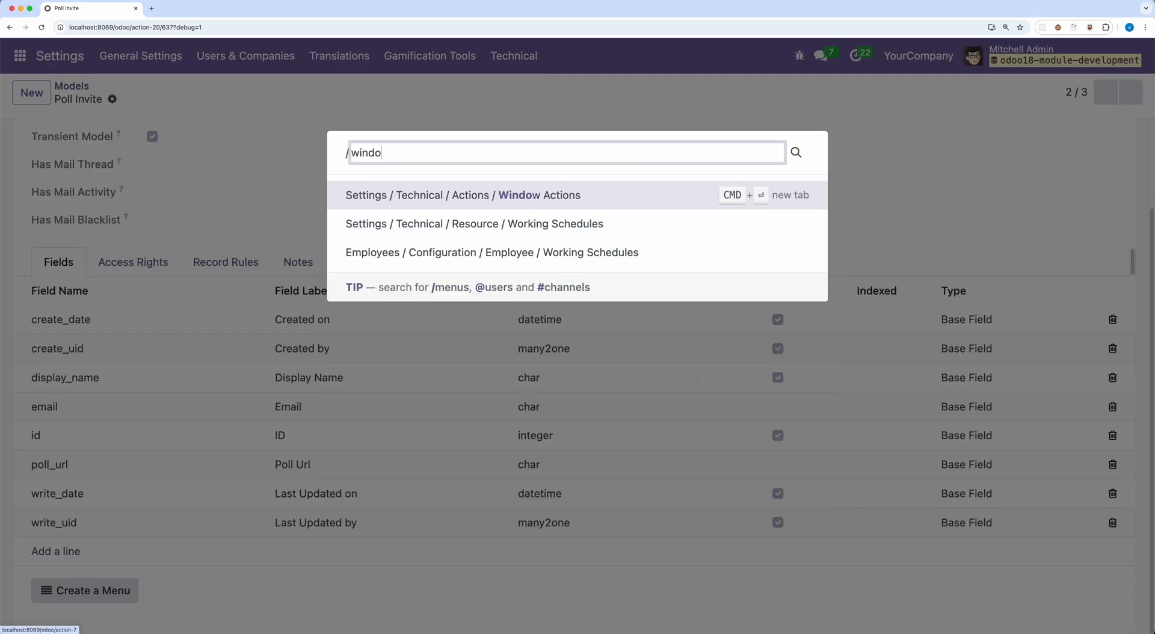
{"action": "type", "text": "menu items"}
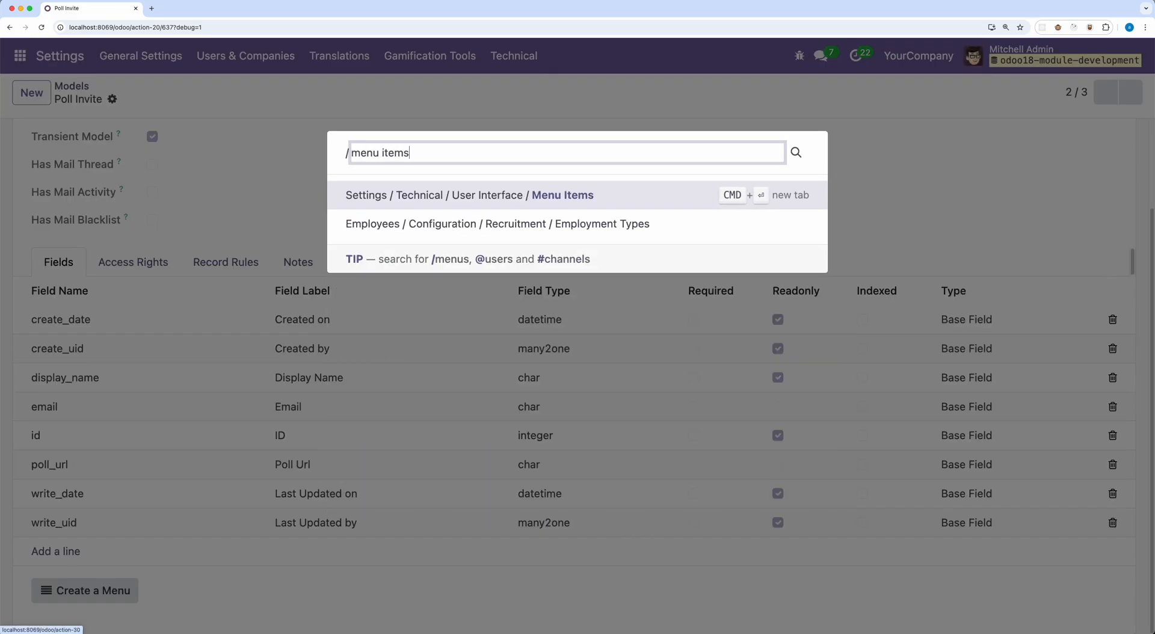
{"action": "type", "text": "security"}
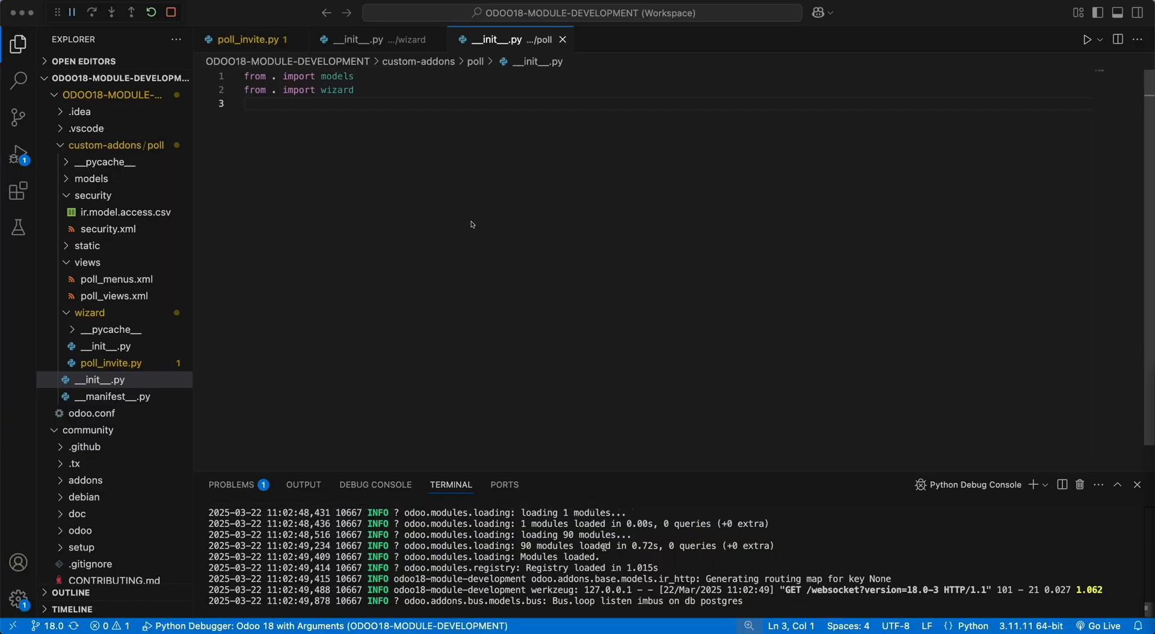
Create wizard/poll_invite_view.xml with an action_poll_invite ir.actions.act_window record using form view mode
{"action": "right_click", "coordinate": [88, 312]}
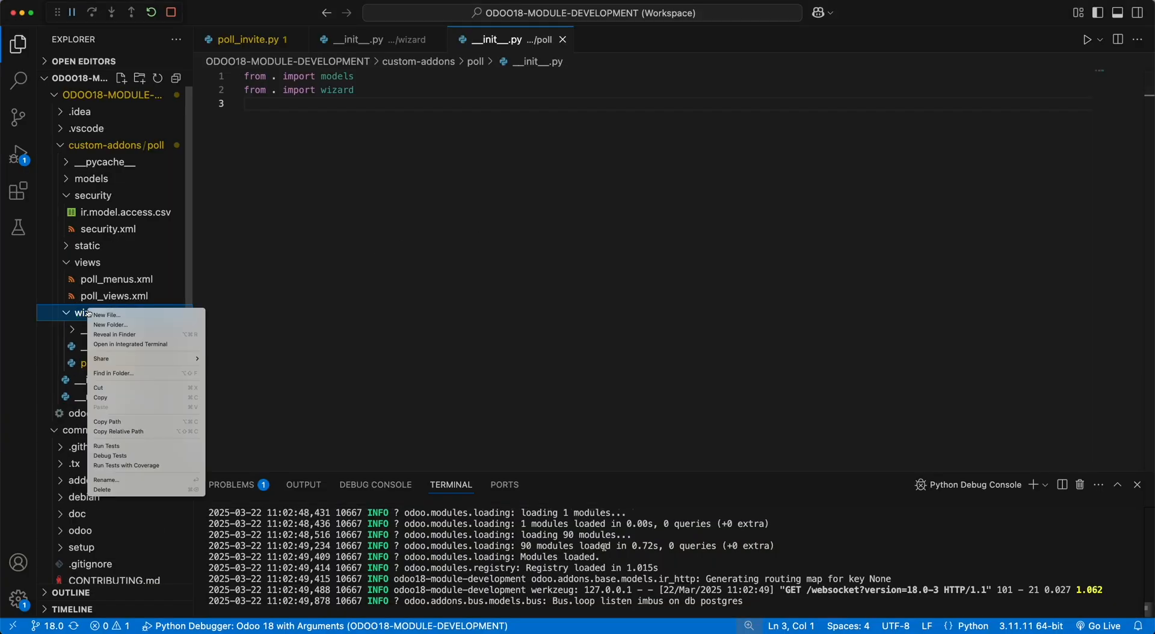
{"action": "left_click", "coordinate": [107, 315]}
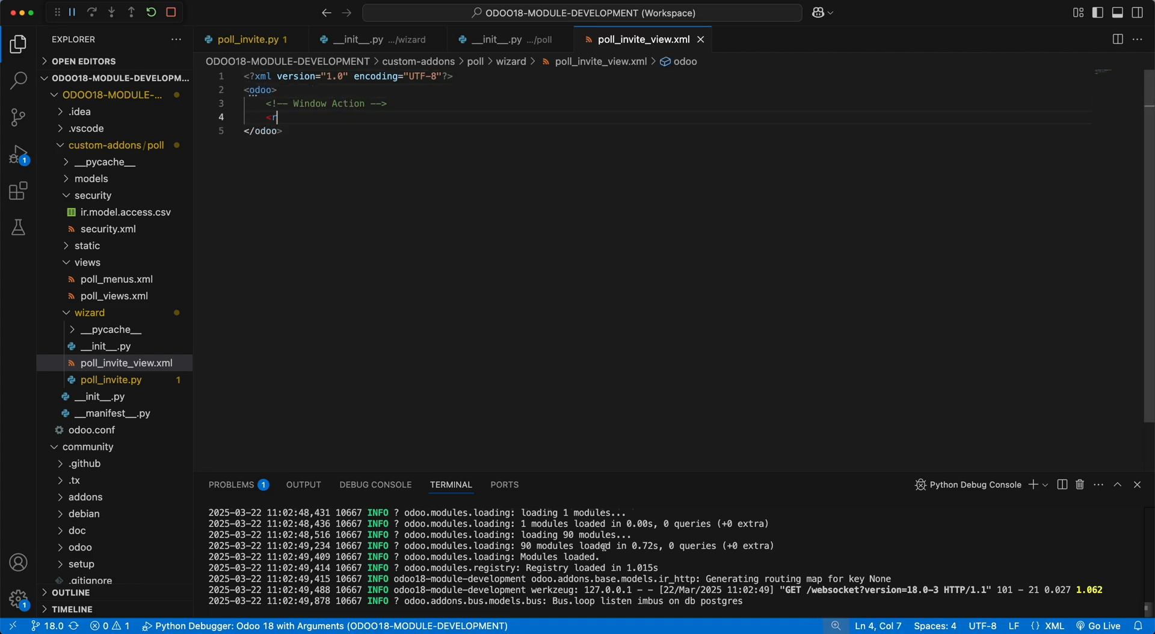
{"action": "type", "text": "ecord id=\""}
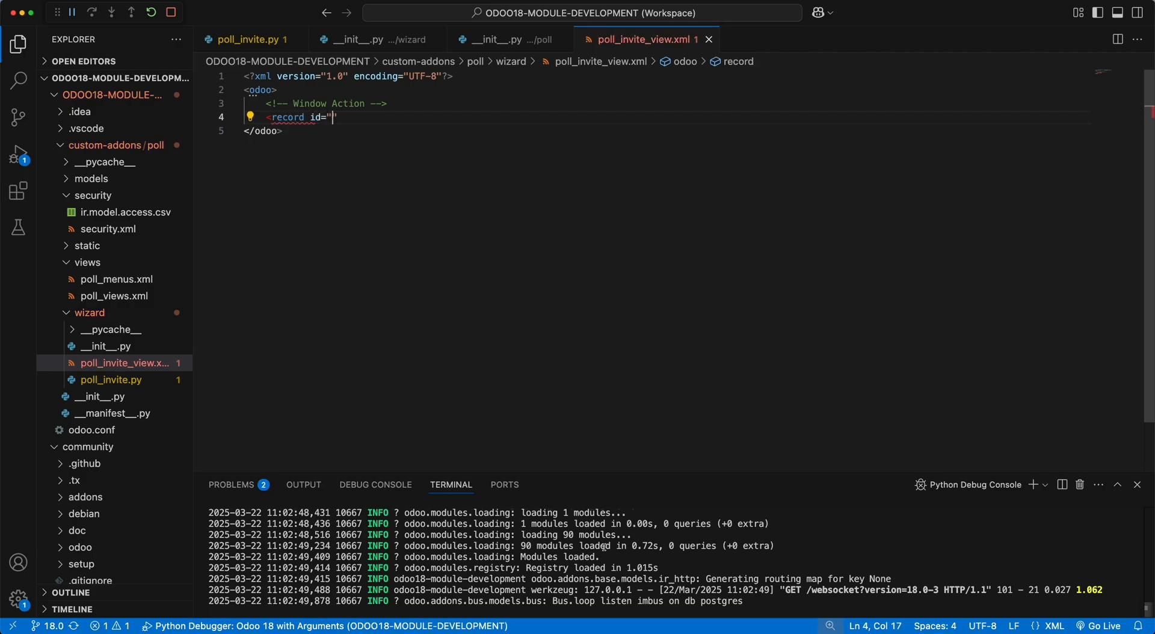
{"action": "type", "text": "action_poll_invite"}
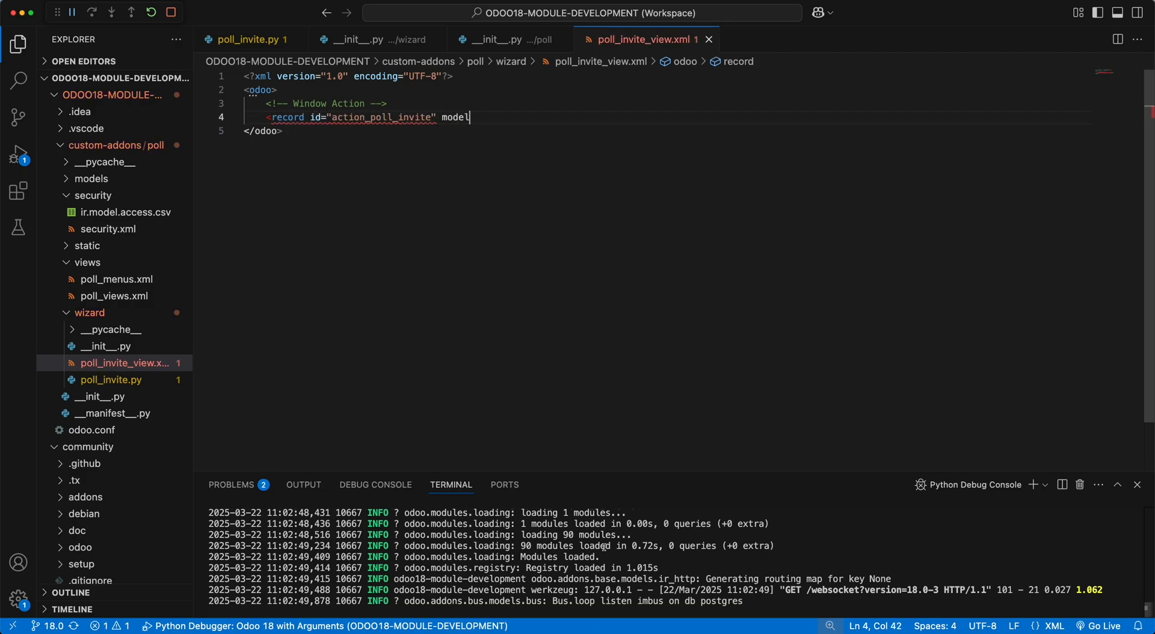
{"action": "type", "text": "=\"ir.ac\""}
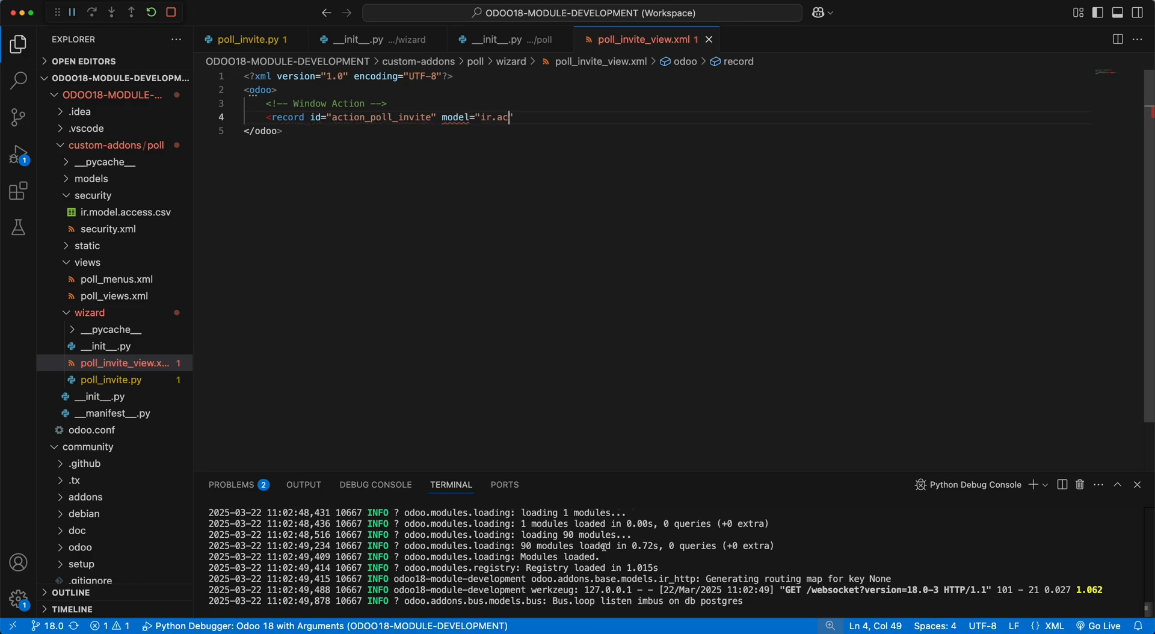
{"action": "type", "text": "tions.act_window"}
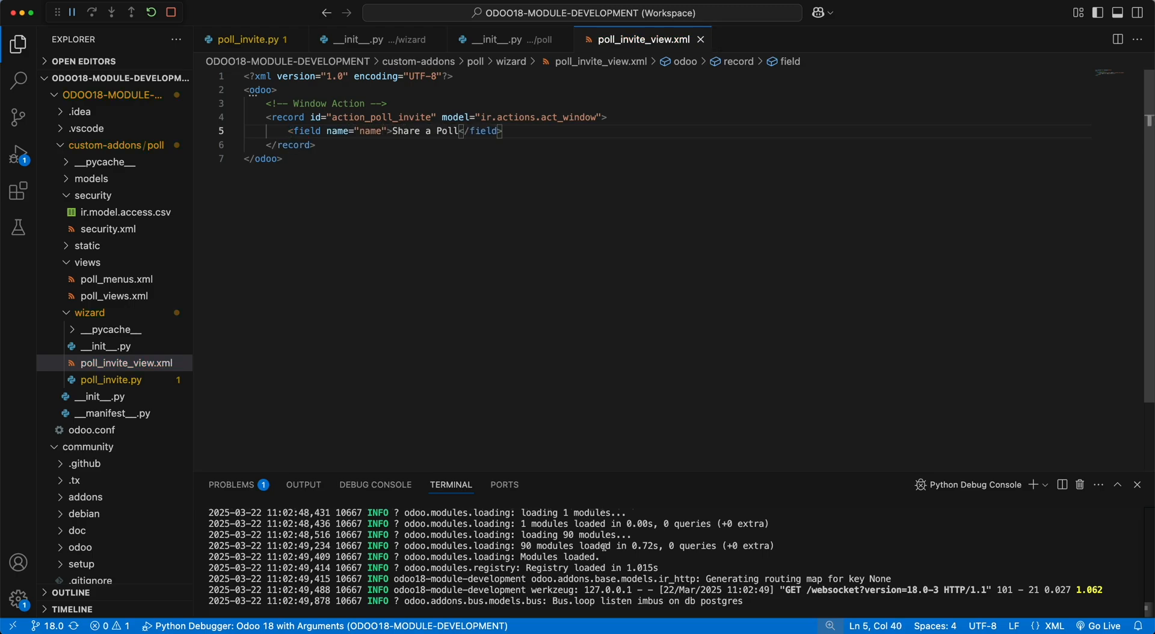
{"action": "left_click", "coordinate": [250, 40]}
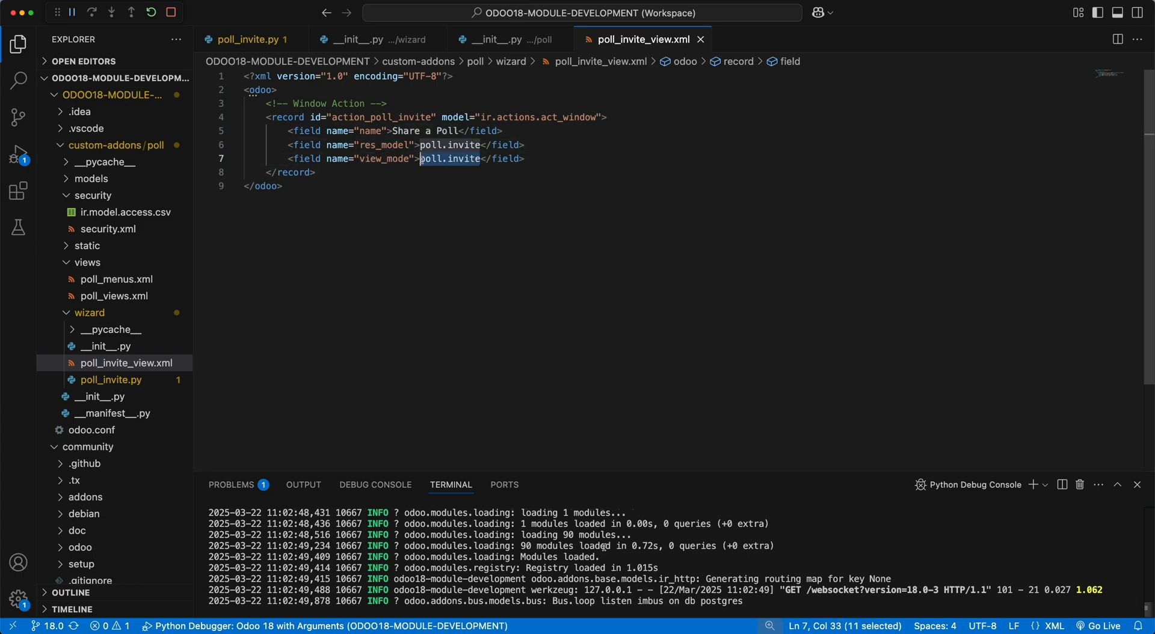
{"action": "type", "text": "form"}
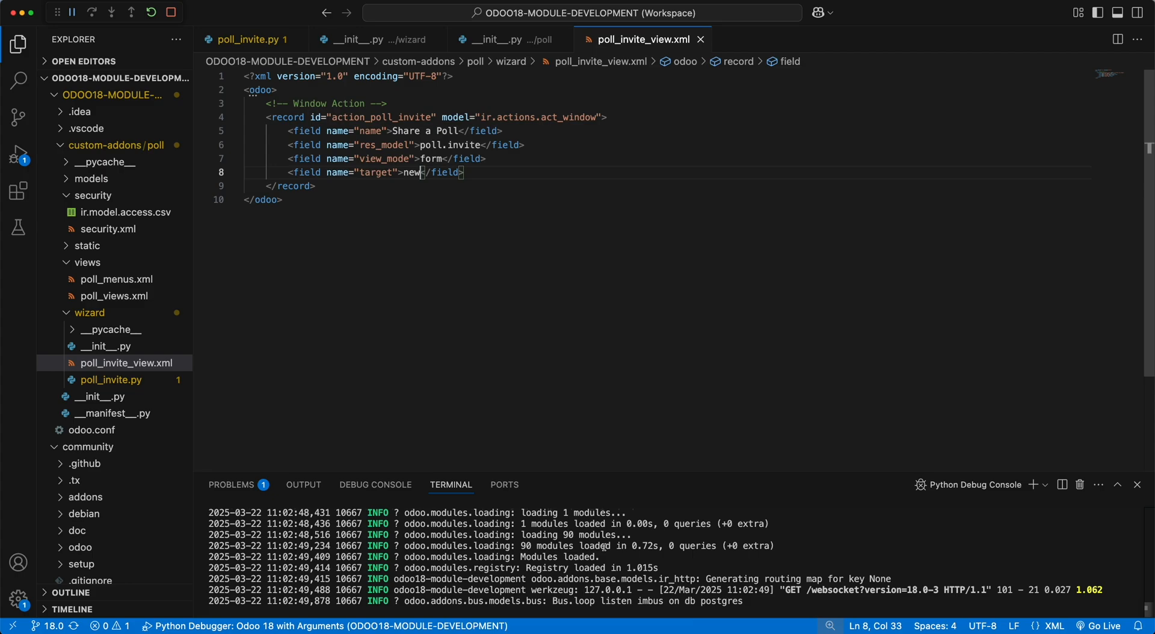
{"action": "type", "text": "<!-- Menuitem -->"}
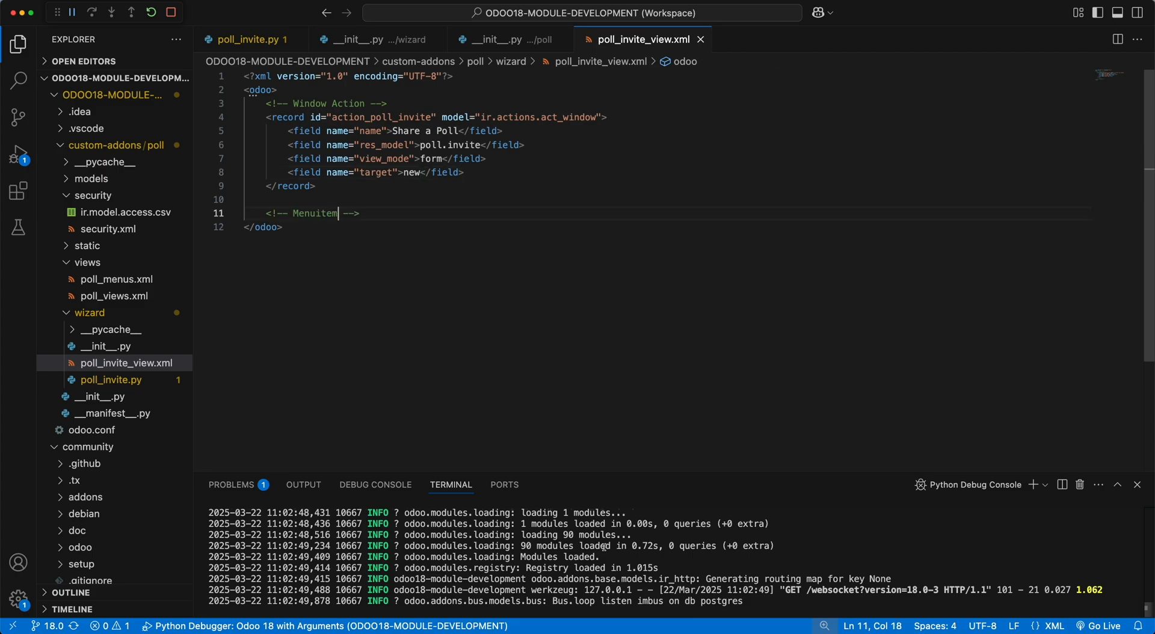
{"action": "key", "text": "Return"}
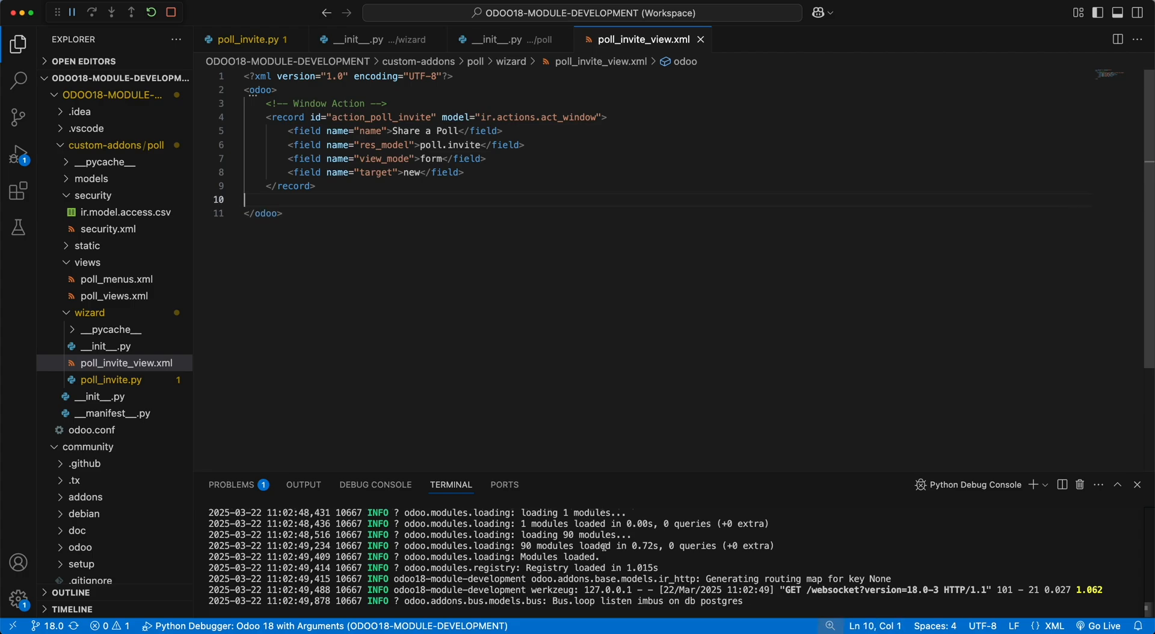
In poll_menus.xml, add a 'Poll Invite' menu calling poll.action_poll_invite with sequence 20
{"action": "left_click", "coordinate": [116, 279]}
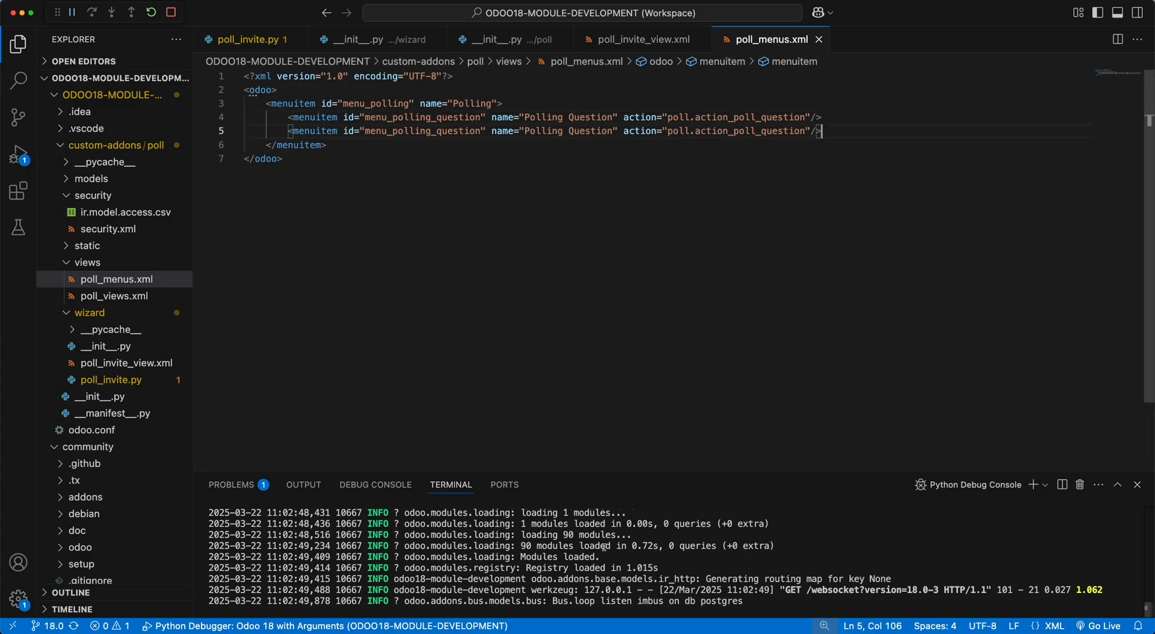
{"action": "double_click", "coordinate": [420, 131]}
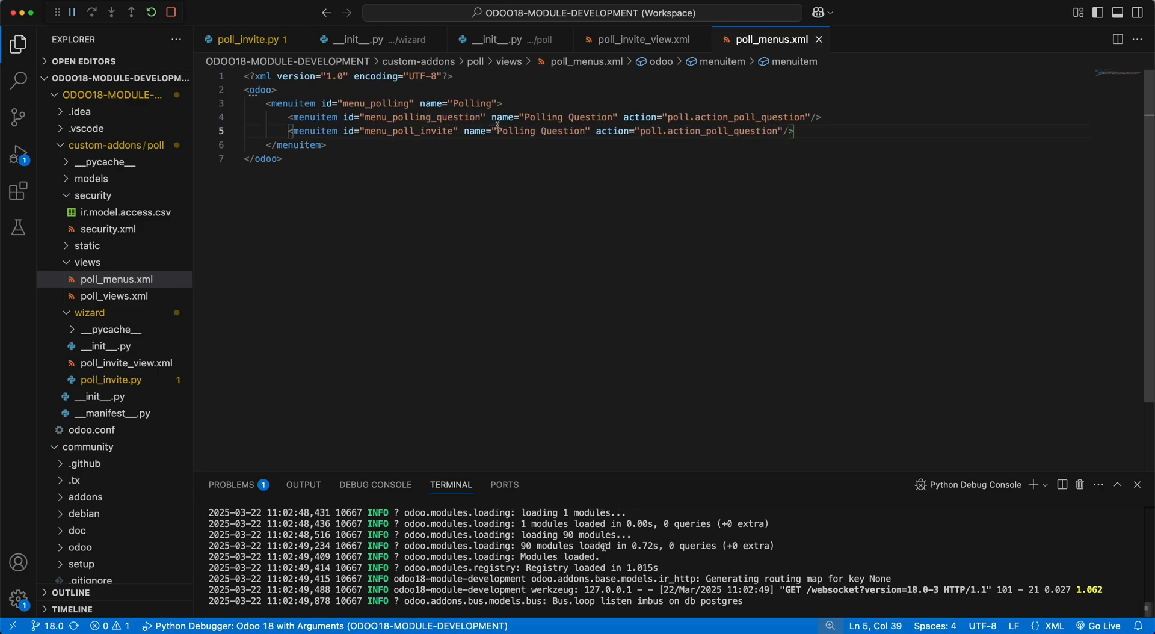
{"action": "type", "text": "Poll Invite"}
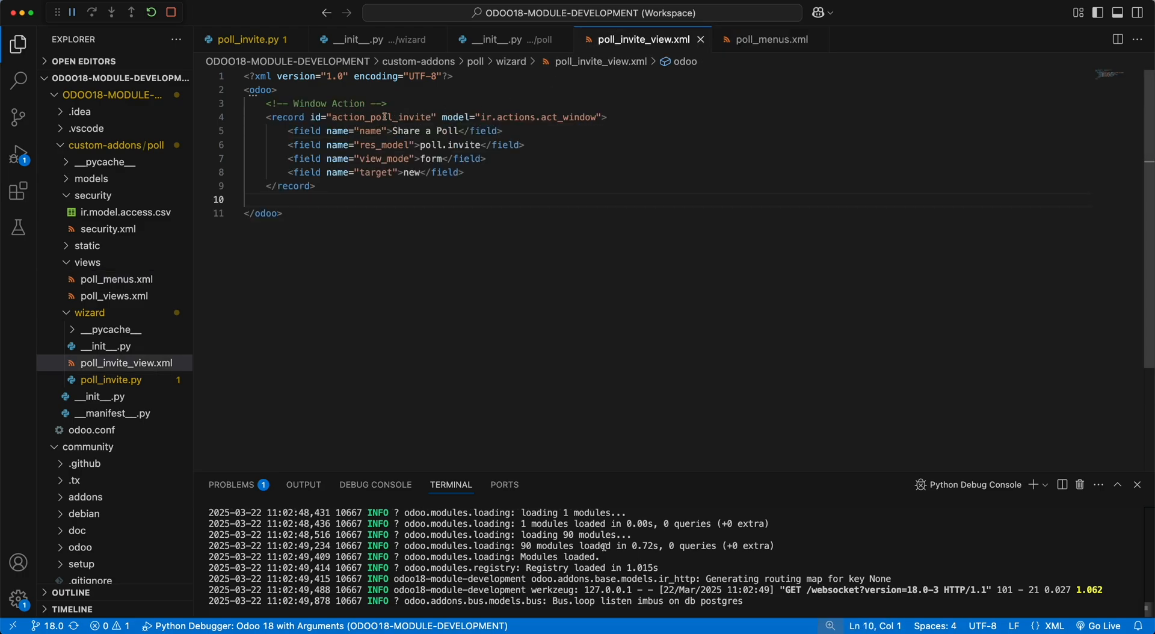
{"action": "left_click", "coordinate": [769, 39]}
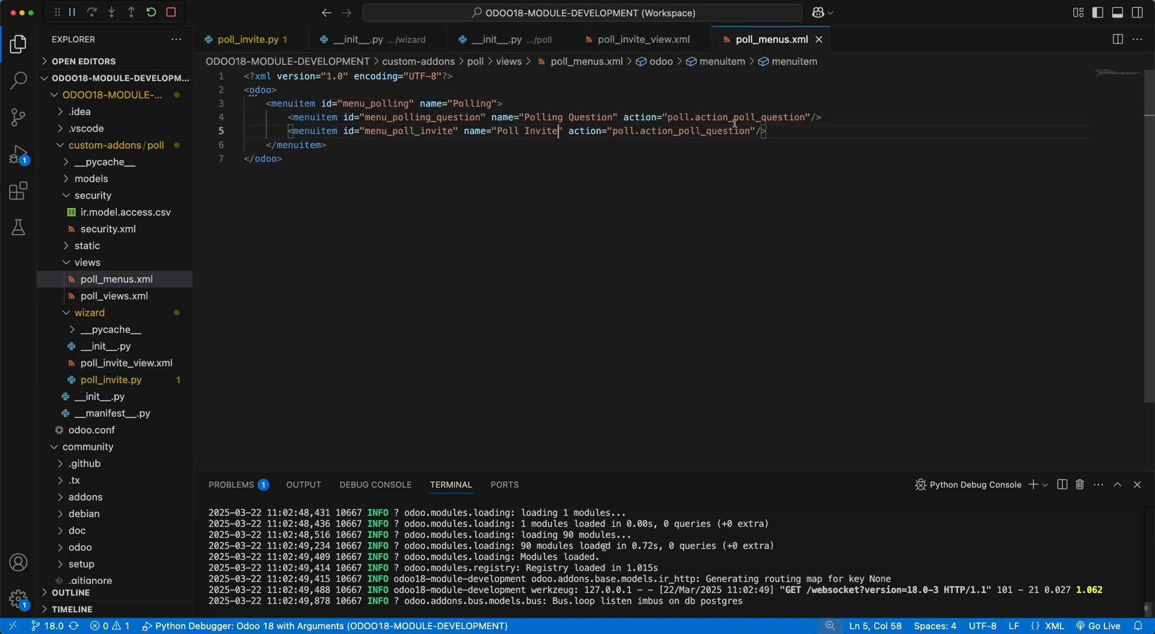
{"action": "type", "text": "poll.action_poll_invite"}
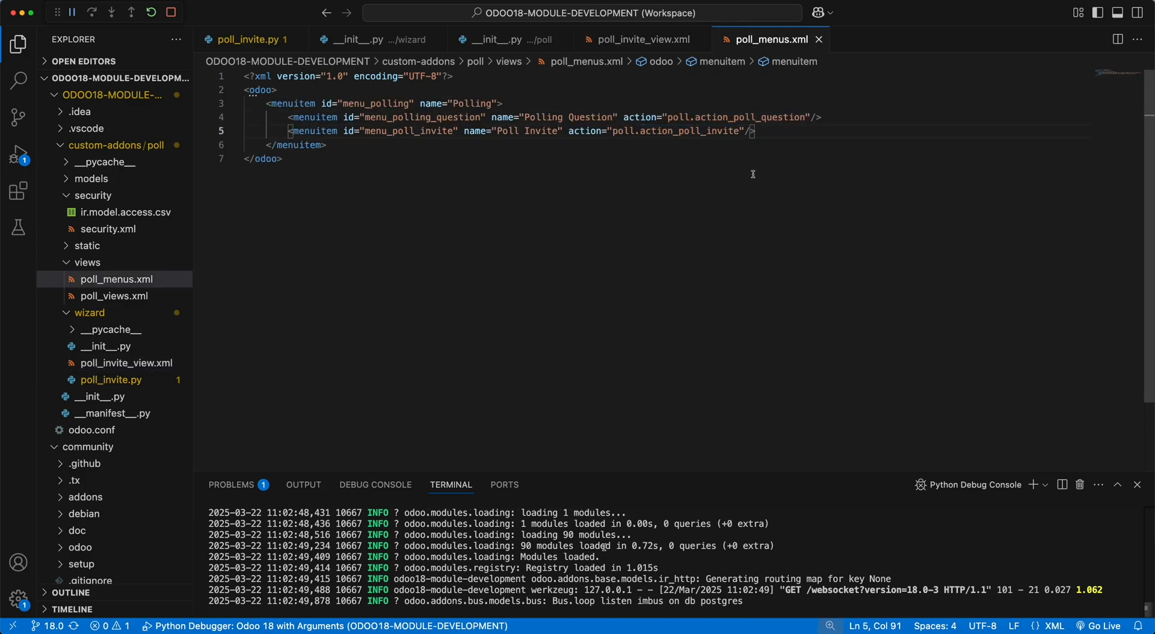
{"action": "type", "text": "sequence=\"20\""}
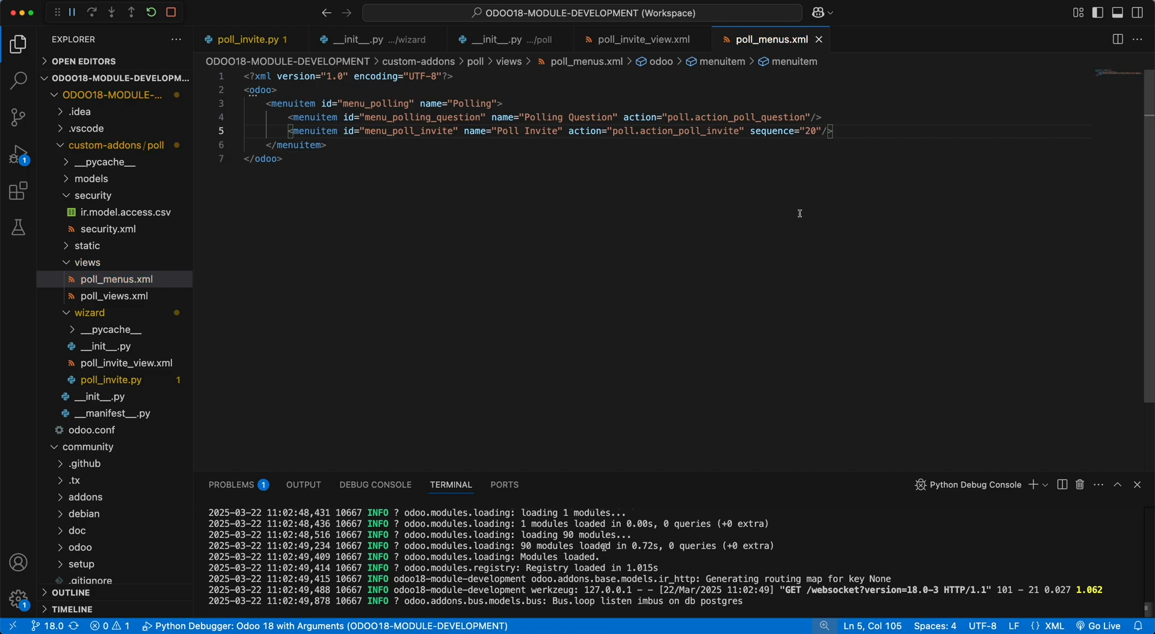
{"action": "left_click", "coordinate": [124, 212]}
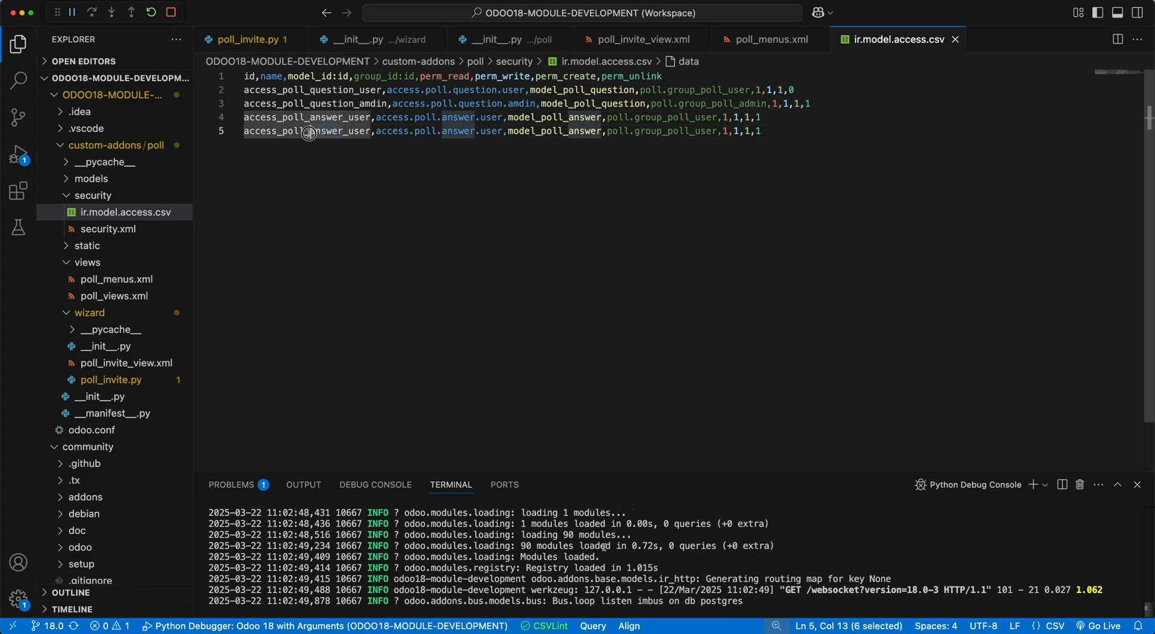
Rename the duplicated access rule to invite and list views/poll_views.xml in the manifest
{"action": "type", "text": "invite"}
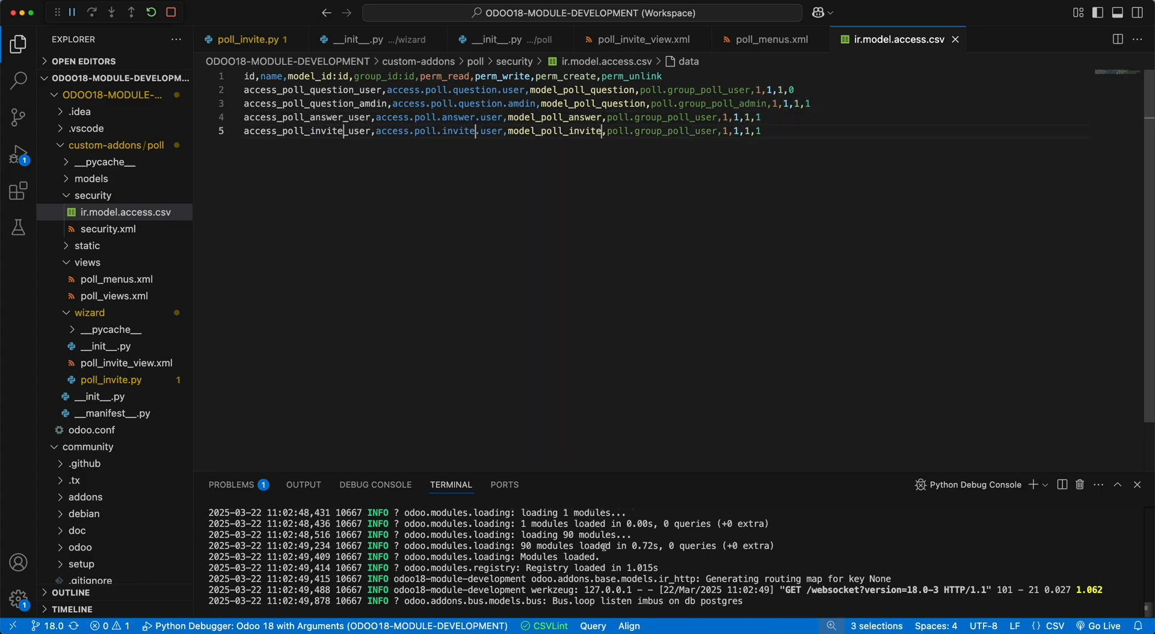
{"action": "left_click", "coordinate": [115, 413]}
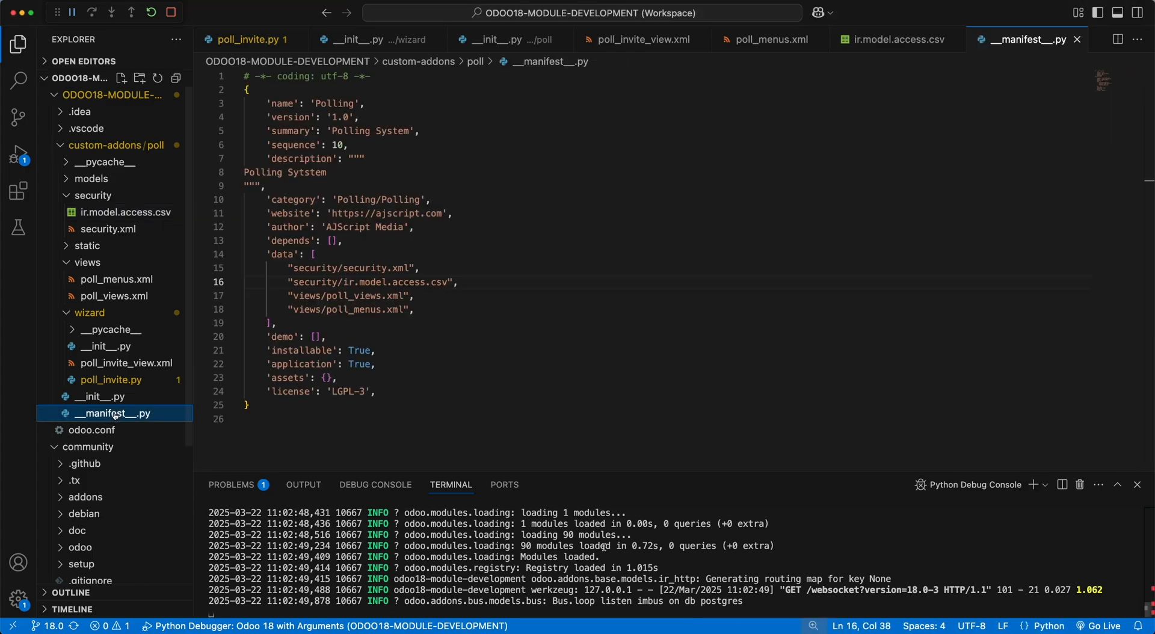
{"action": "type", "text": "\"views/poll_views.xml\","}
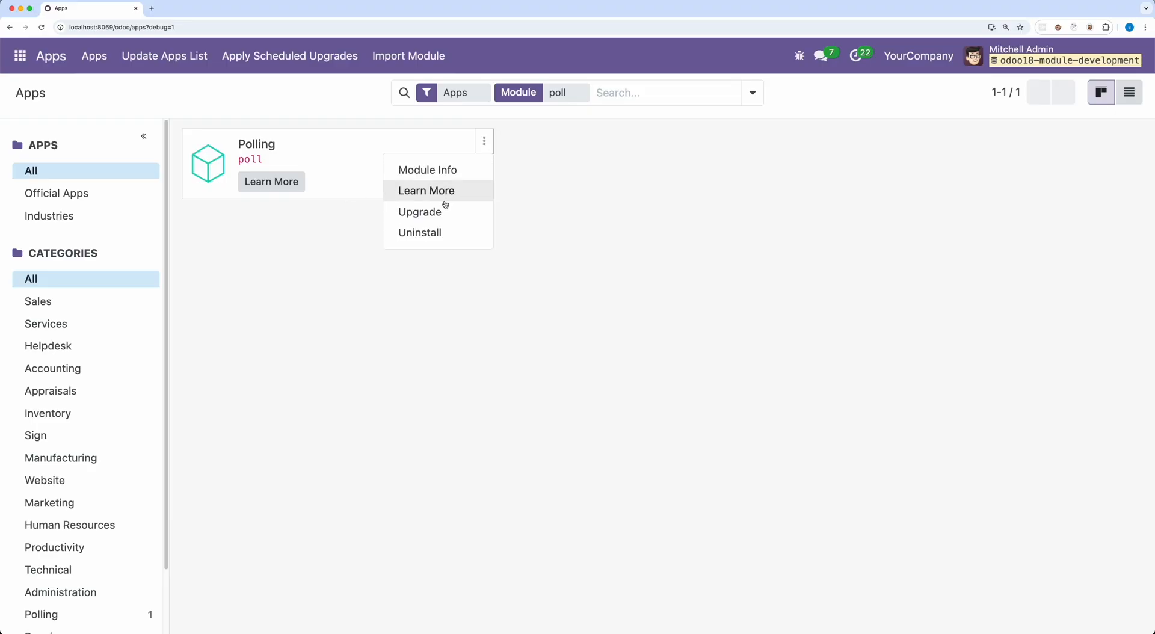
Upgrade the Polling module, open the Polling app and launch the Poll Invite wizard
{"action": "left_click", "coordinate": [426, 190]}
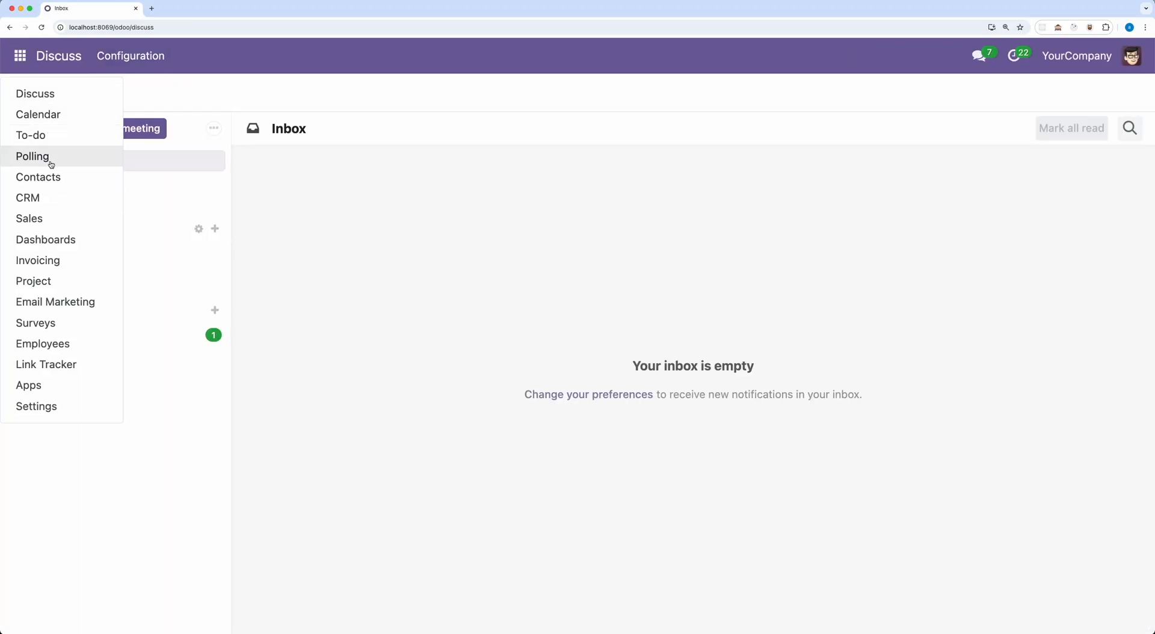
{"action": "left_click", "coordinate": [32, 156]}
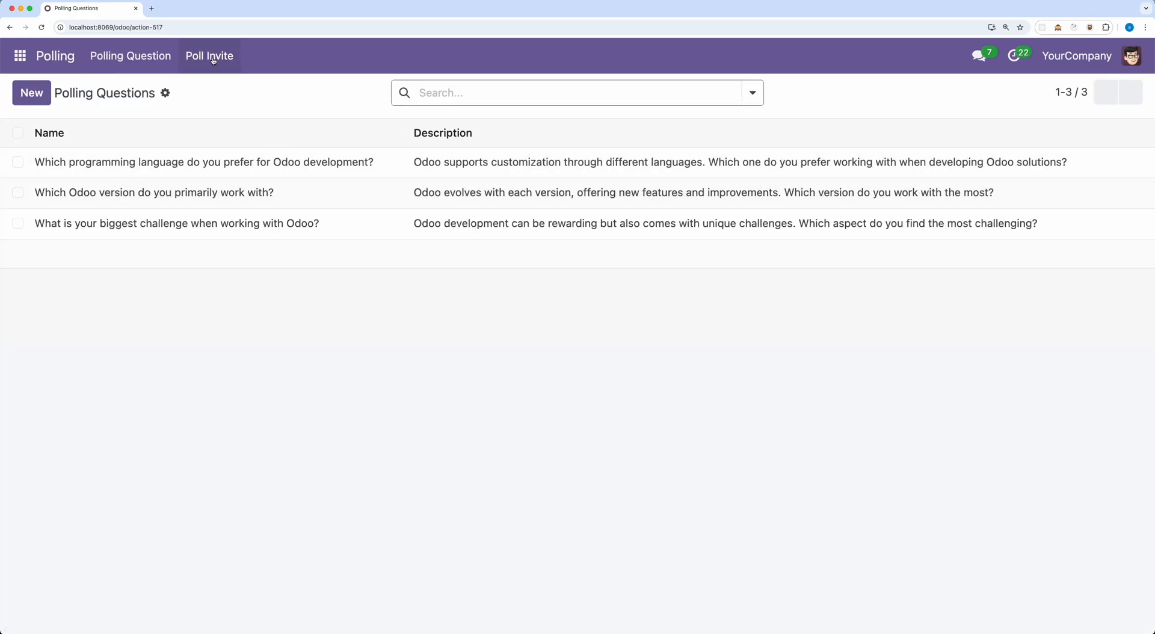
{"action": "mouse_move", "coordinate": [209, 55]}
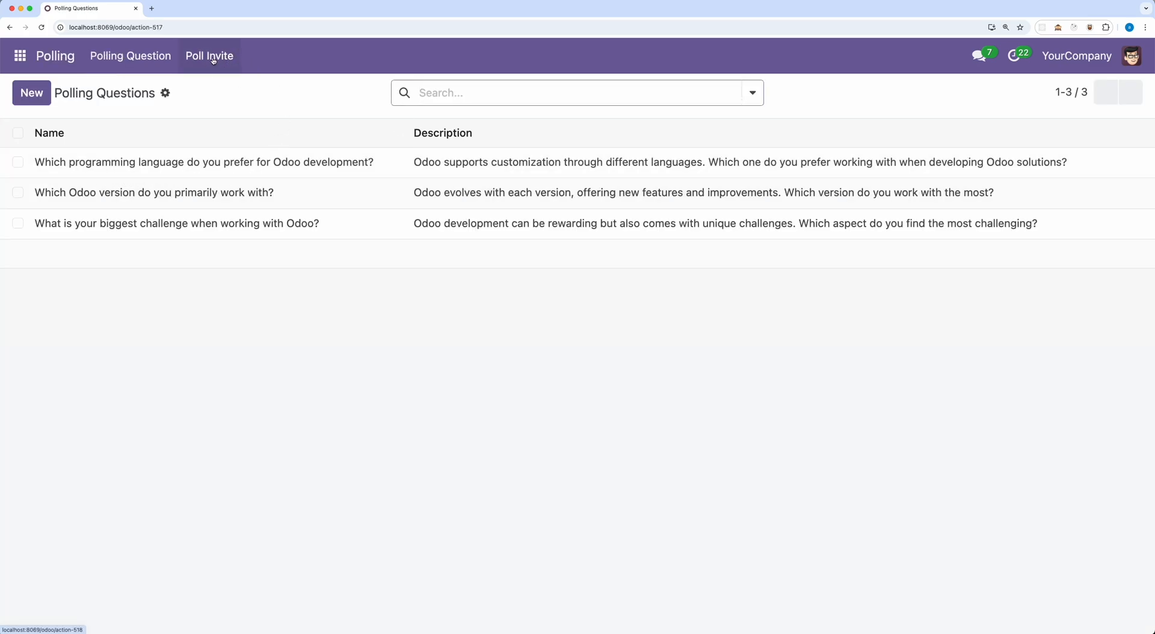
{"action": "left_click", "coordinate": [209, 55]}
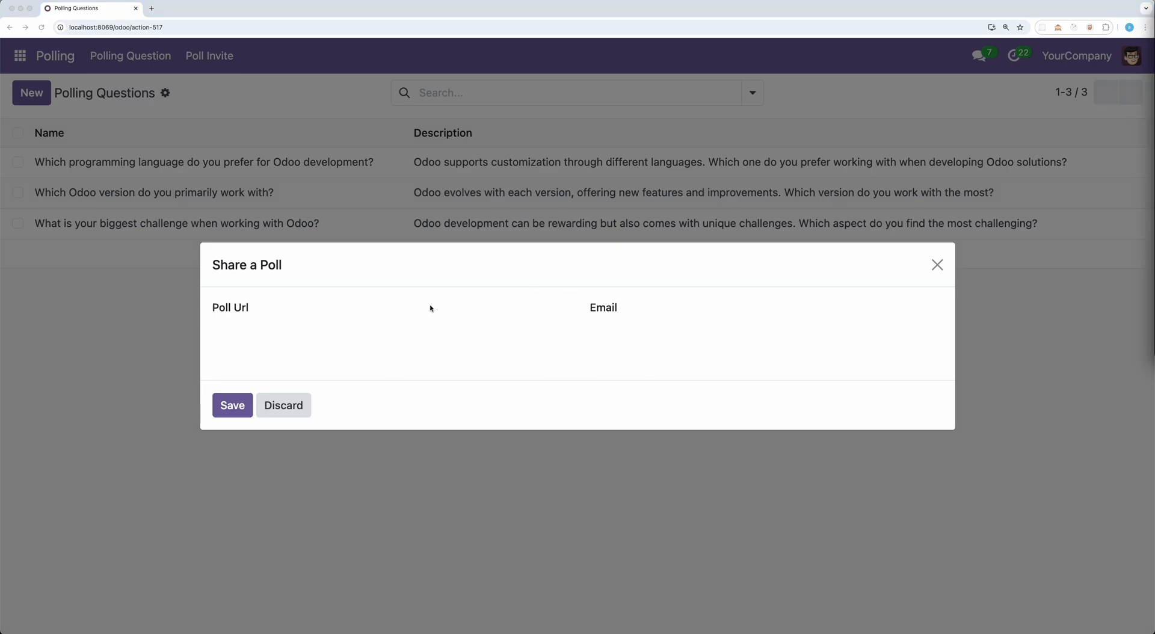
{"action": "mouse_move", "coordinate": [588, 366]}
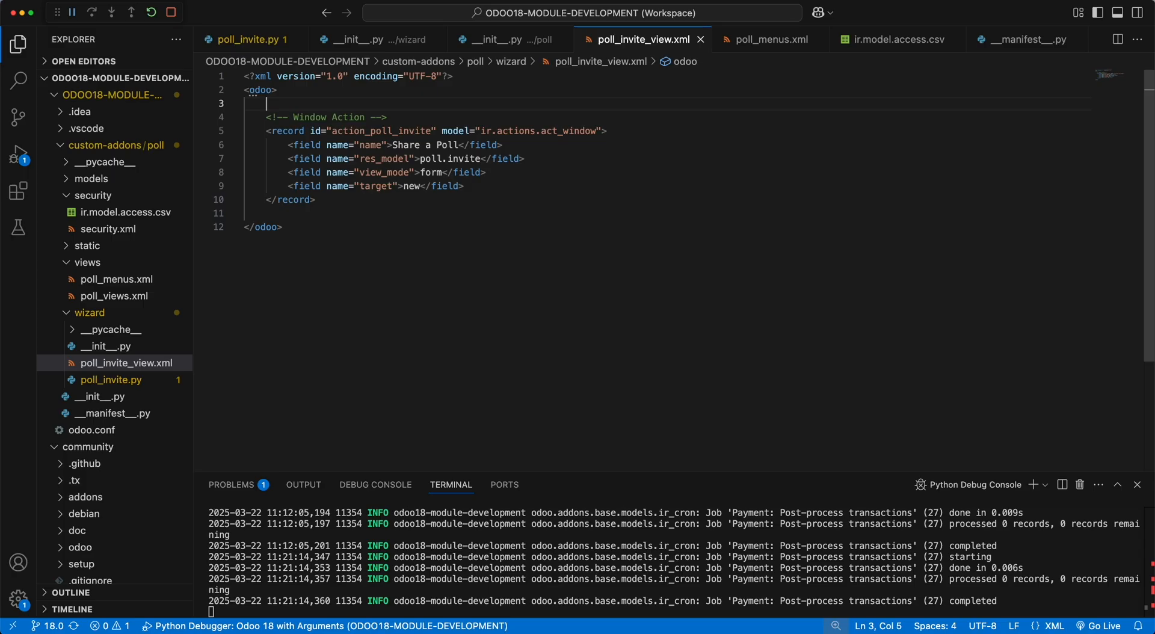
Add a poll.invite.form.view ir.ui.view for poll.invite with a group holding poll_url and email
{"action": "type", "text": "<!-- Form View -->"}
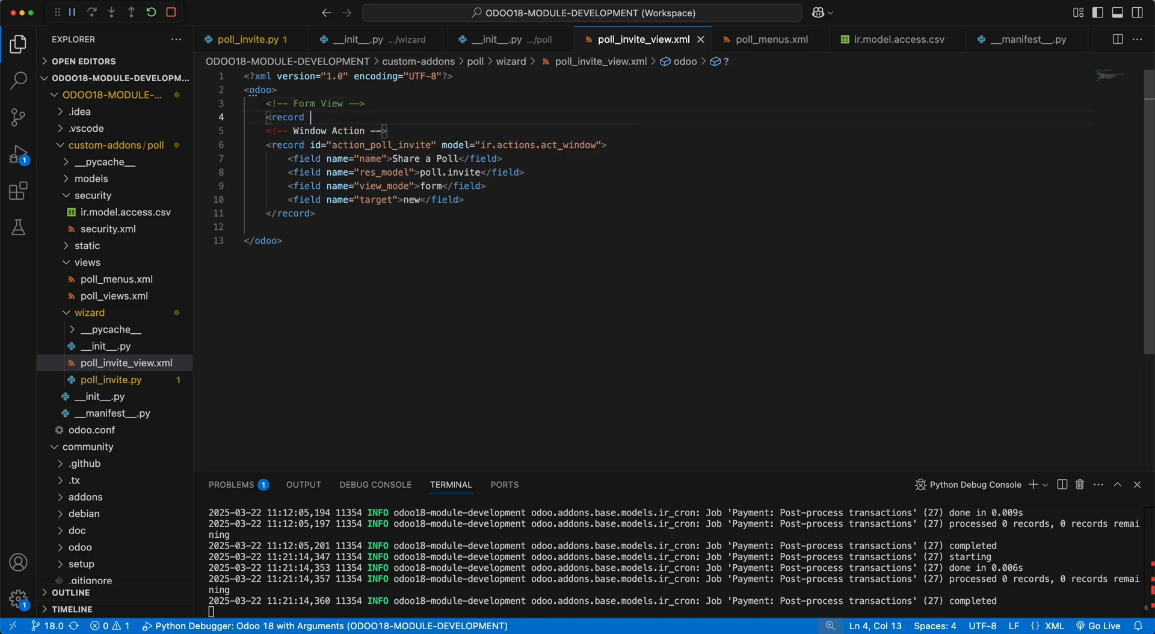
{"action": "type", "text": "id=\"poll_invire\">"}
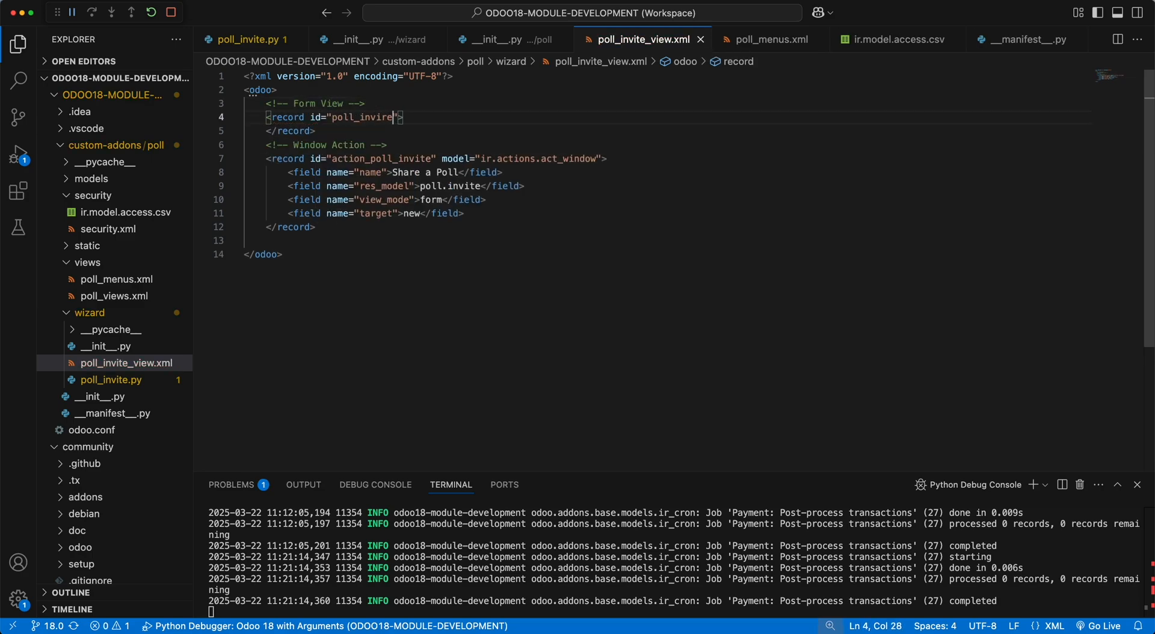
{"action": "type", "text": "_form_view\" model=\"ir.ui.view"}
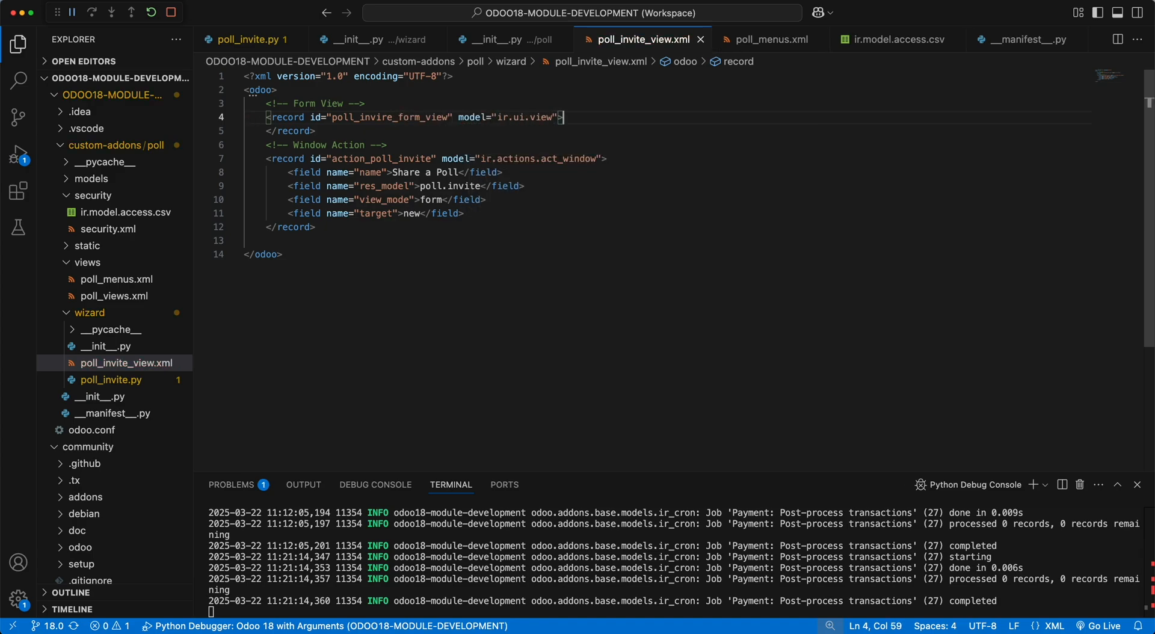
{"action": "type", "text": "<field name=\"name\"></field>"}
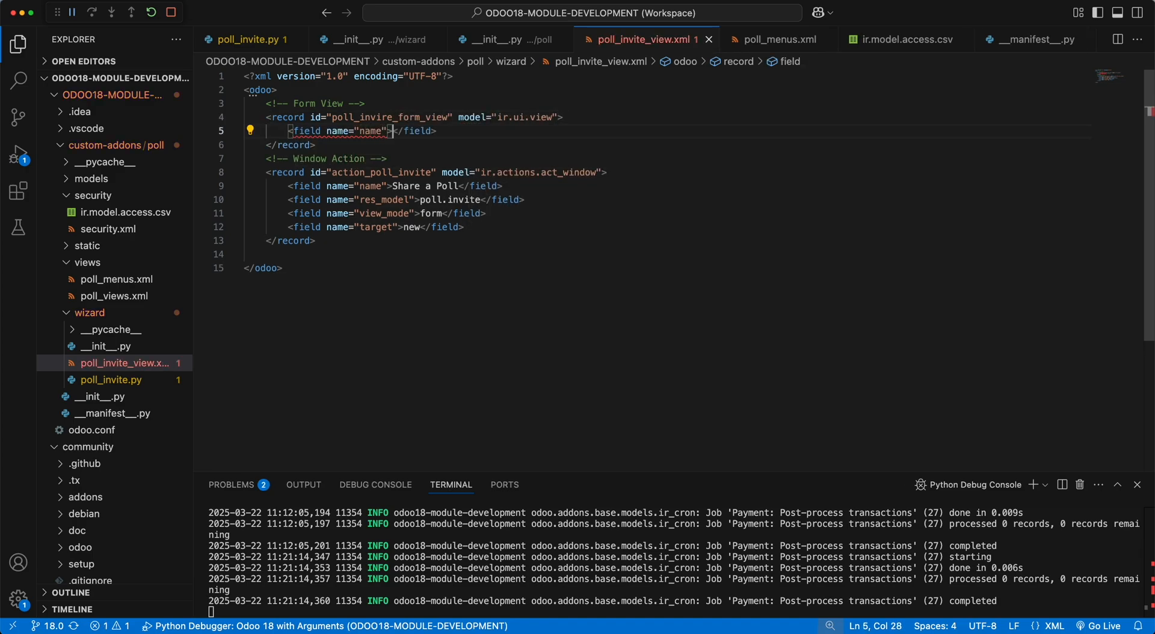
{"action": "type", "text": "poll.invite.form.view"}
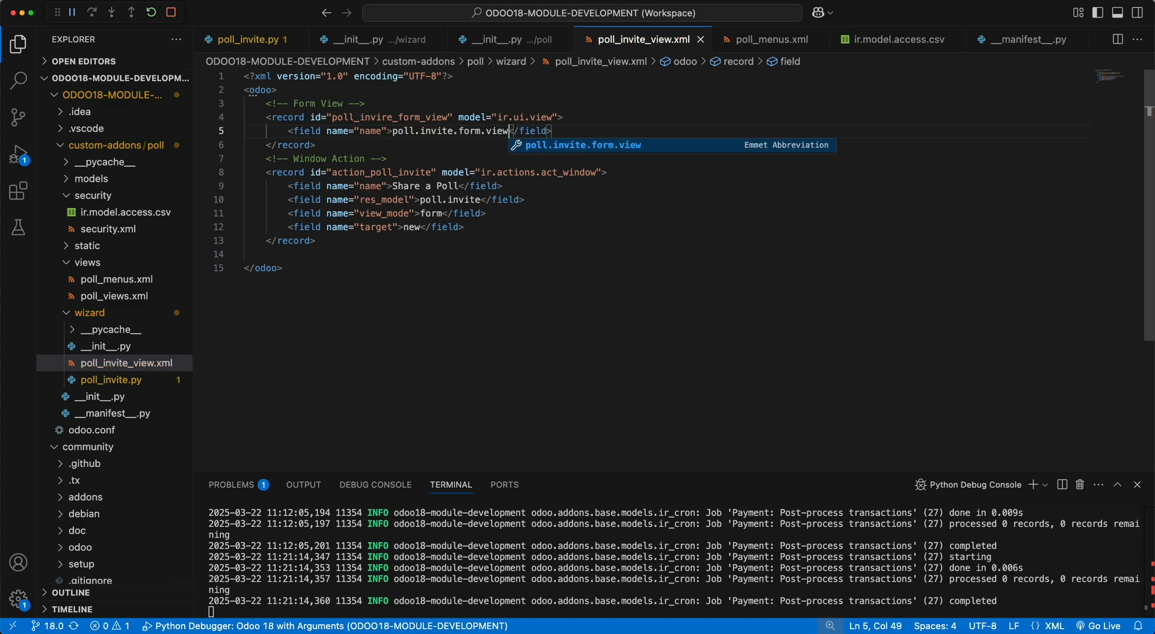
{"action": "type", "text": "<field name=\"model\">poll.invite.form.view</field>"}
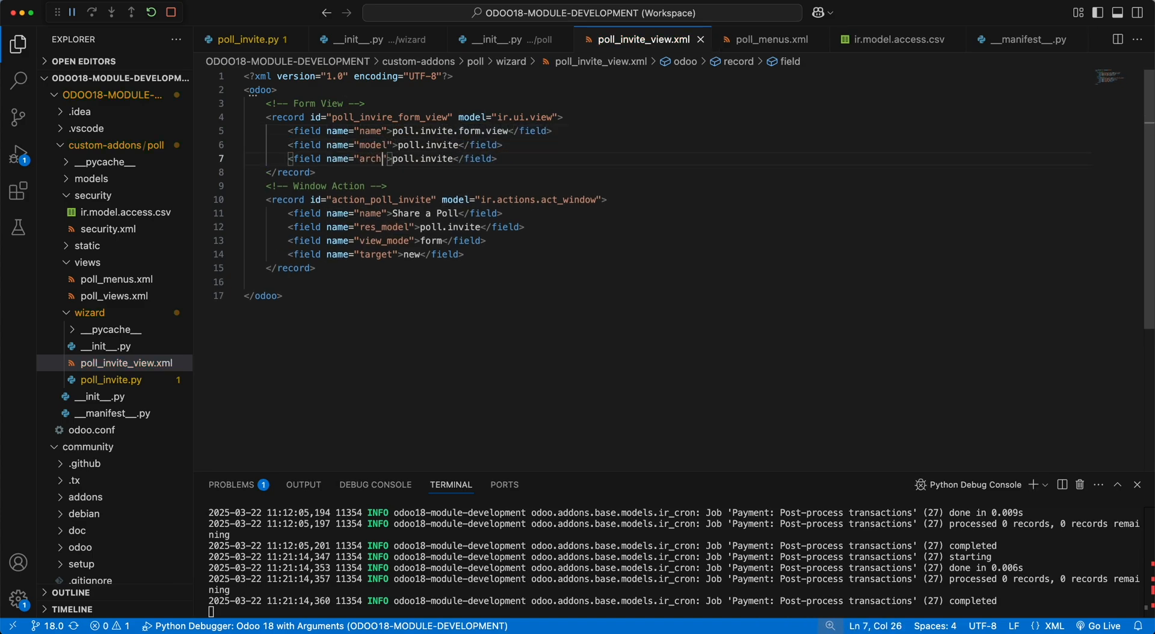
{"action": "type", "text": "type=\"xml\""}
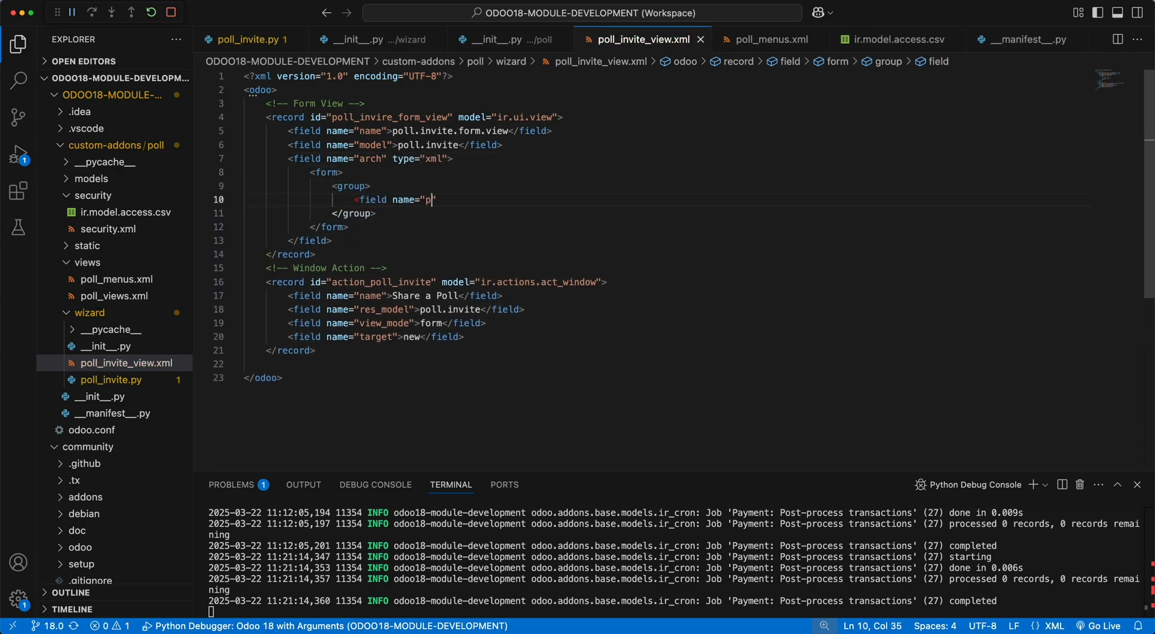
{"action": "type", "text": "oll_url\"/>"}
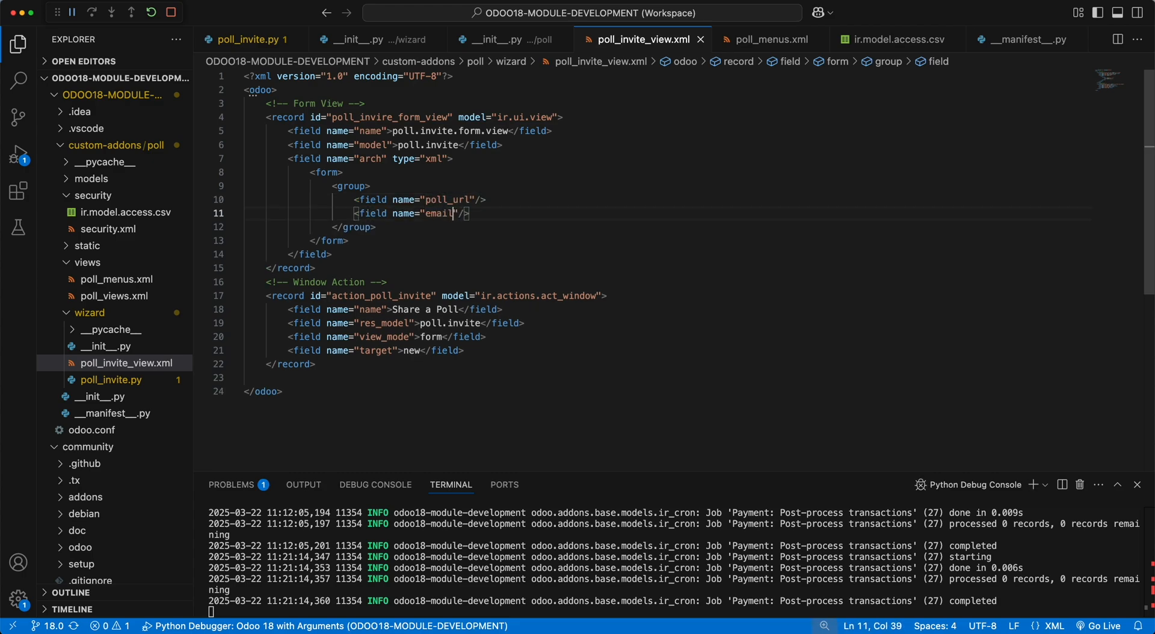
{"action": "type", "text": "footer>"}
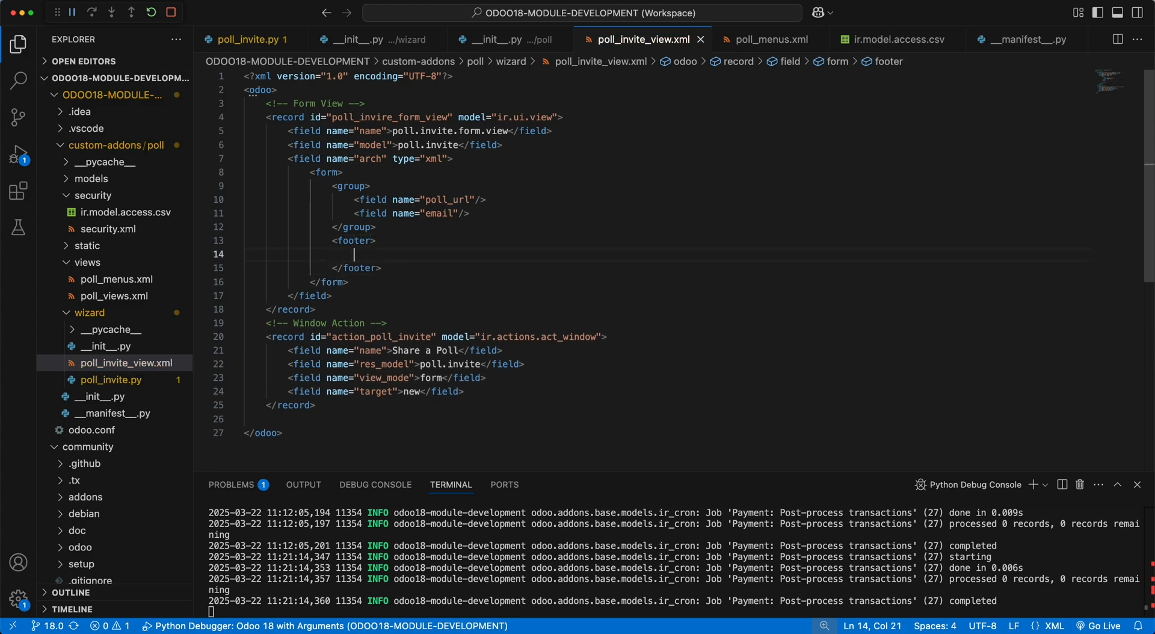
Add a footer button of type object named action_share to the wizard form
{"action": "type", "text": "<button type=\"ob\""}
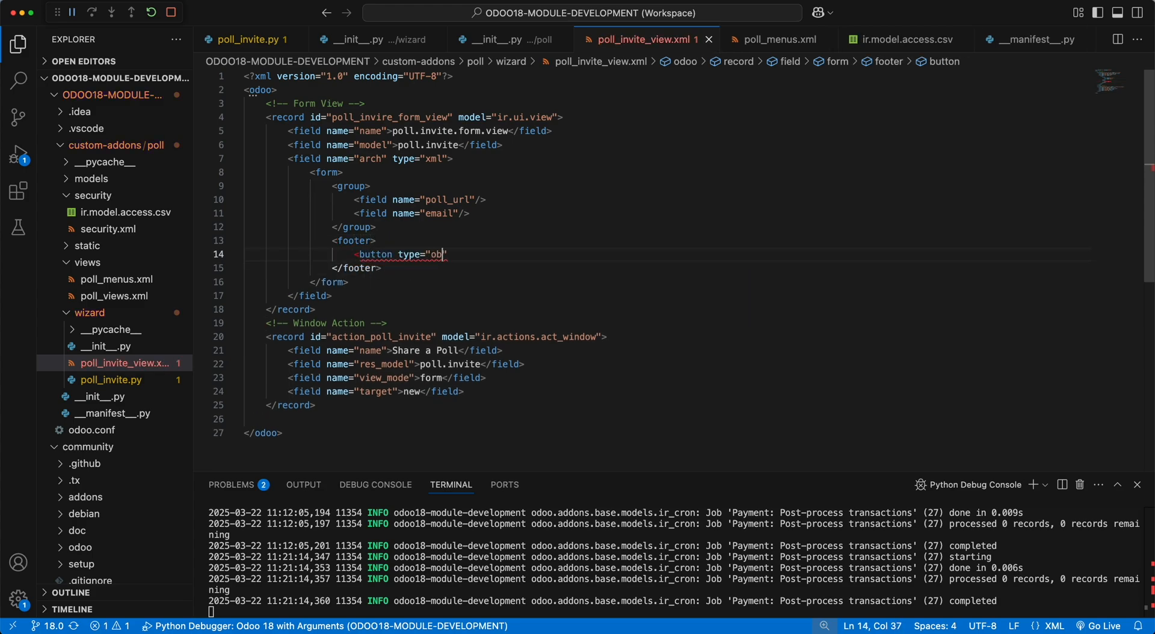
{"action": "type", "text": "ject"}
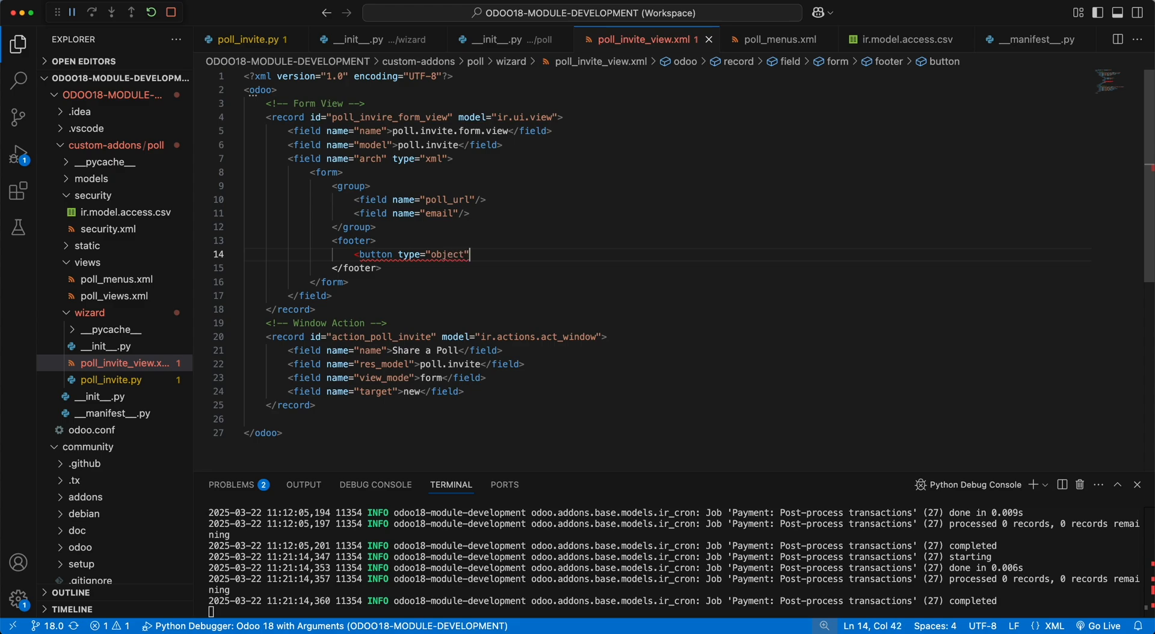
{"action": "type", "text": "name="}
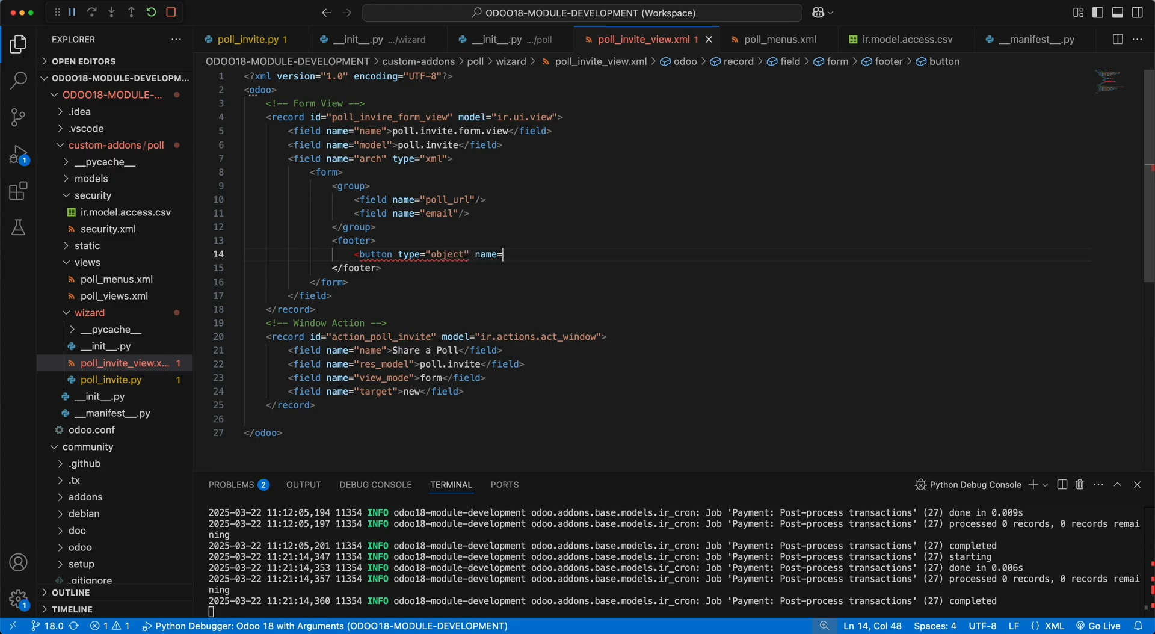
{"action": "type", "text": "action_share\"/>"}
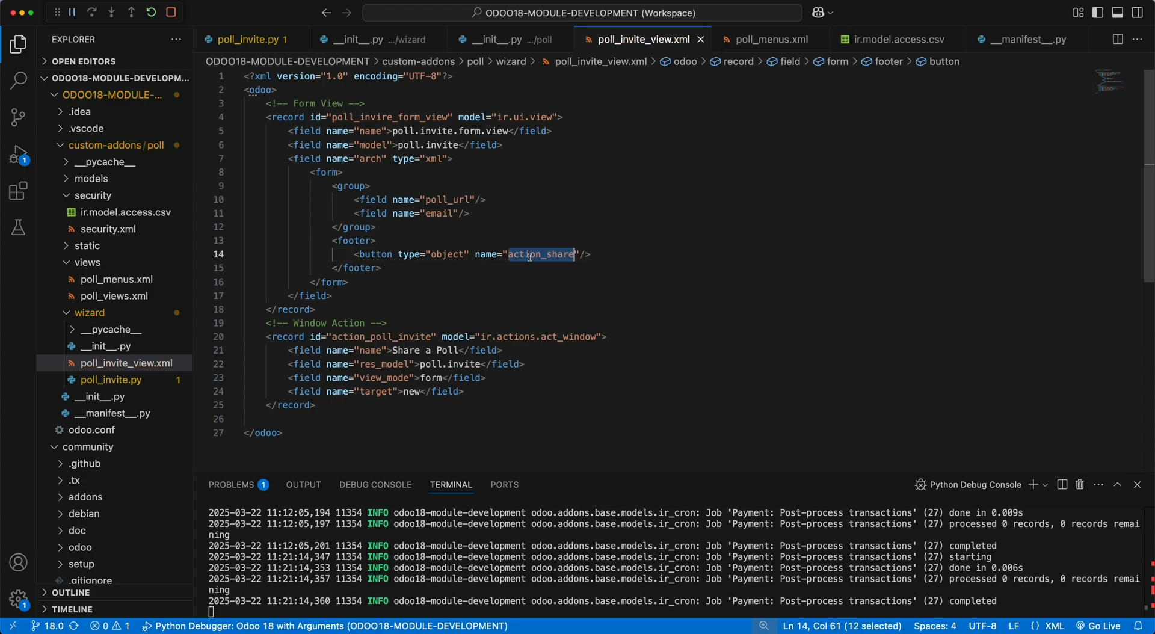
{"action": "left_click", "coordinate": [243, 39]}
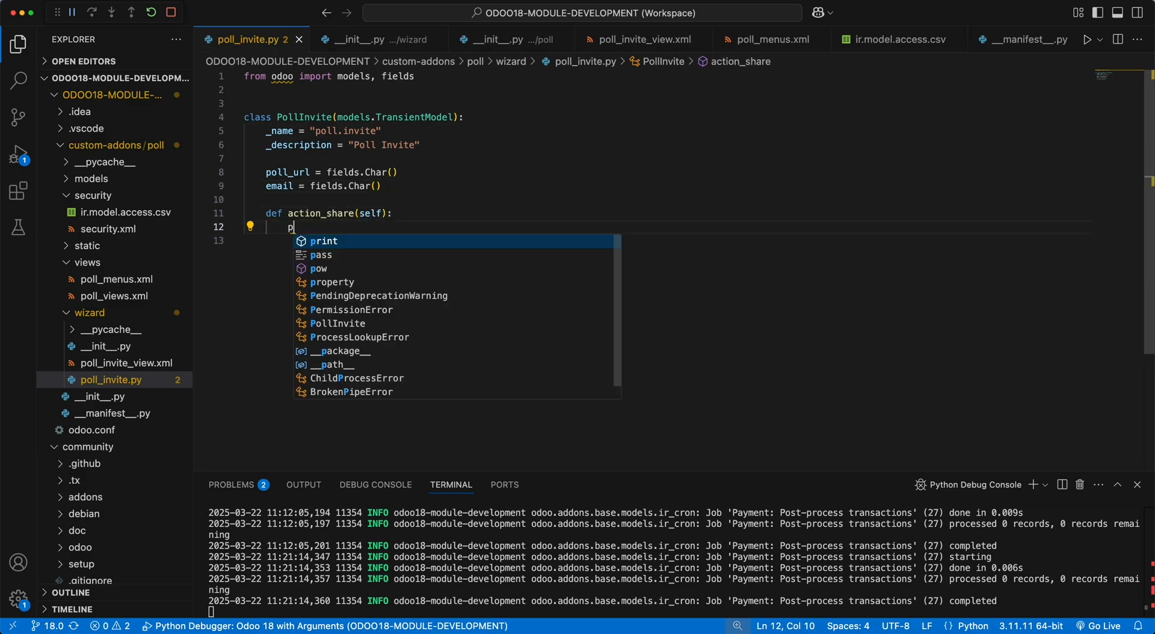
Make action_share print 'share' and add a btn-primary Share button plus a Discard button
{"action": "type", "text": "rint(\"share\""}
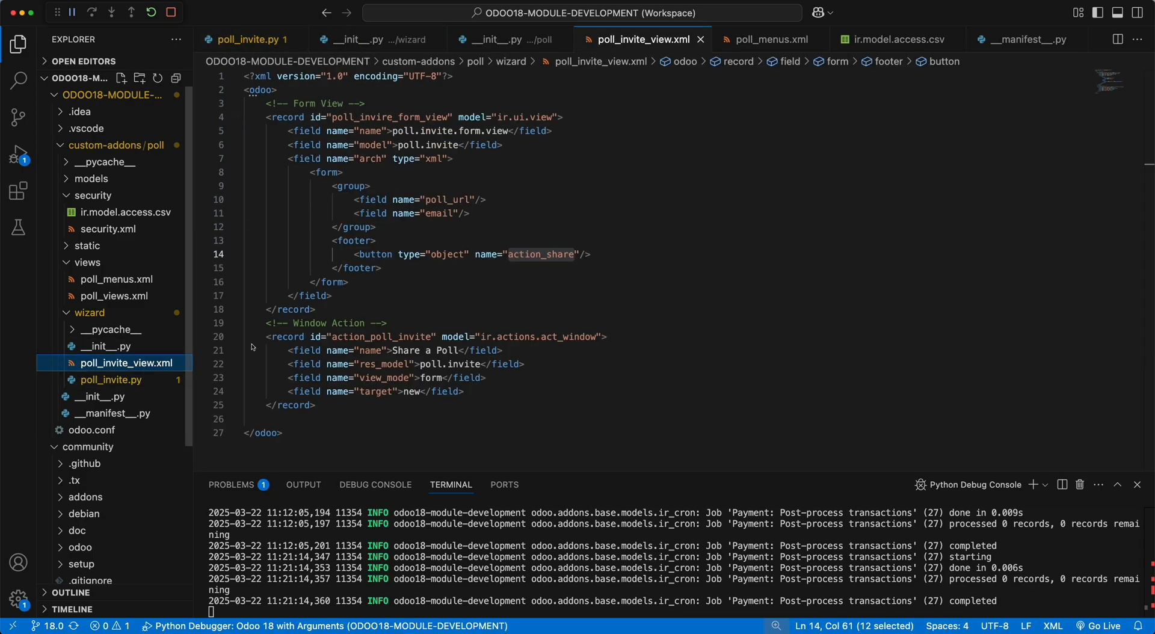
{"action": "type", "text": "class=\"btn-prima"}
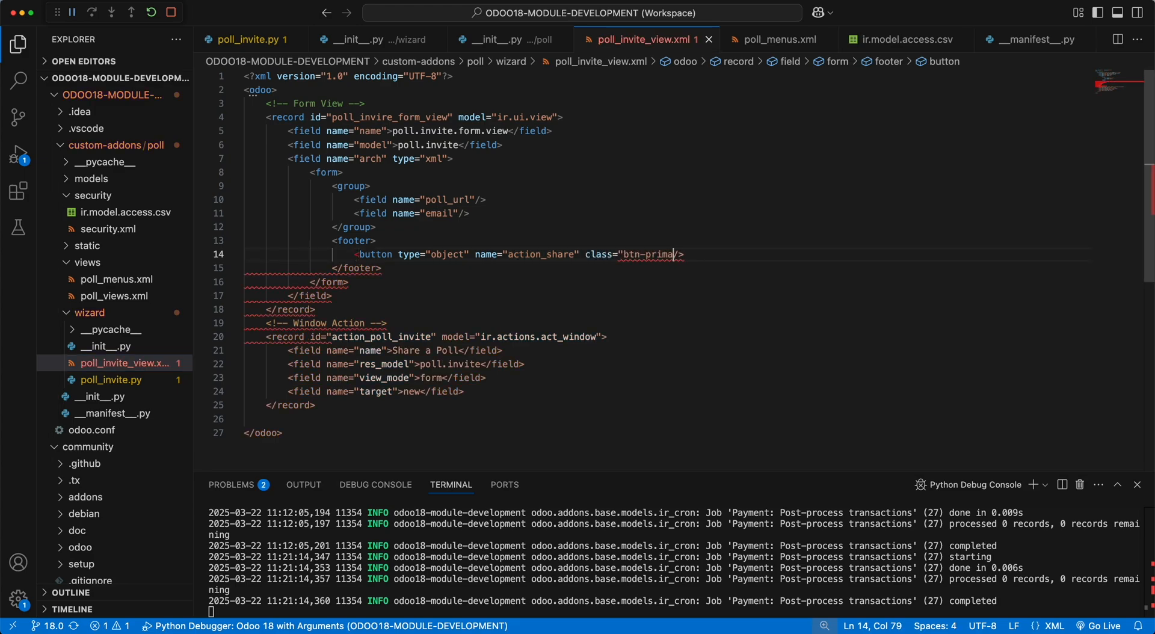
{"action": "type", "text": "string=\"Share\""}
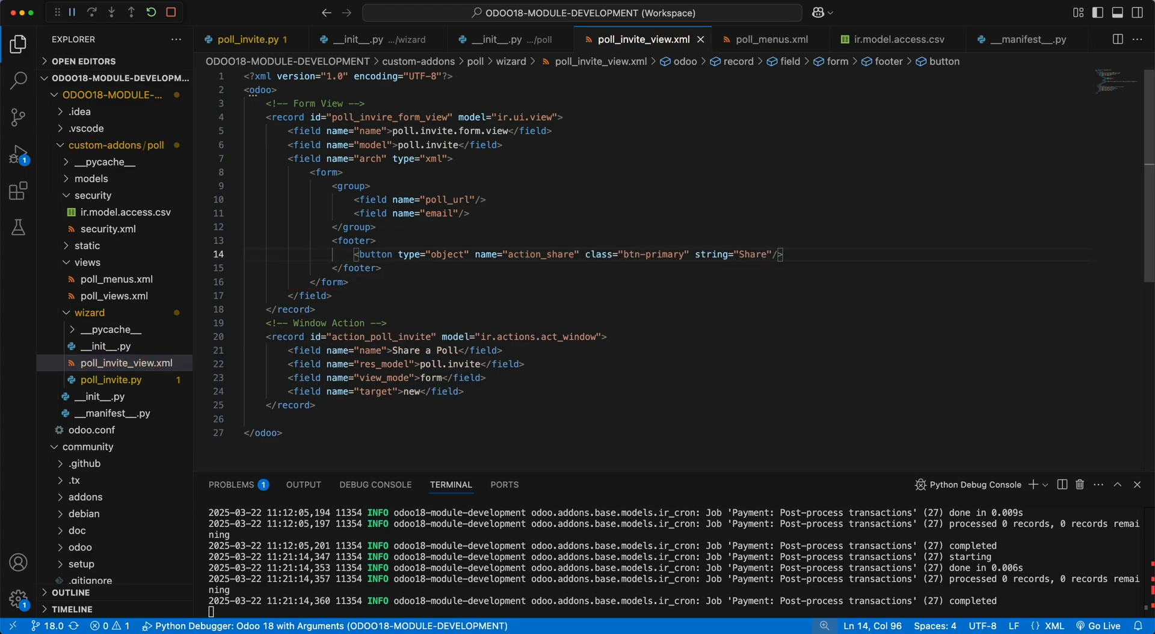
{"action": "type", "text": "<button string="}
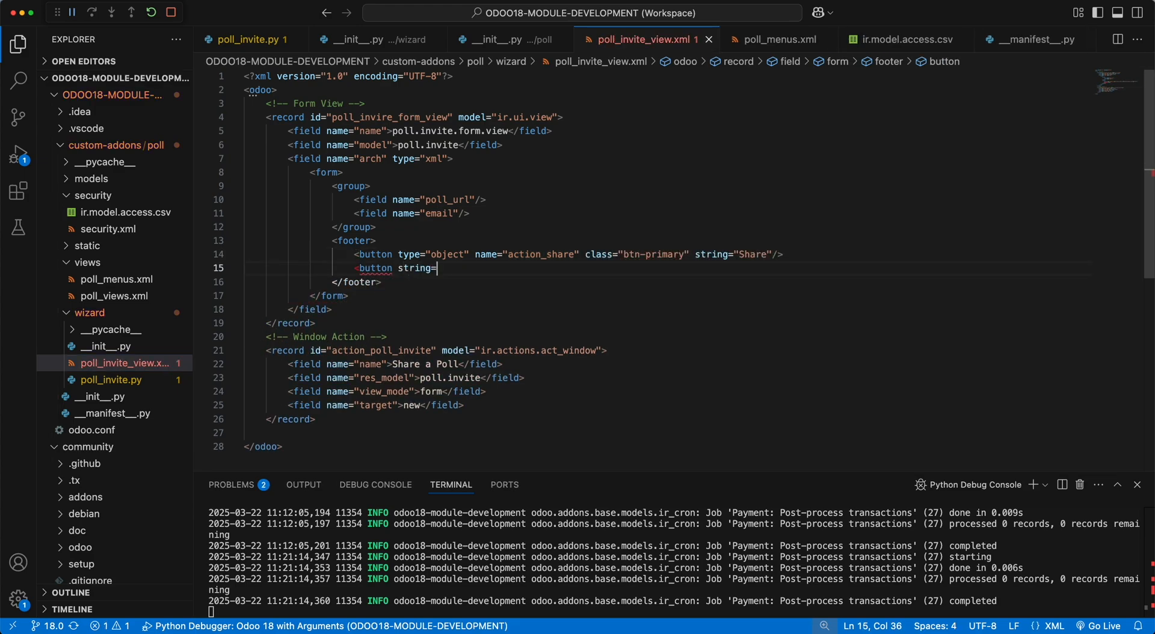
{"action": "type", "text": "\"Discard\"/>"}
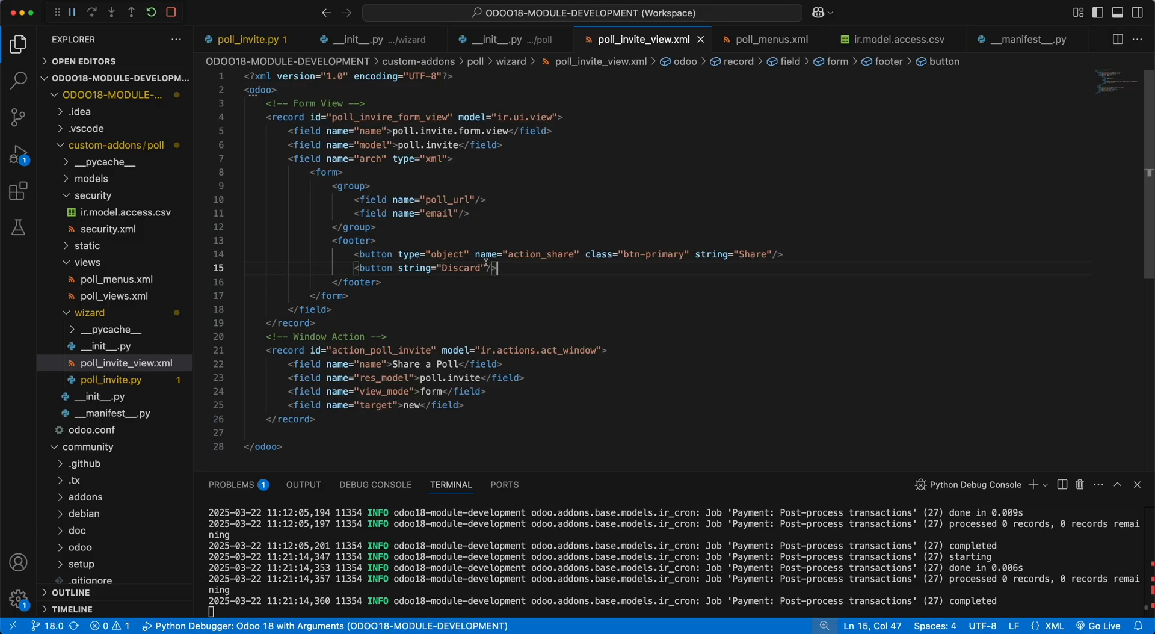
{"action": "type", "text": "speci"}
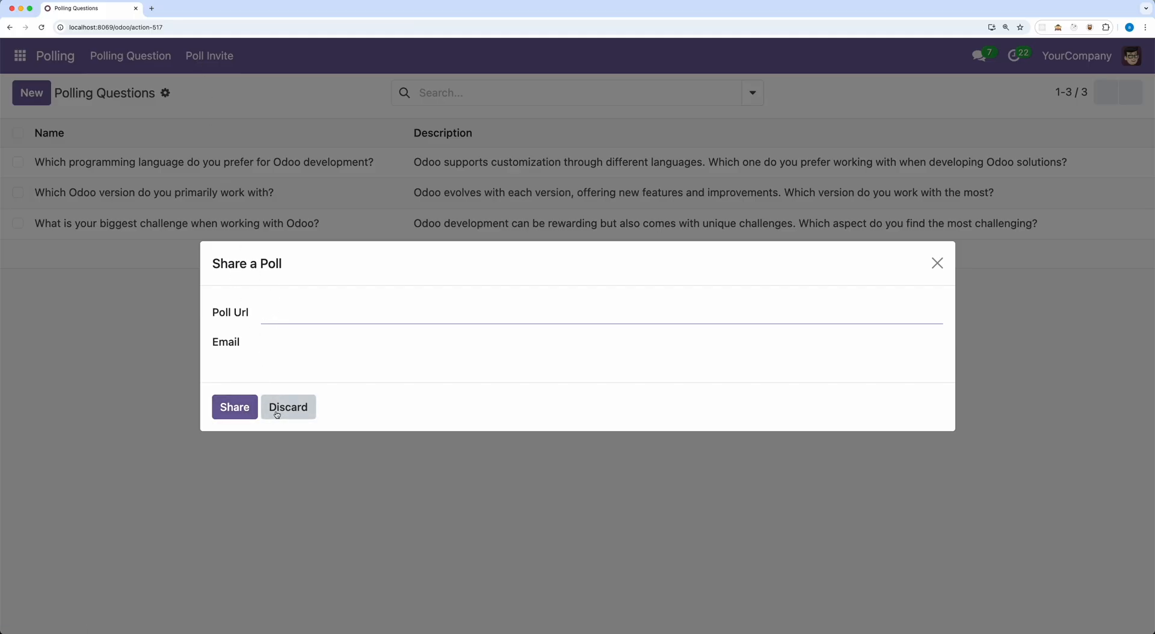
{"action": "mouse_move", "coordinate": [318, 374]}
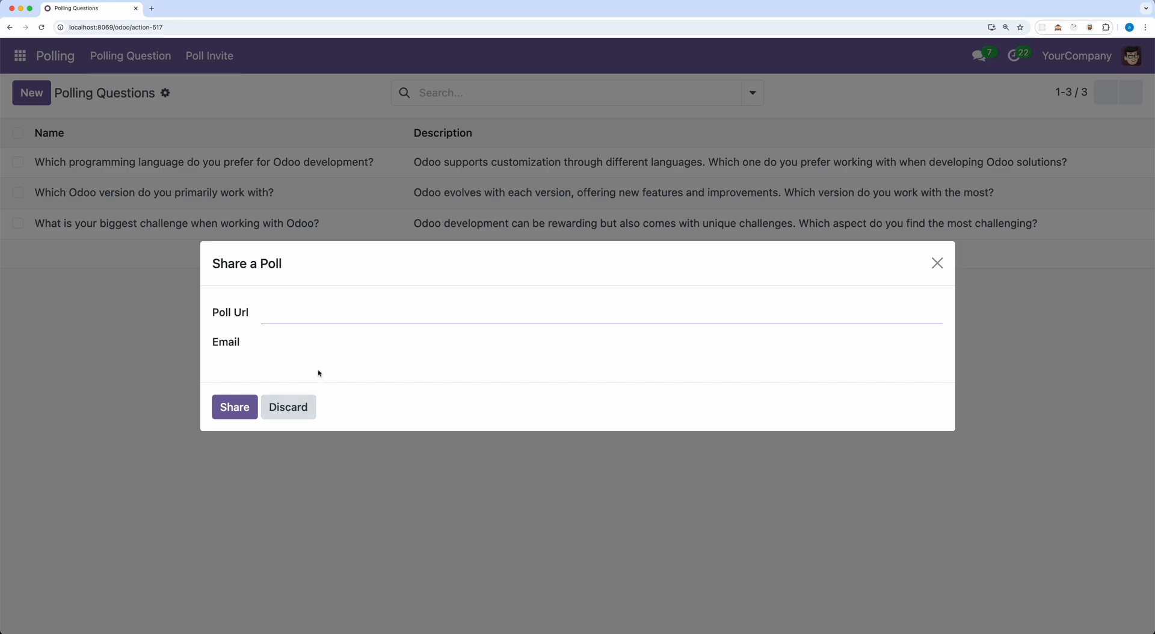
Discard the Share a Poll wizard after checking its new Share and Discard footer
{"action": "left_click", "coordinate": [368, 312]}
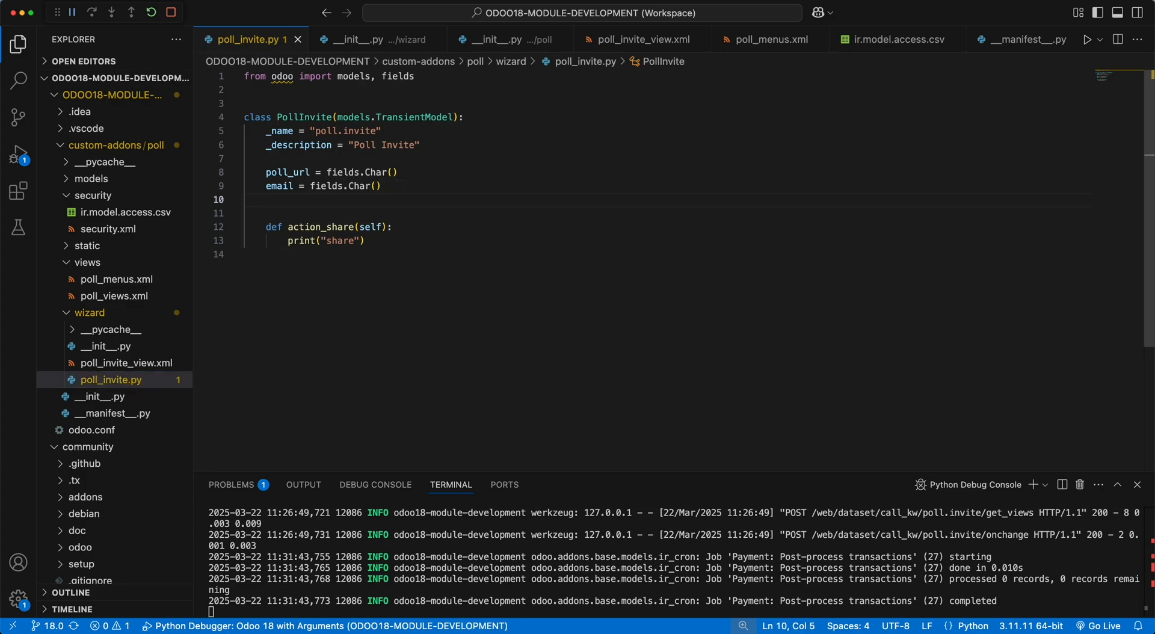
Define poll_question_id as a Many2one to poll.question in the wizard
{"action": "type", "text": "poll_question_"}
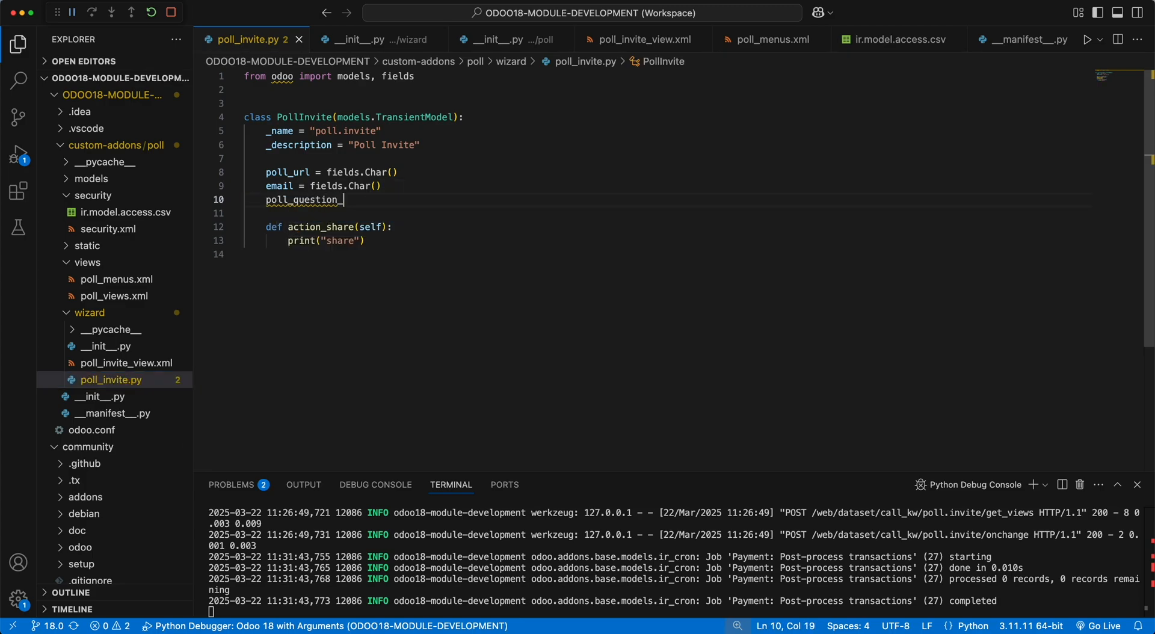
{"action": "type", "text": "id = fields.Many"}
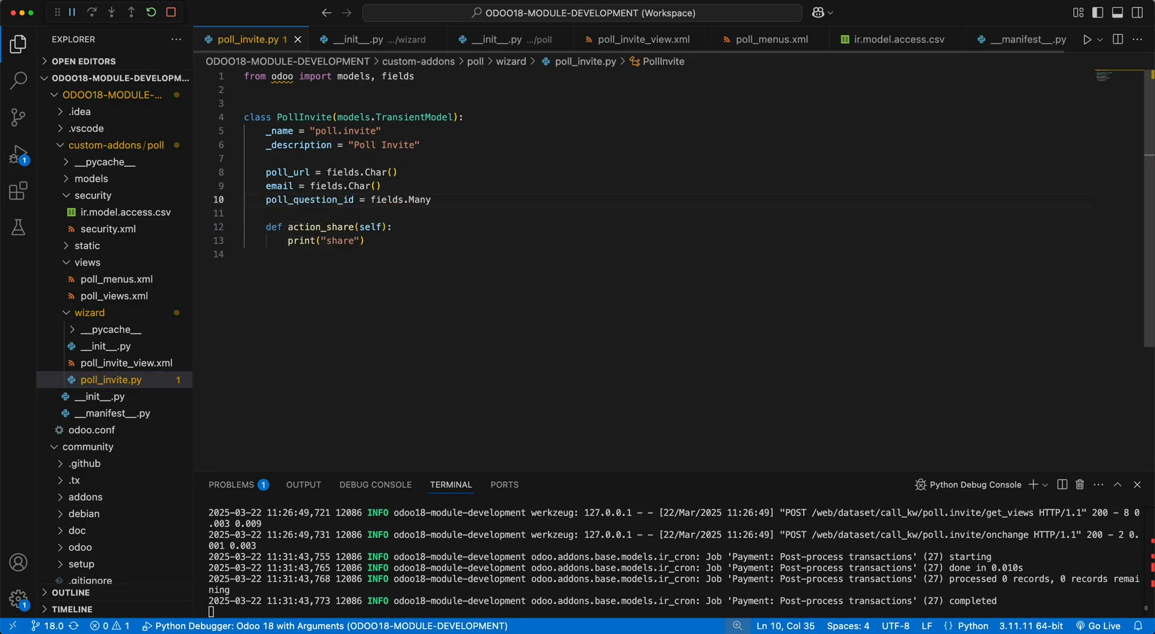
{"action": "type", "text": "2one(\"poll.quest\")"}
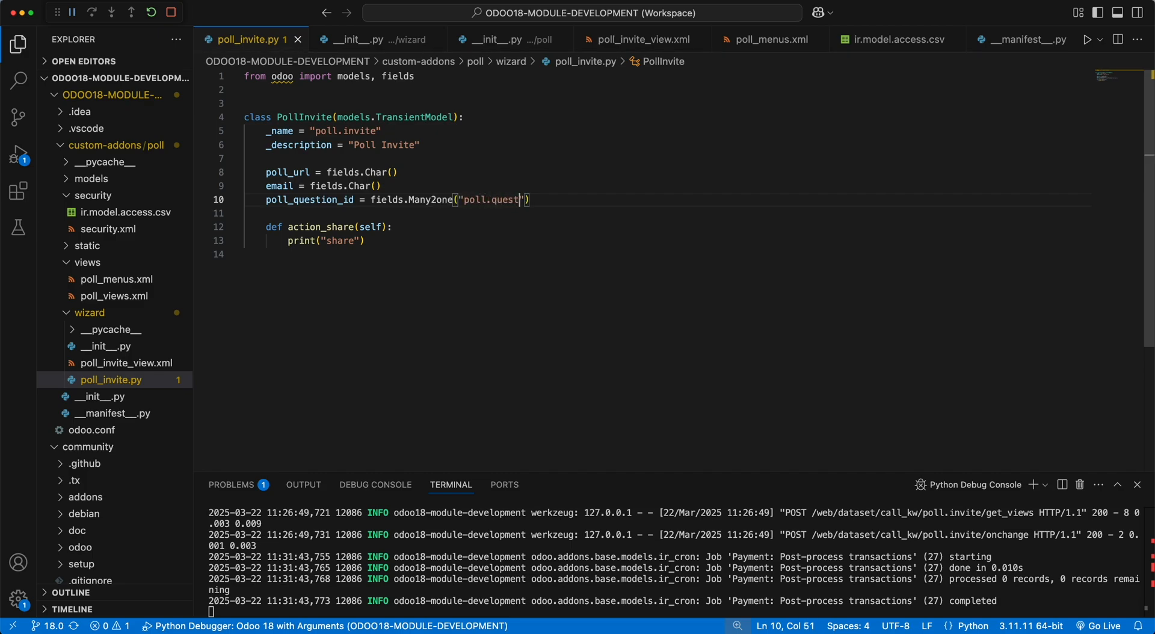
{"action": "type", "text": "ion"}
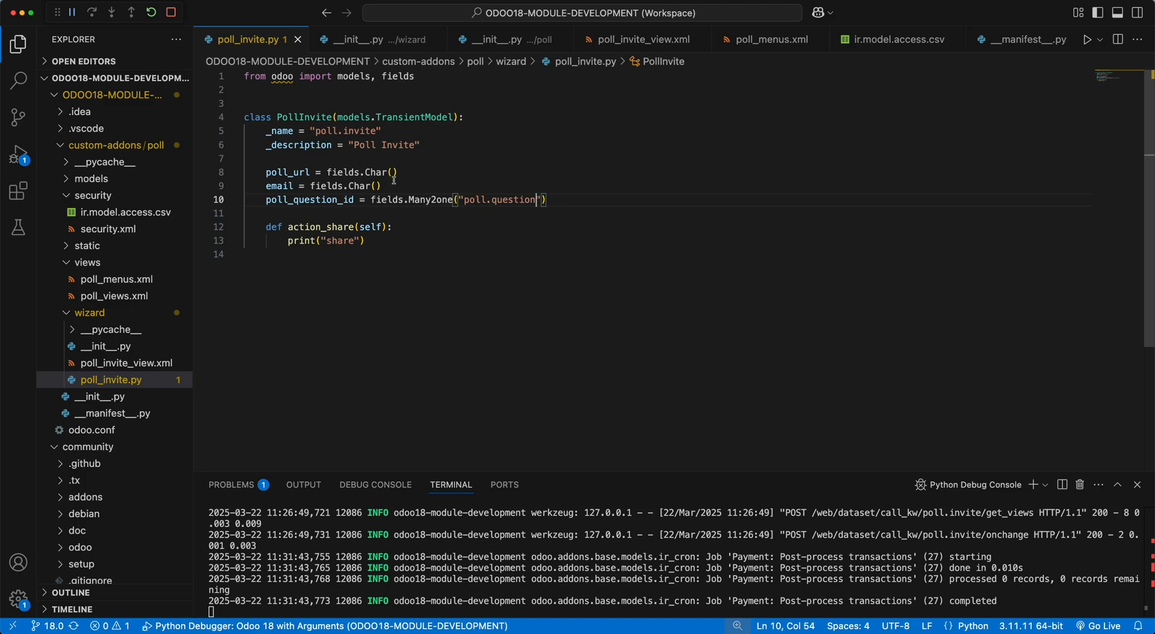
Make poll_url computed by _compute_poll_url, returning a localhost:8069 URL
{"action": "left_click", "coordinate": [393, 172]}
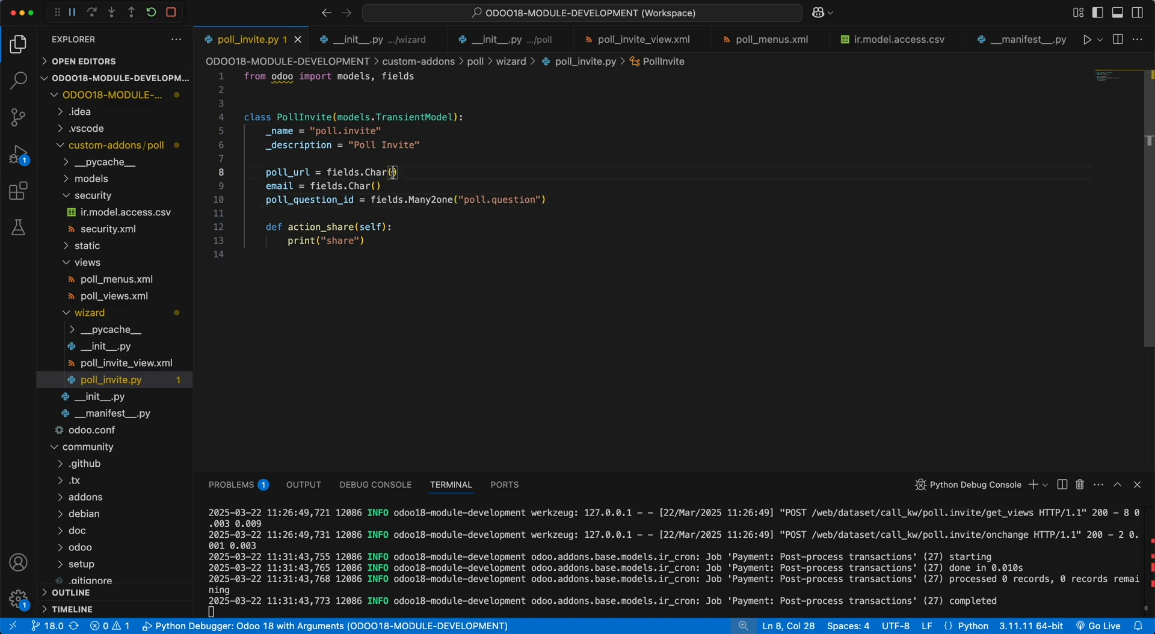
{"action": "type", "text": "c"}
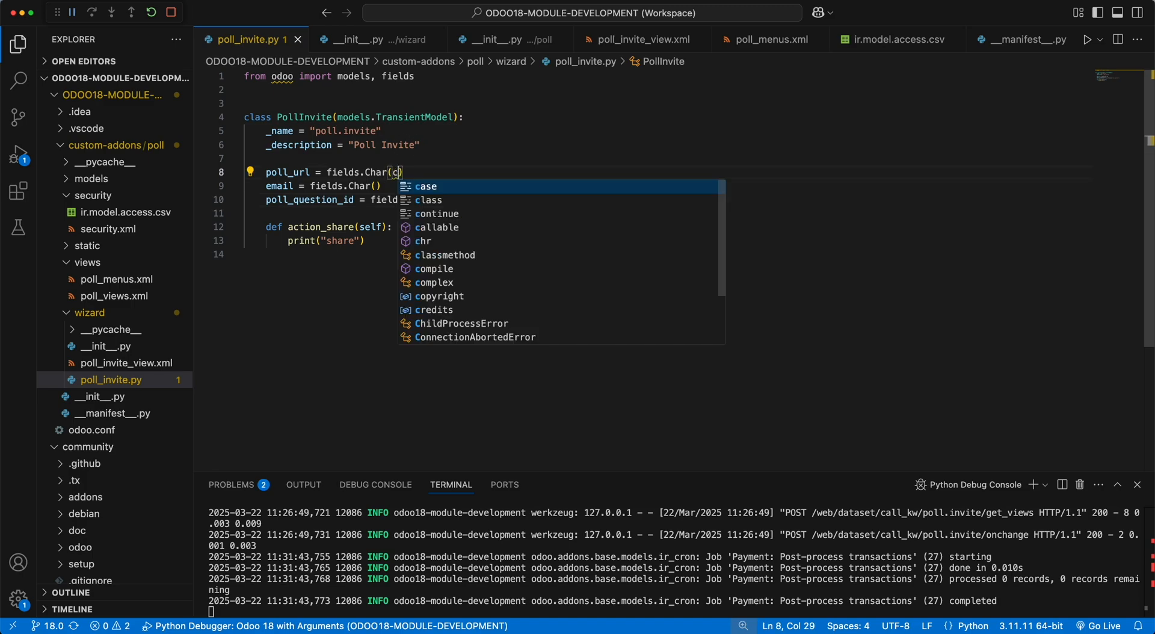
{"action": "type", "text": "ompute="}
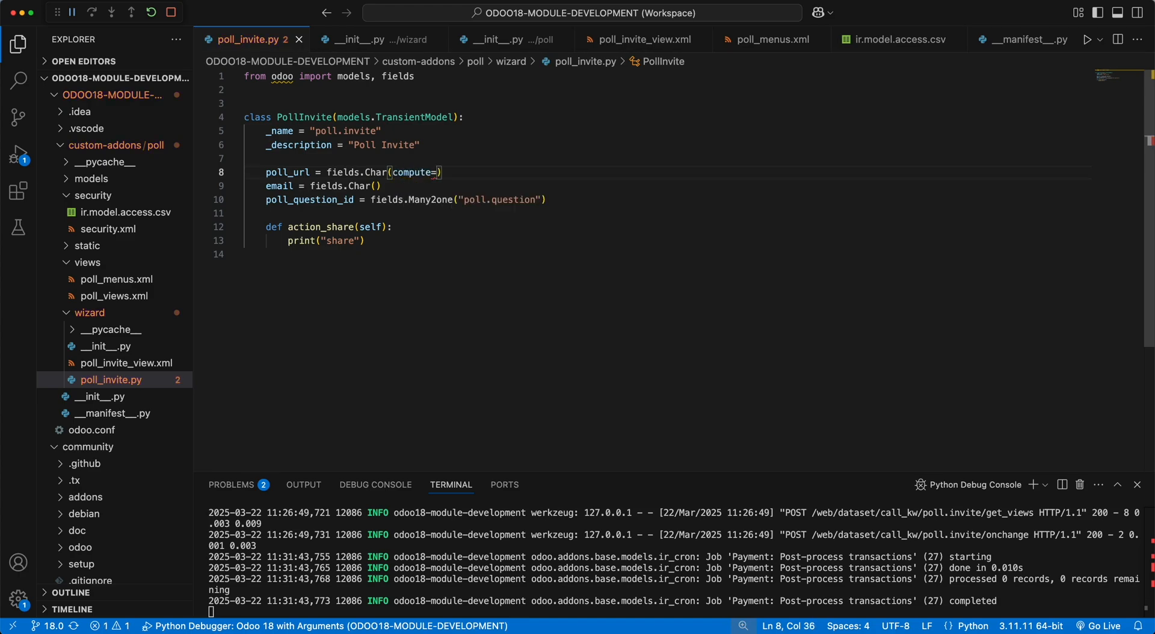
{"action": "type", "text": "\"_c"}
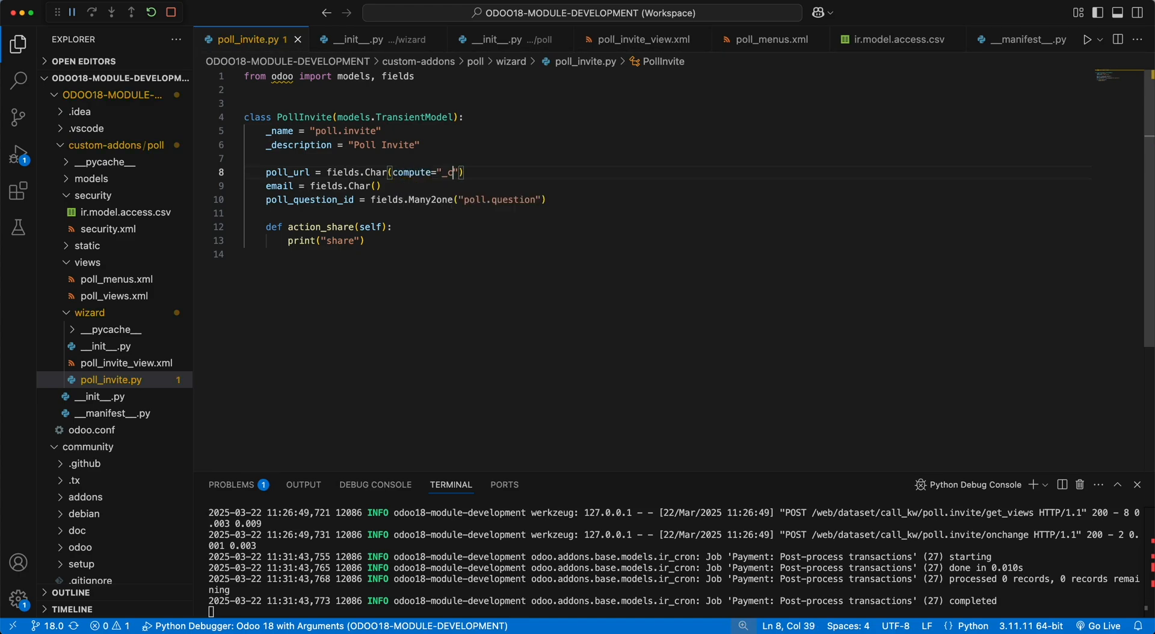
{"action": "type", "text": "ompute_po"}
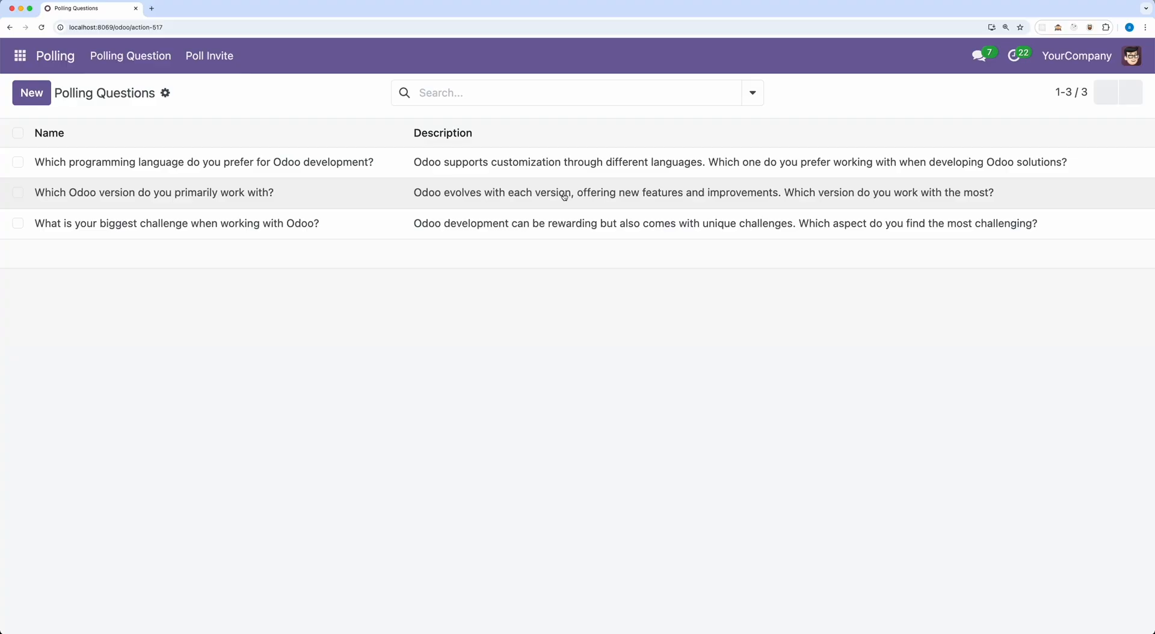
{"action": "left_click", "coordinate": [111, 27]}
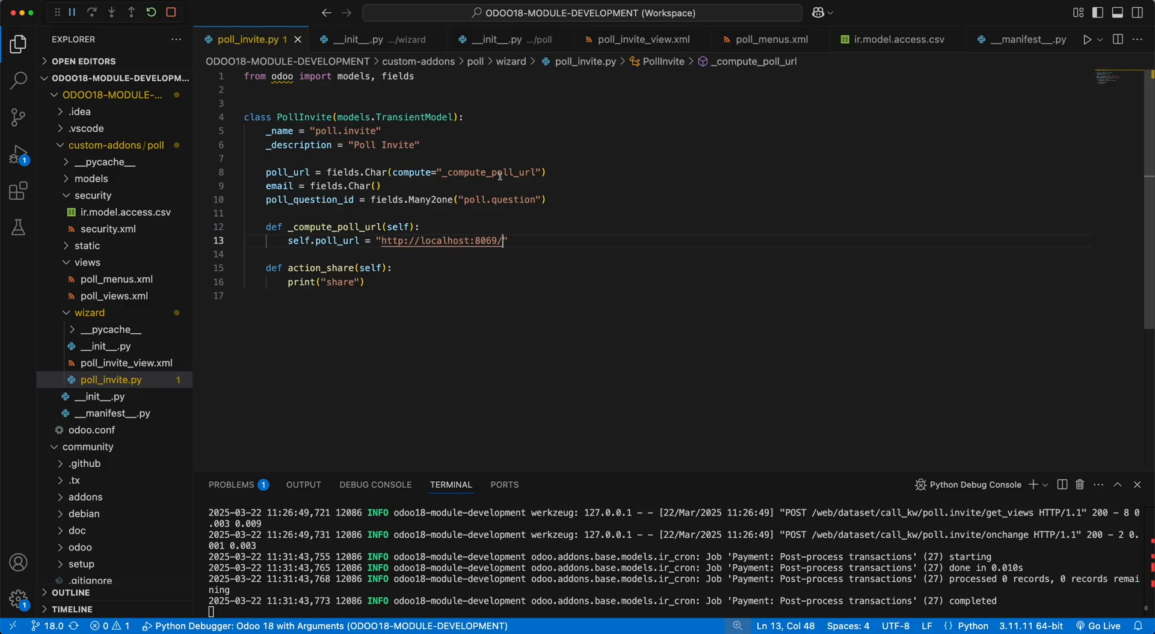
Rewrite the poll URL as an f-string built from self.get_base_url() and /poll/
{"action": "type", "text": "poll/"}
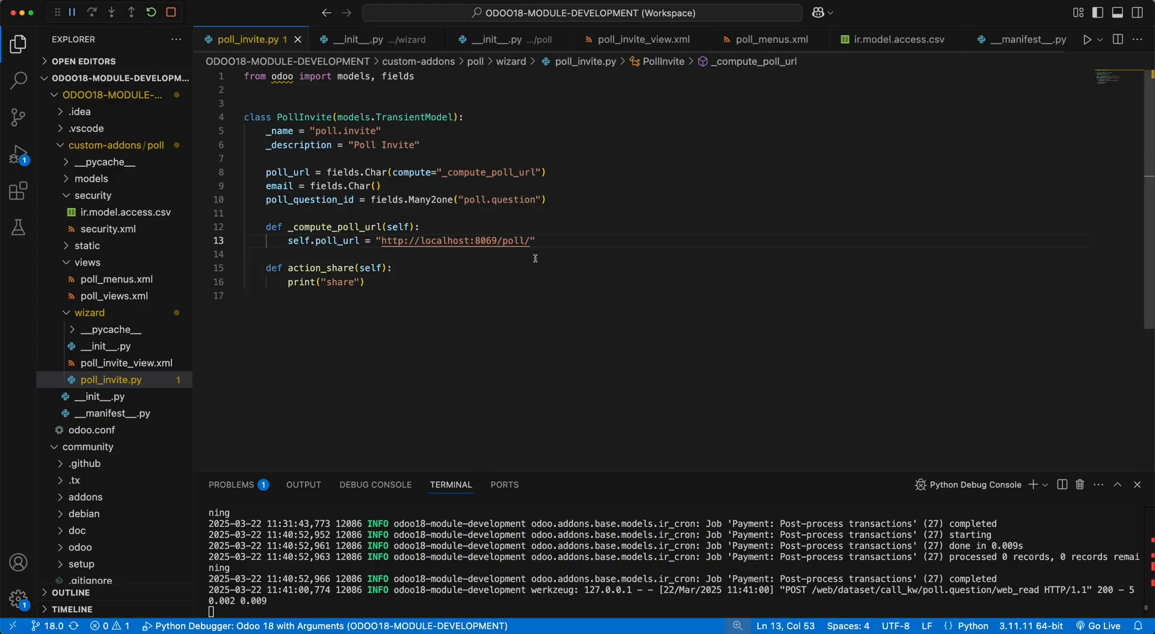
{"action": "type", "text": "2"}
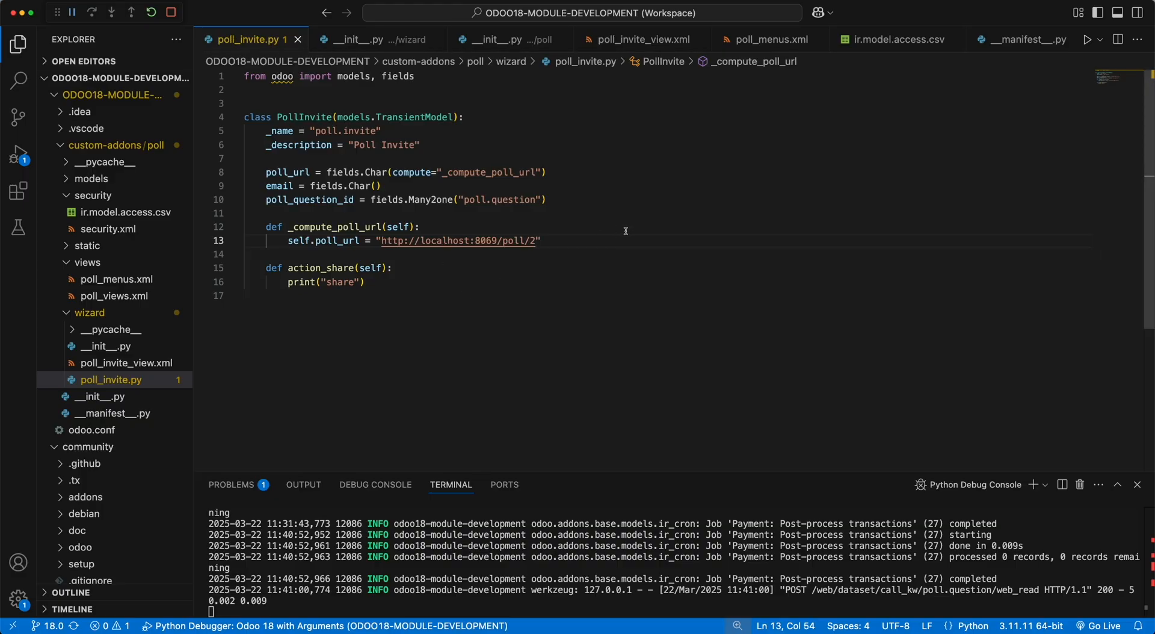
{"action": "type", "text": "f"}
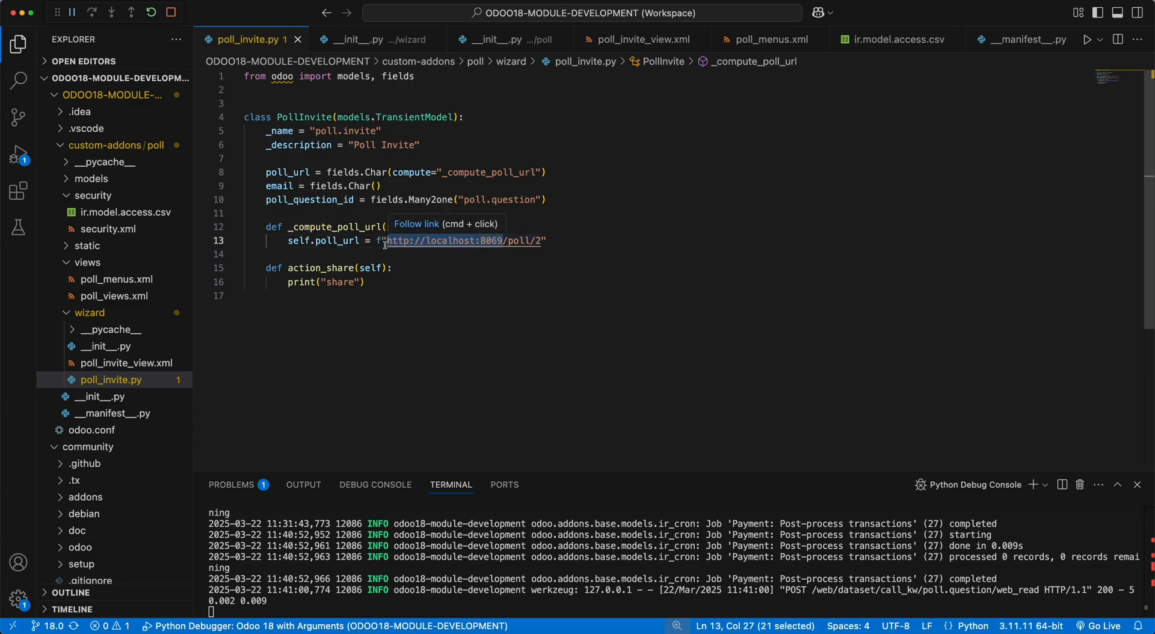
{"action": "type", "text": "{}"}
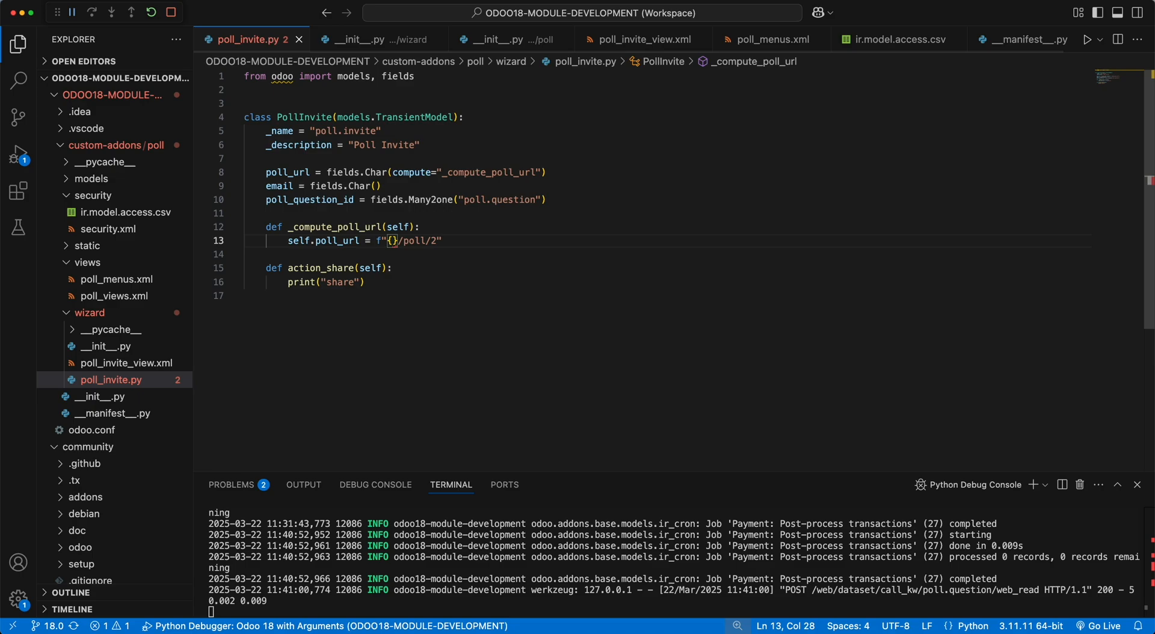
{"action": "type", "text": "self.get_base_url("}
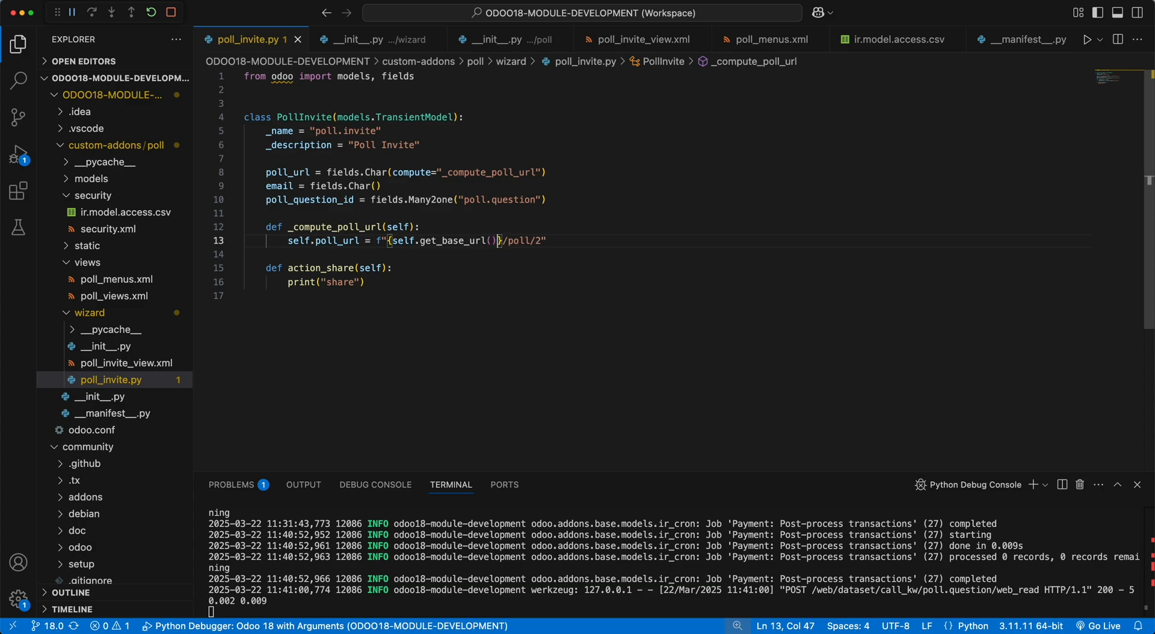
{"action": "double_click", "coordinate": [538, 240]}
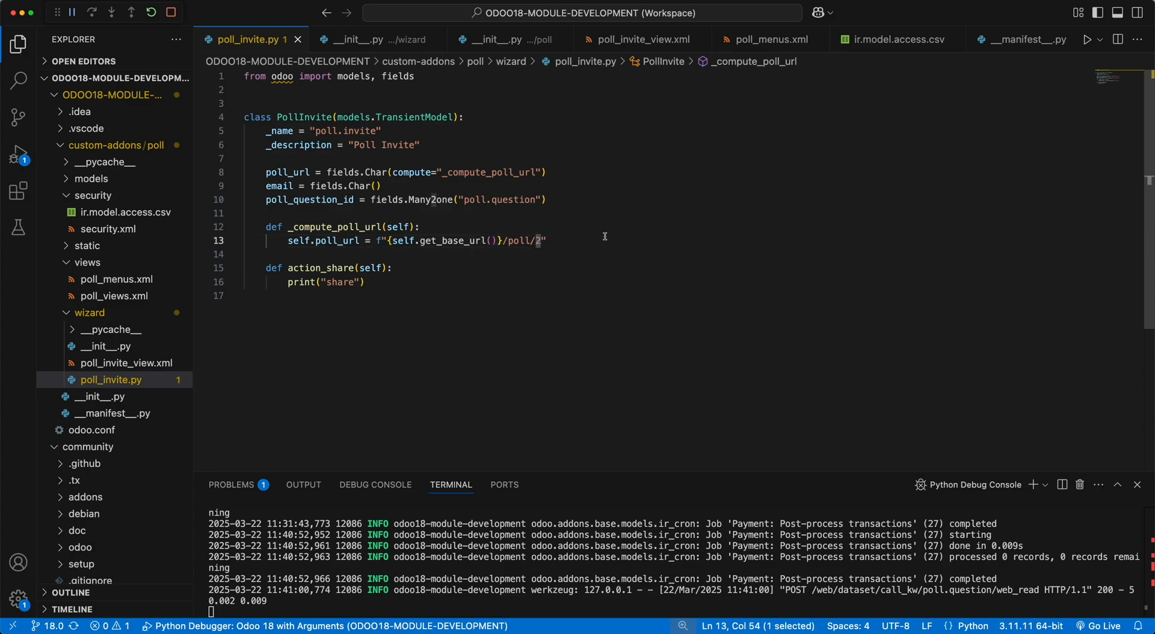
{"action": "type", "text": "{self."}
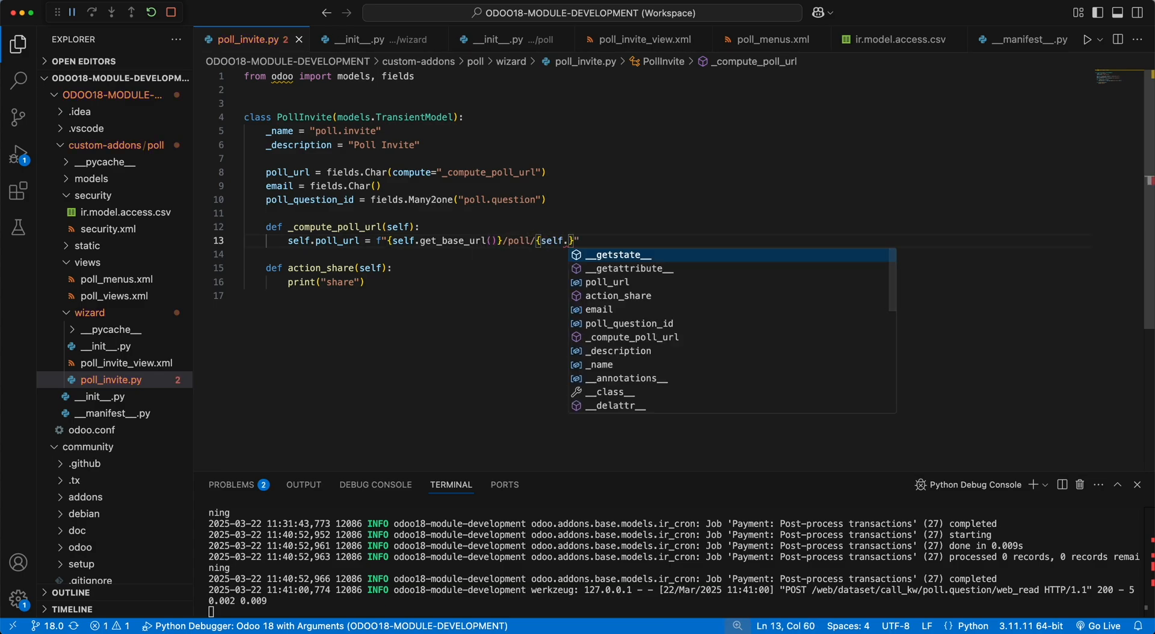
{"action": "type", "text": "poll_question_id.id"}
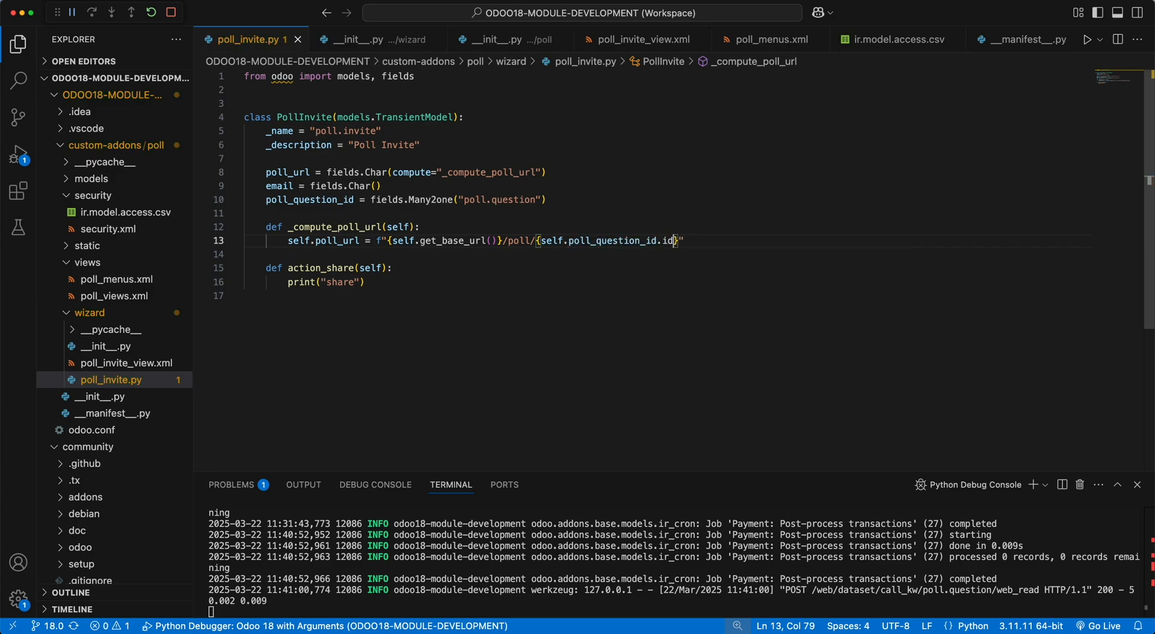
{"action": "type", "text": "\" if"}
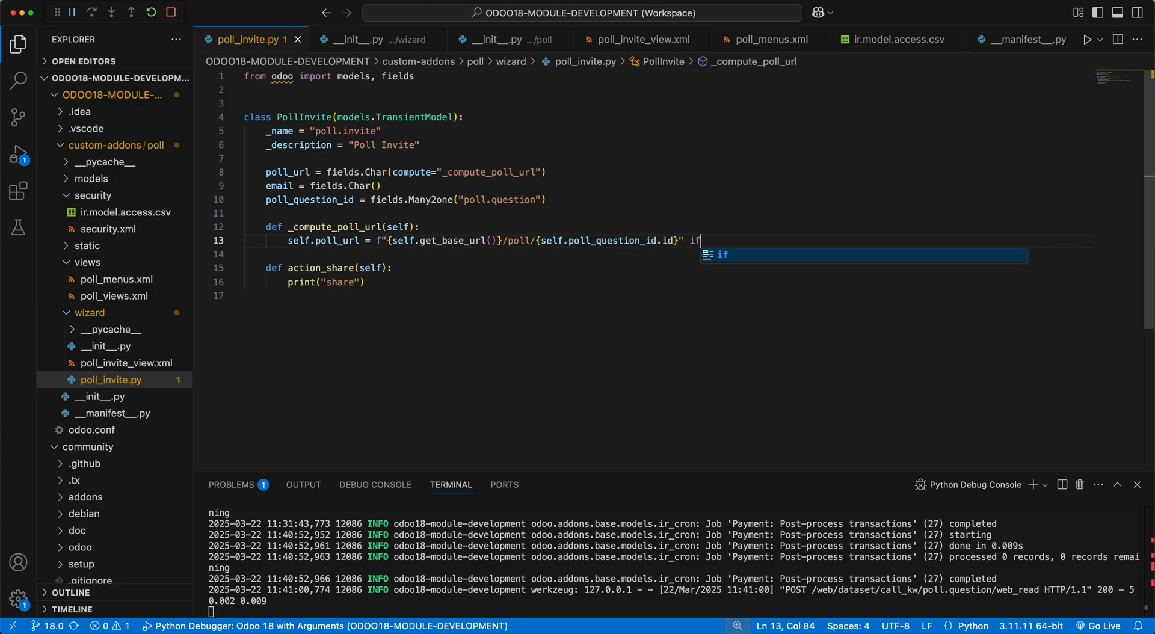
{"action": "type", "text": "self.poll_question_id else F"}
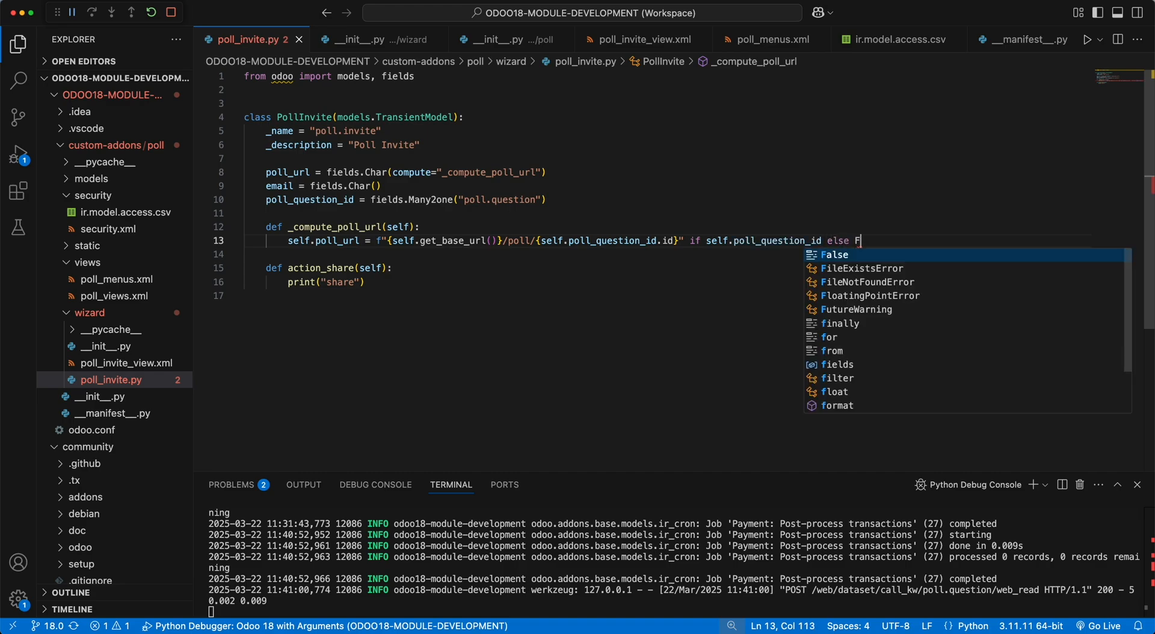
{"action": "key", "text": "Tab"}
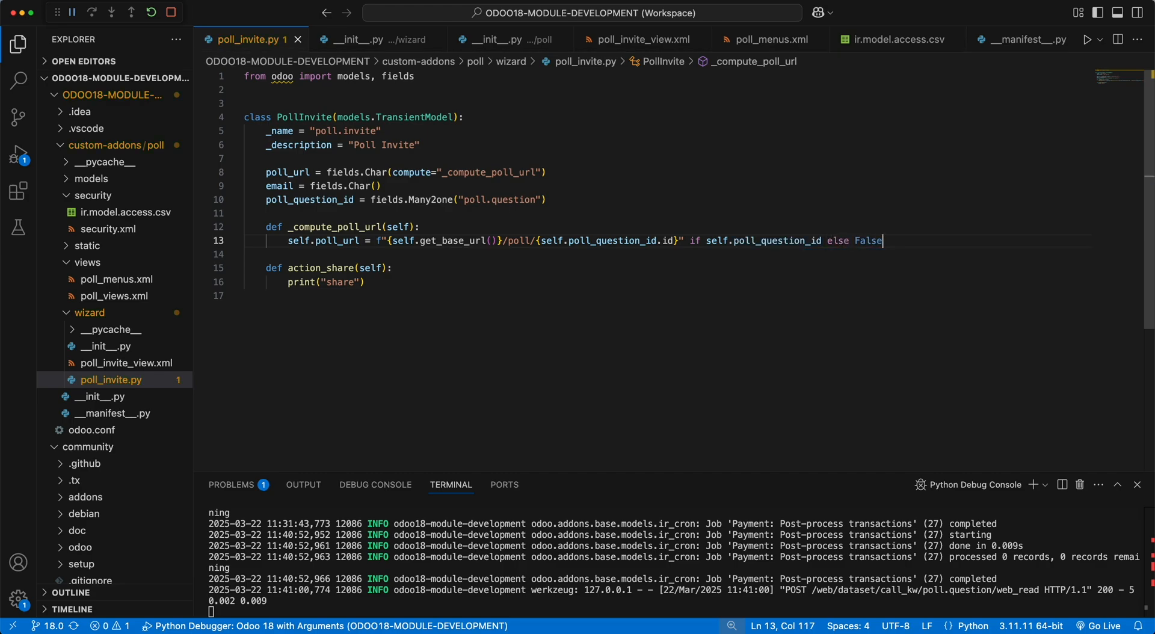
{"action": "double_click", "coordinate": [612, 240]}
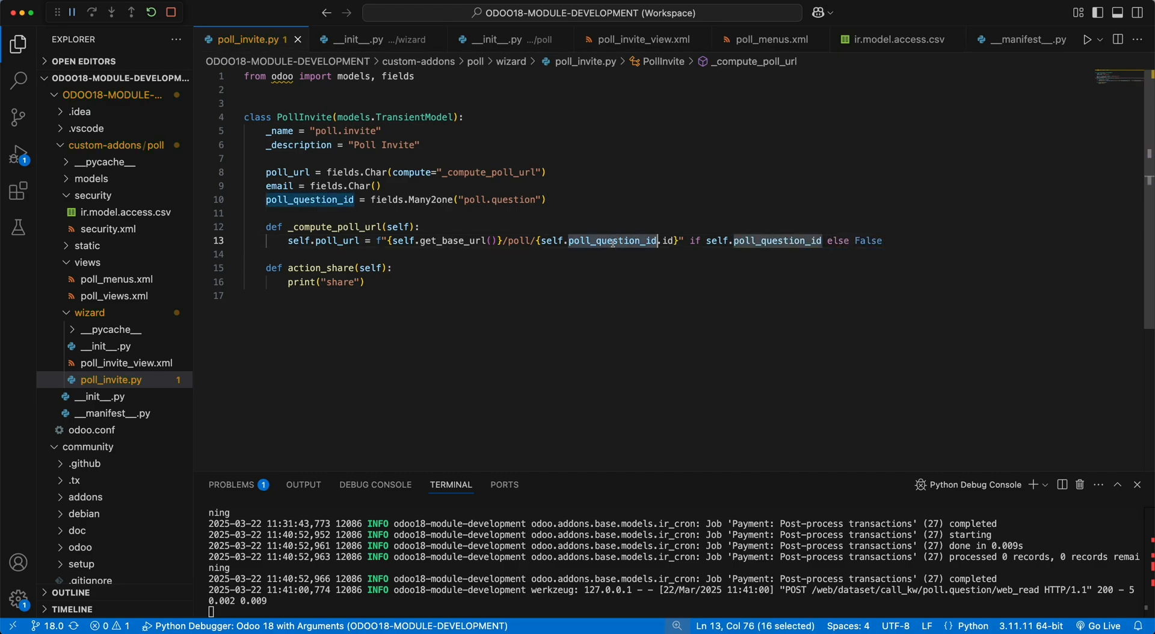
{"action": "type", "text": "@api.depends(\"poll_question_id"}
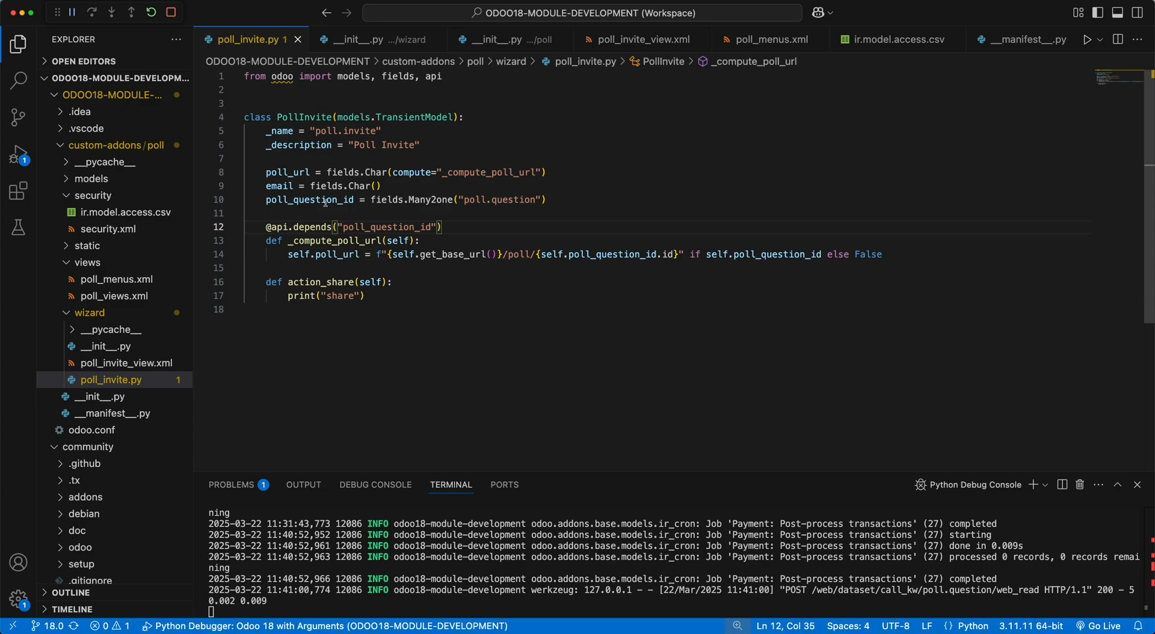
Add the poll_question_id field to the wizard form and pick the programming-language question in Odoo
{"action": "left_click", "coordinate": [638, 39]}
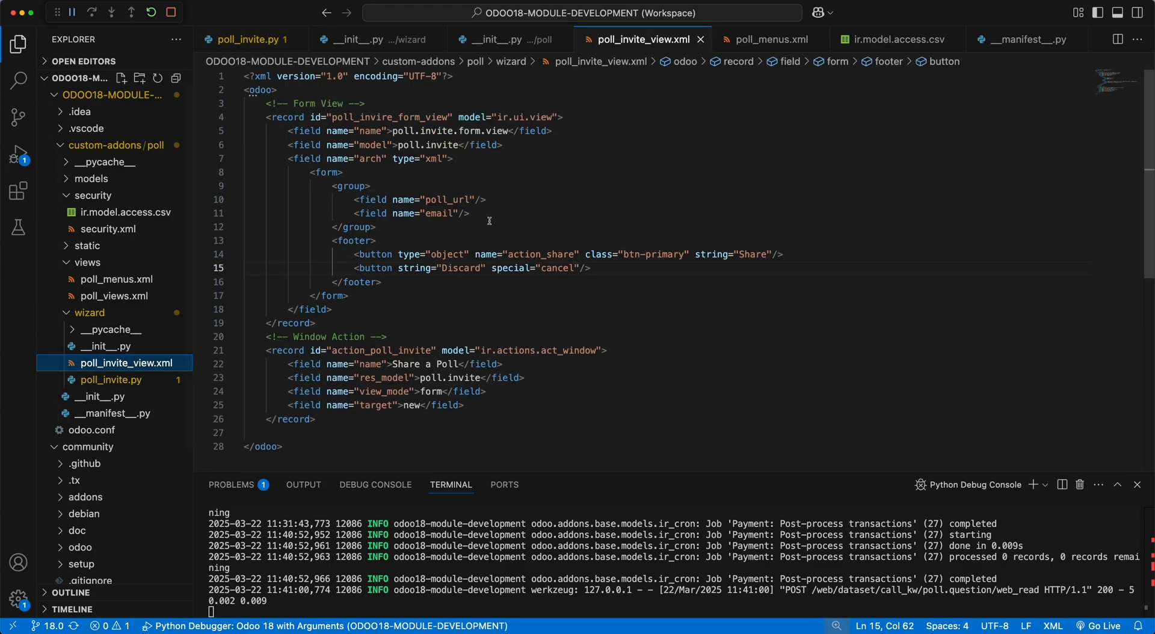
{"action": "type", "text": "<field name=\"poll_question_id\"/>"}
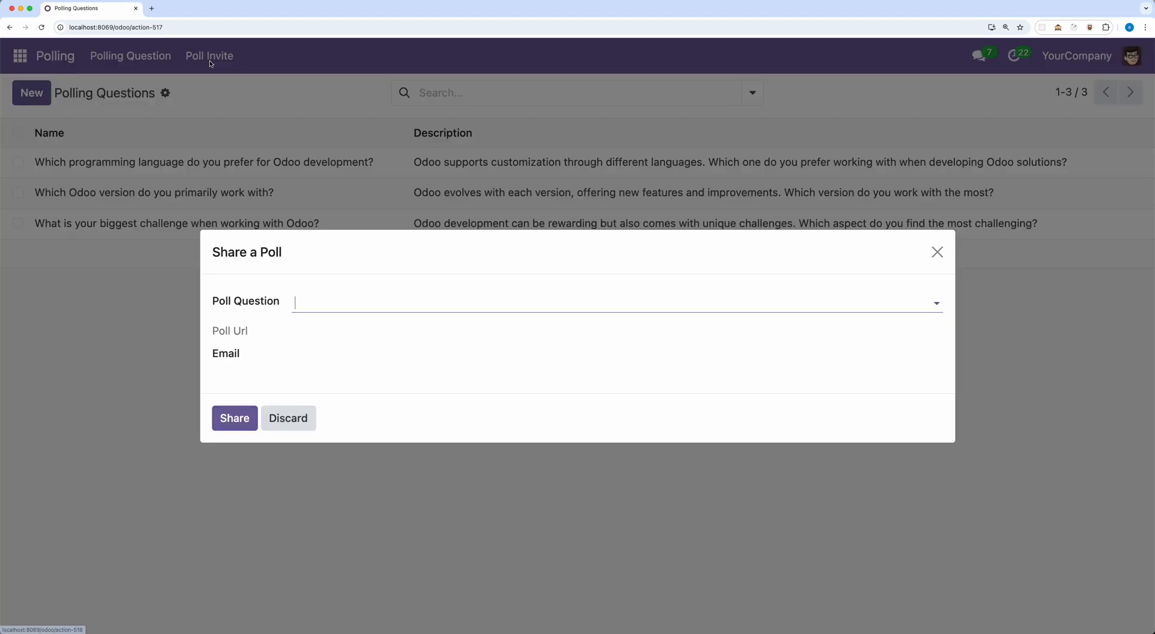
{"action": "left_click", "coordinate": [615, 303]}
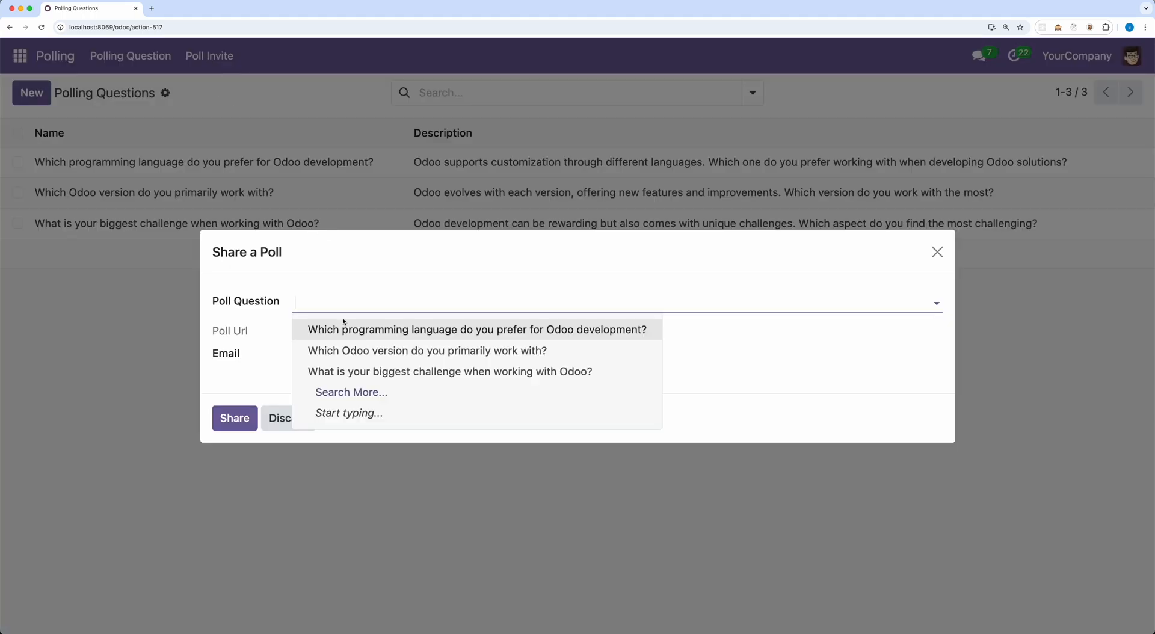
{"action": "left_click", "coordinate": [477, 329]}
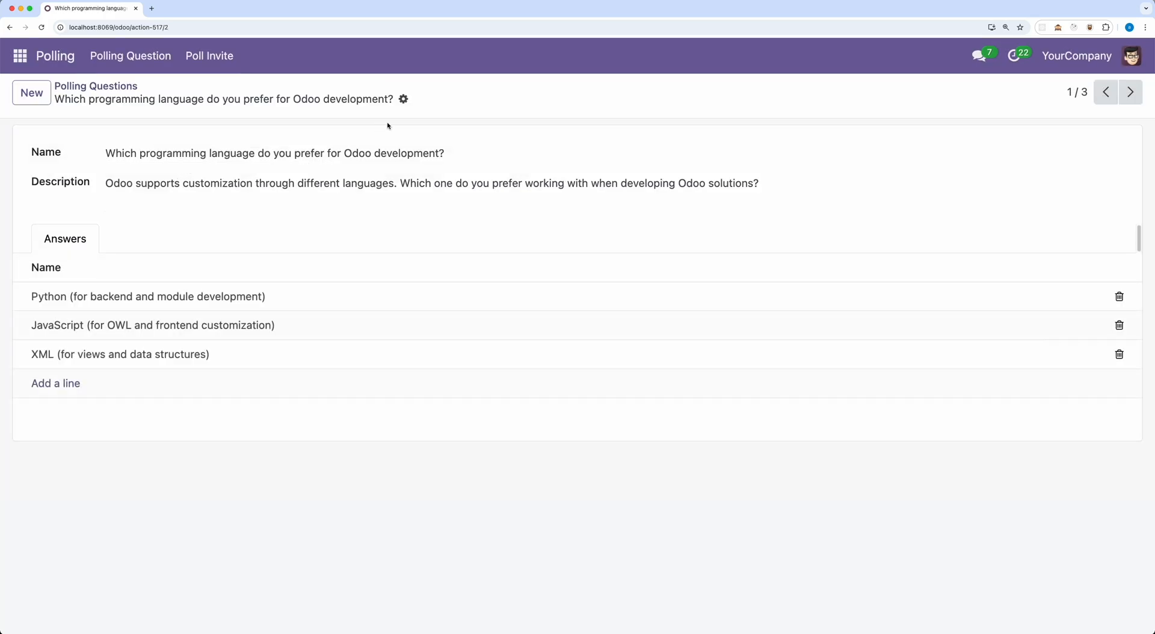
{"action": "left_click", "coordinate": [403, 99]}
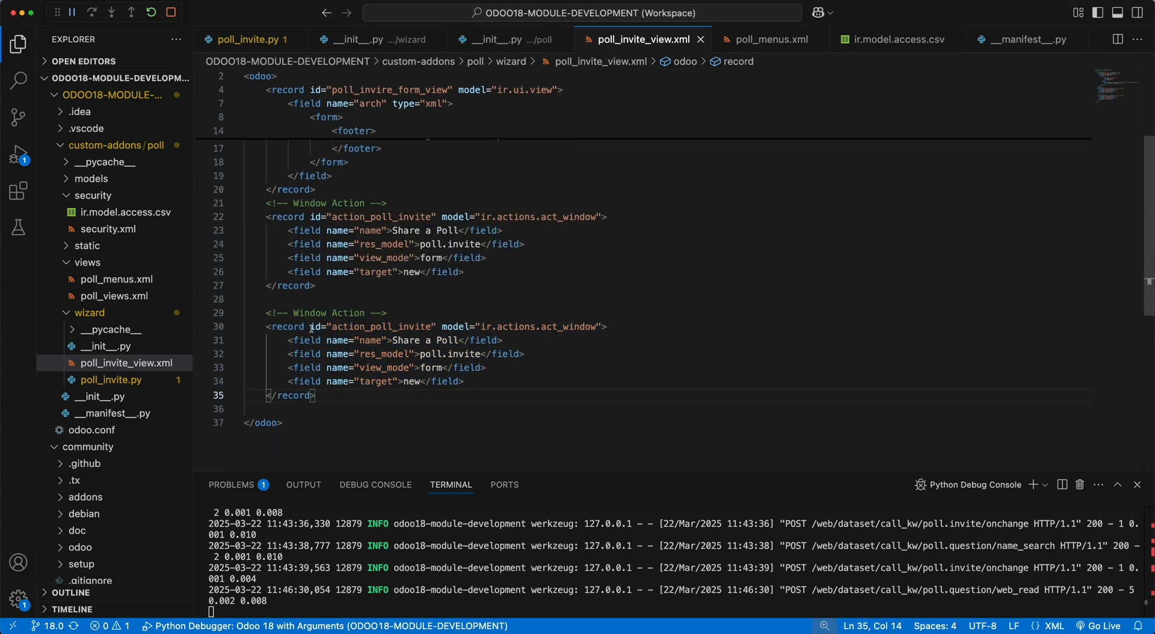
Rename the copied action to action_poll_invite_form, binding poll.model_poll_question with list,form view types
{"action": "double_click", "coordinate": [381, 326]}
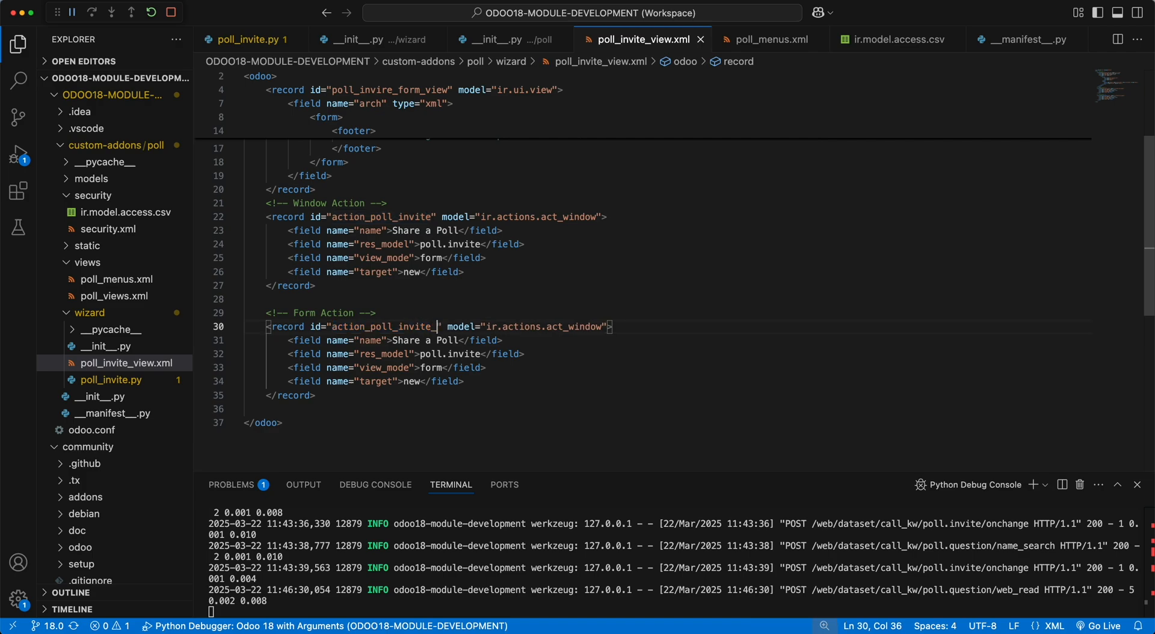
{"action": "type", "text": "form"}
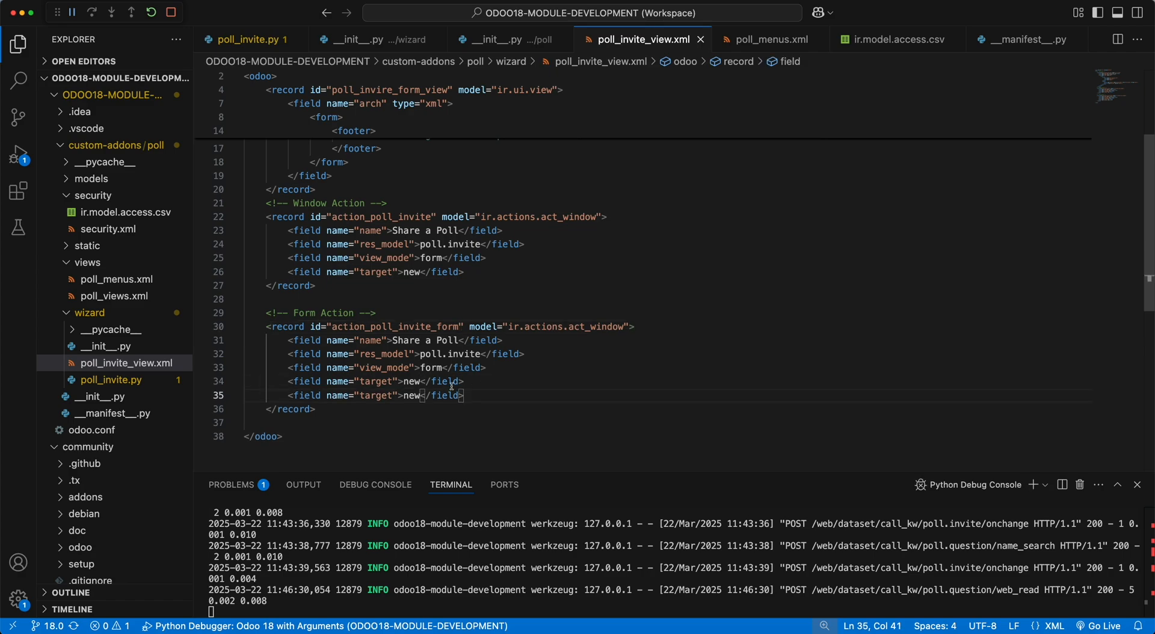
{"action": "type", "text": "binding_model_id\" ref=/"}
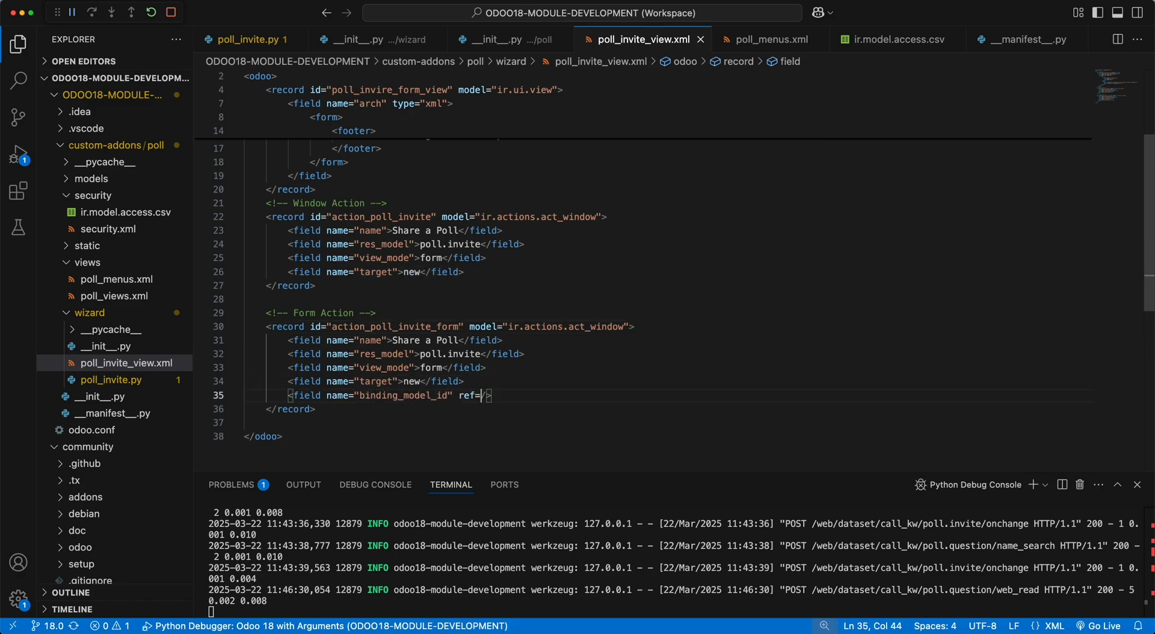
{"action": "type", "text": "po\""}
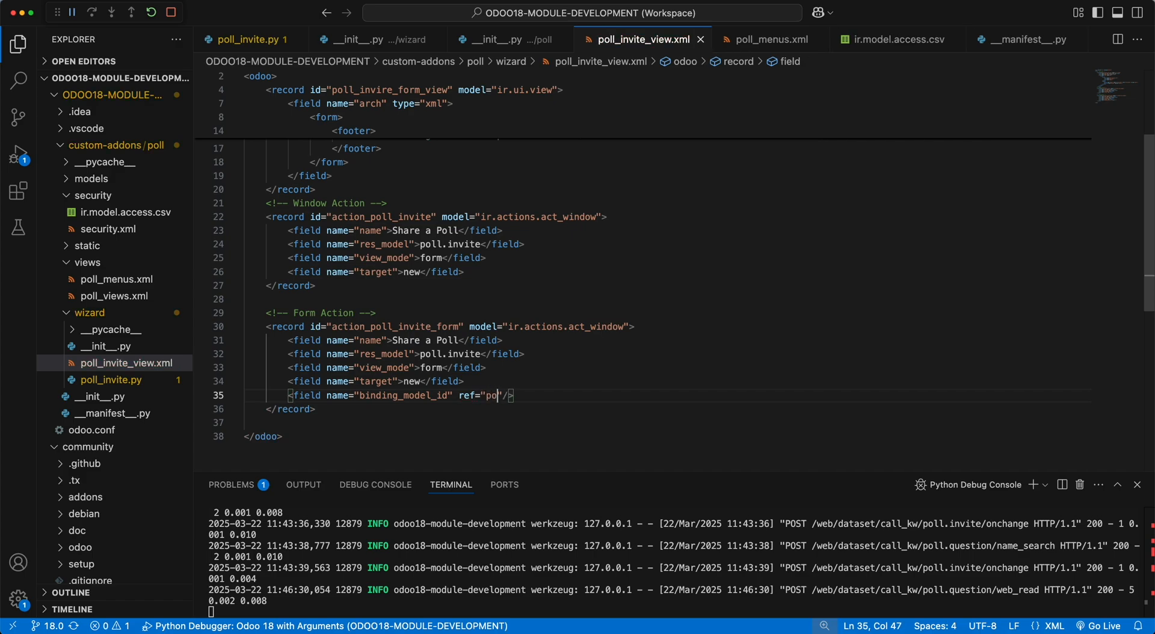
{"action": "type", "text": "l.model_poll"}
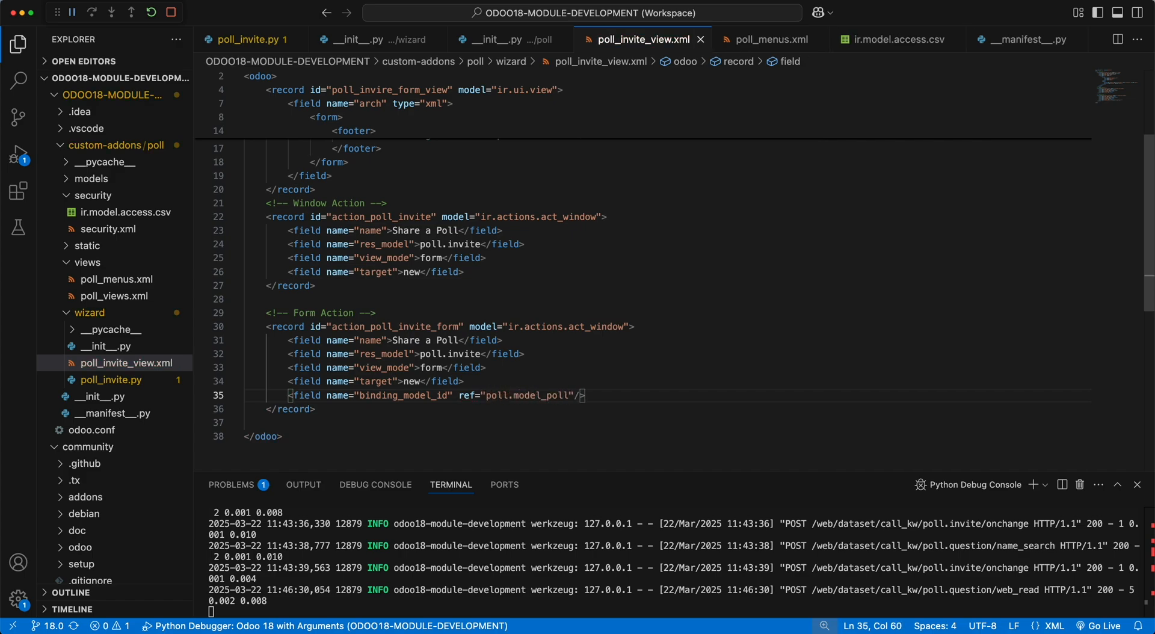
{"action": "type", "text": "_question"}
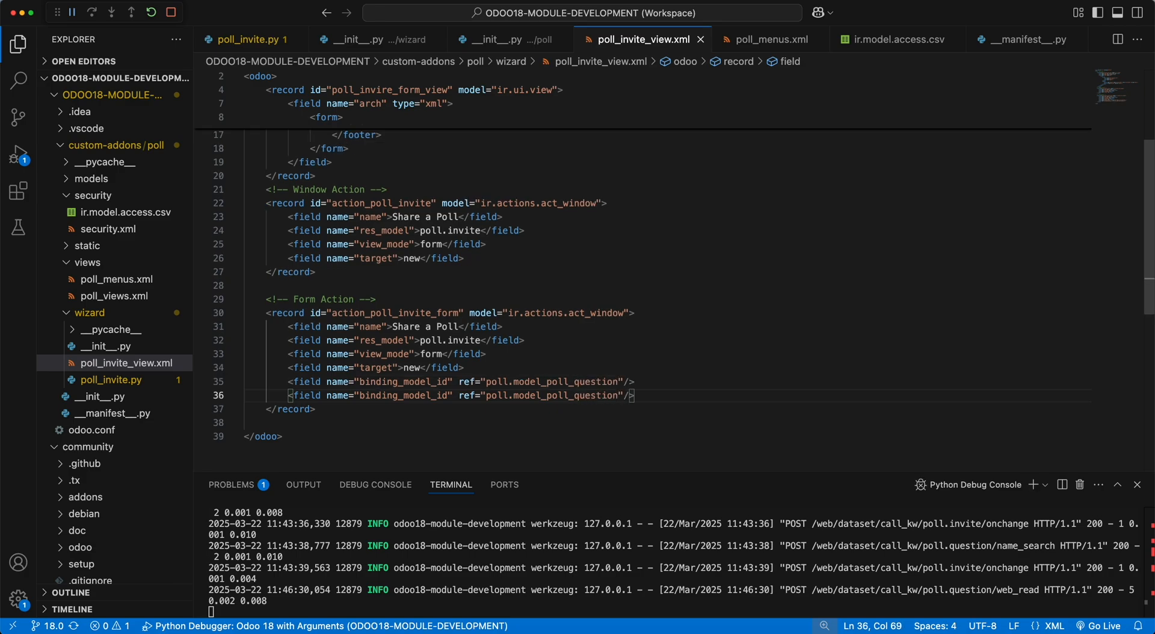
{"action": "type", "text": "binding_view_types\">l</field>"}
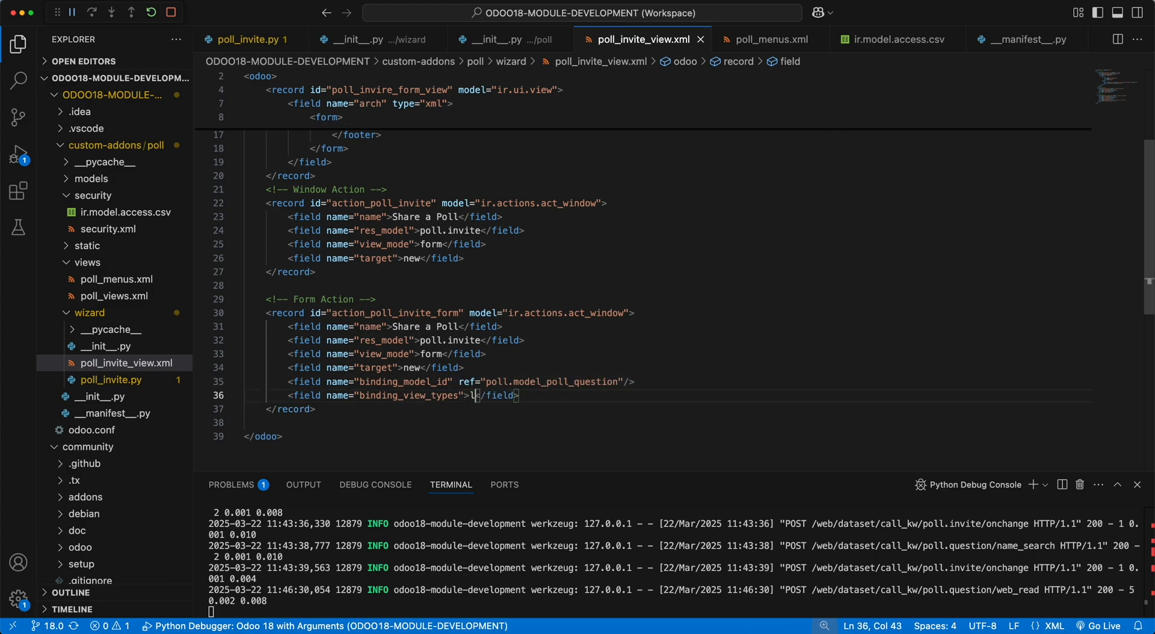
{"action": "type", "text": "list,form"}
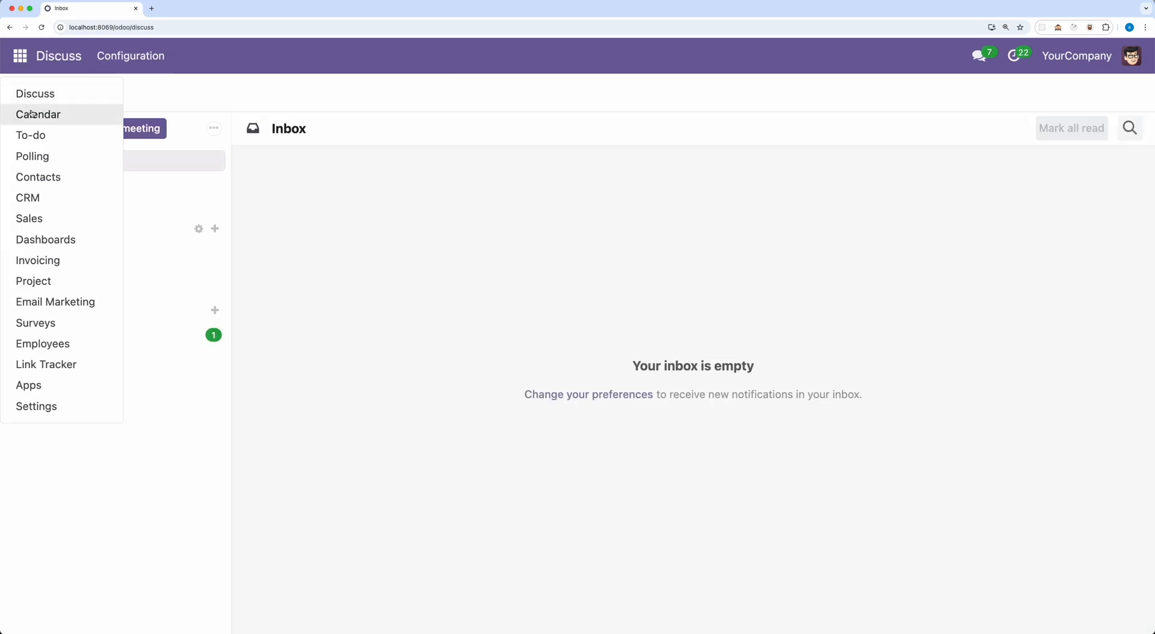
Open the Polling app and list the three questions in Share a Poll's Poll Question dropdown
{"action": "left_click", "coordinate": [33, 157]}
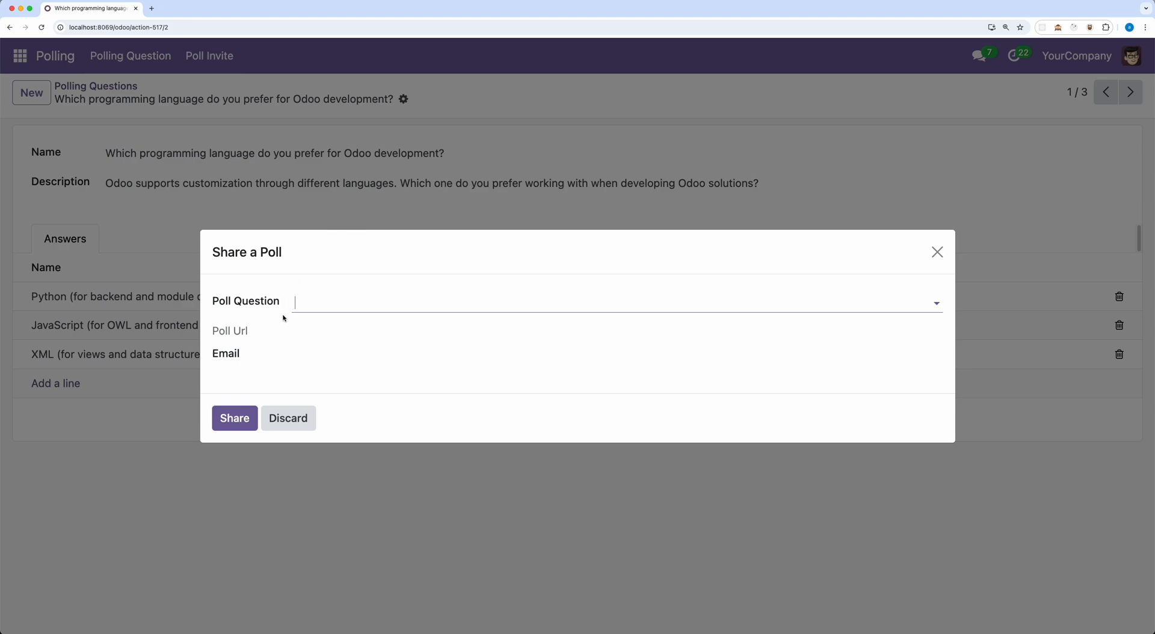
{"action": "left_click", "coordinate": [618, 303]}
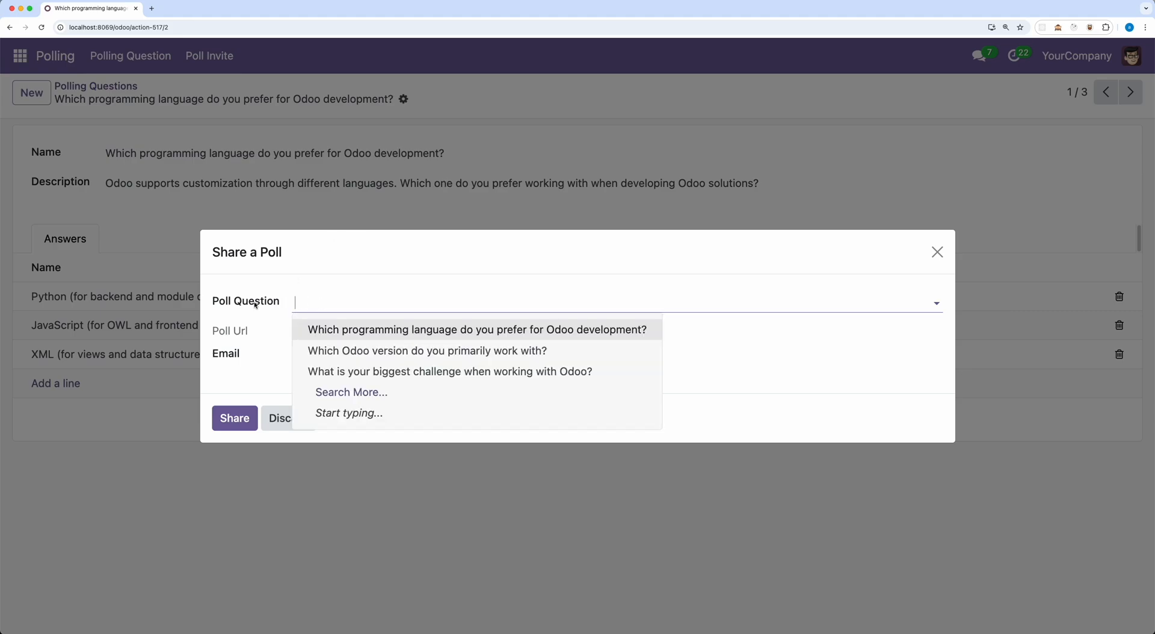
{"action": "mouse_move", "coordinate": [260, 313]}
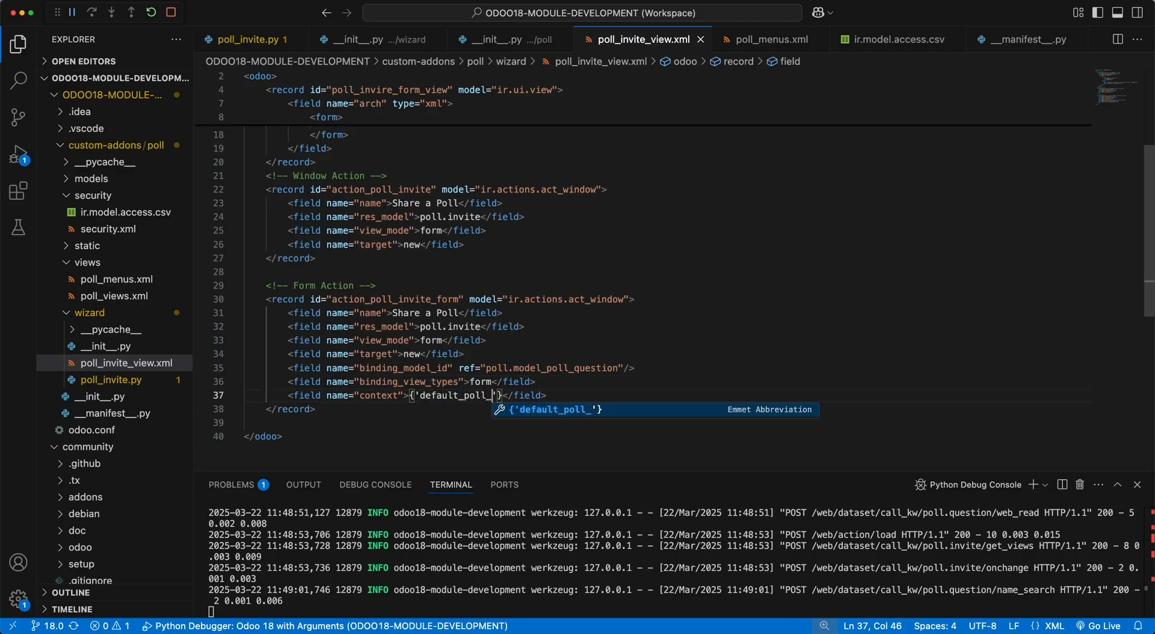
Give the action context {'default_poll_question_id': active_id} and save
{"action": "type", "text": "question_id': a"}
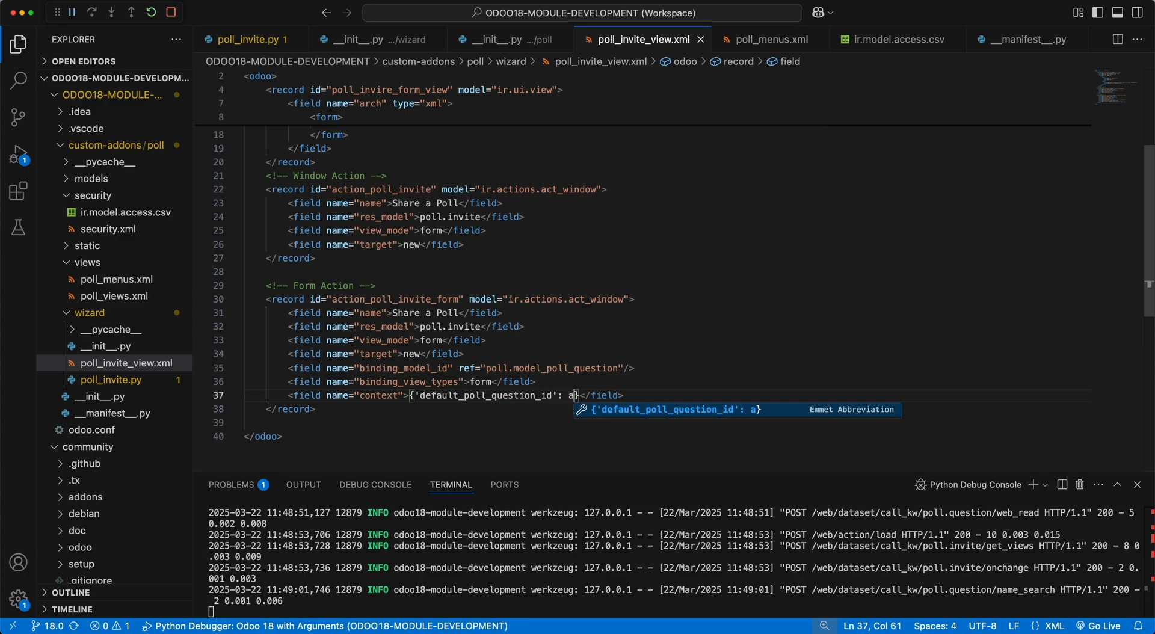
{"action": "type", "text": "ctive_id"}
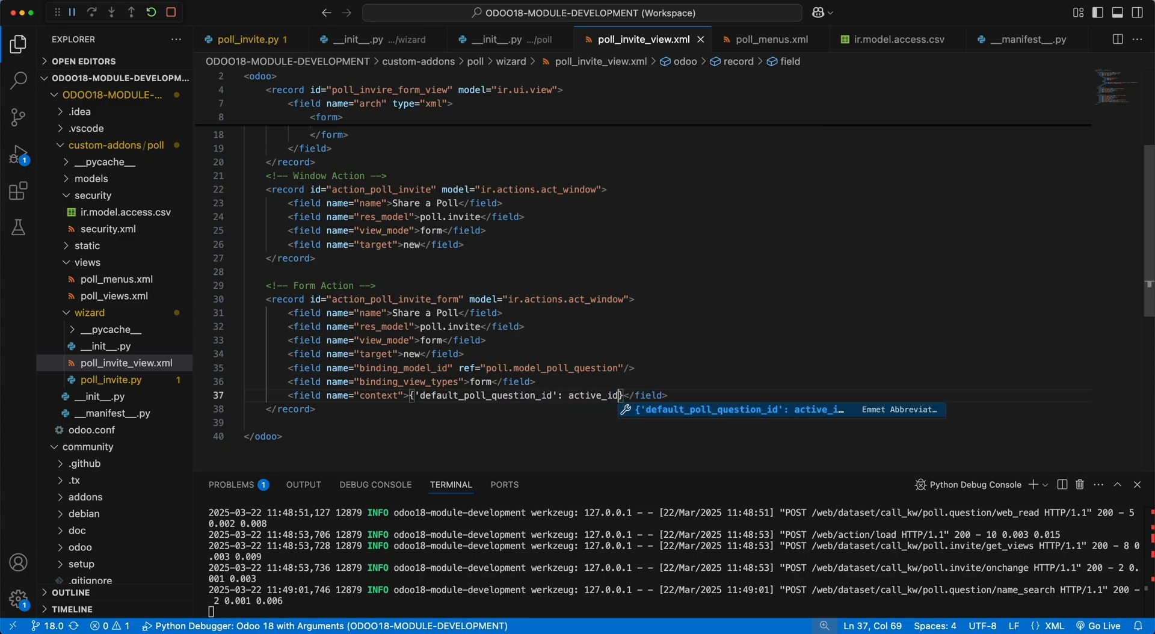
{"action": "key", "text": "Escape"}
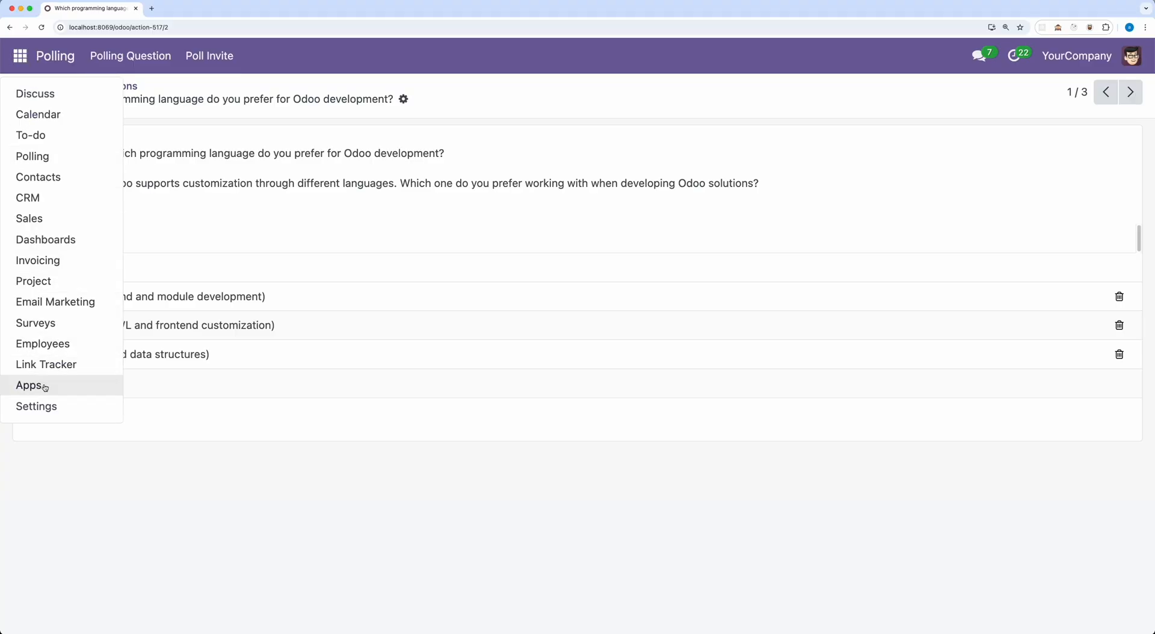
Reload Odoo and launch Share a Poll from question records, closing each prefilled wizard
{"action": "left_click", "coordinate": [29, 385]}
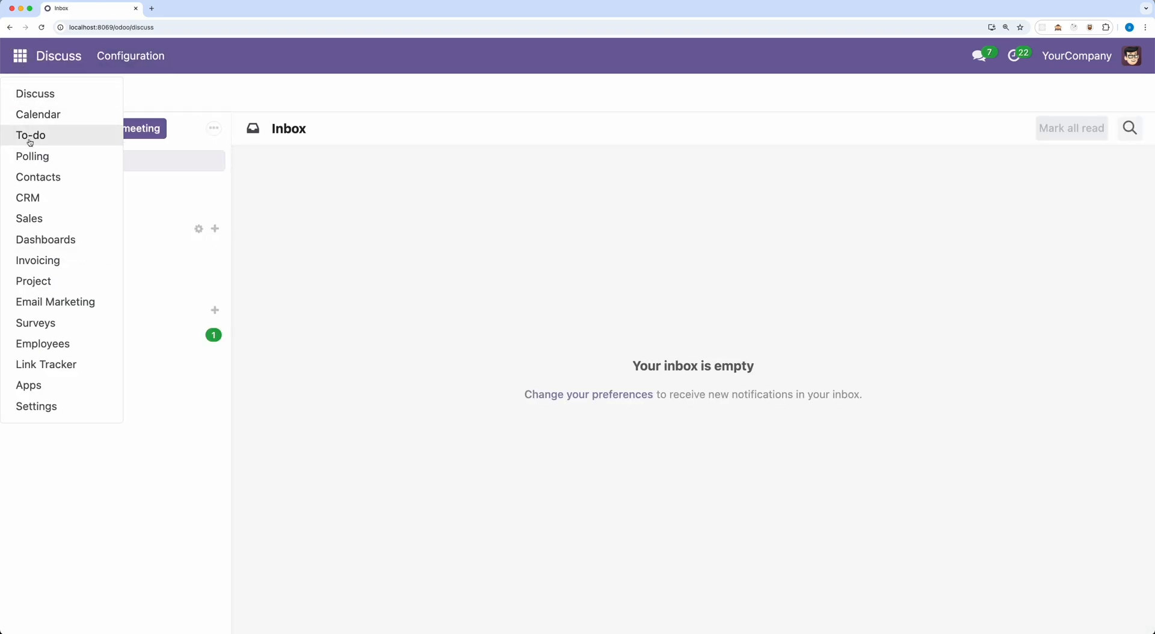
{"action": "left_click", "coordinate": [33, 157]}
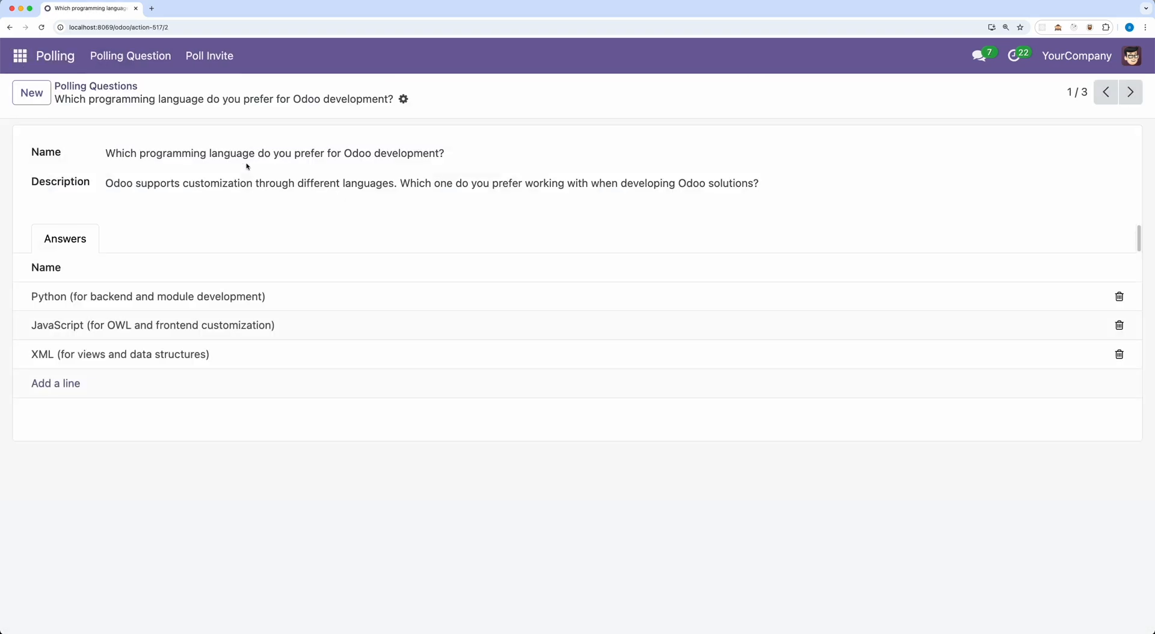
{"action": "left_click", "coordinate": [403, 100]}
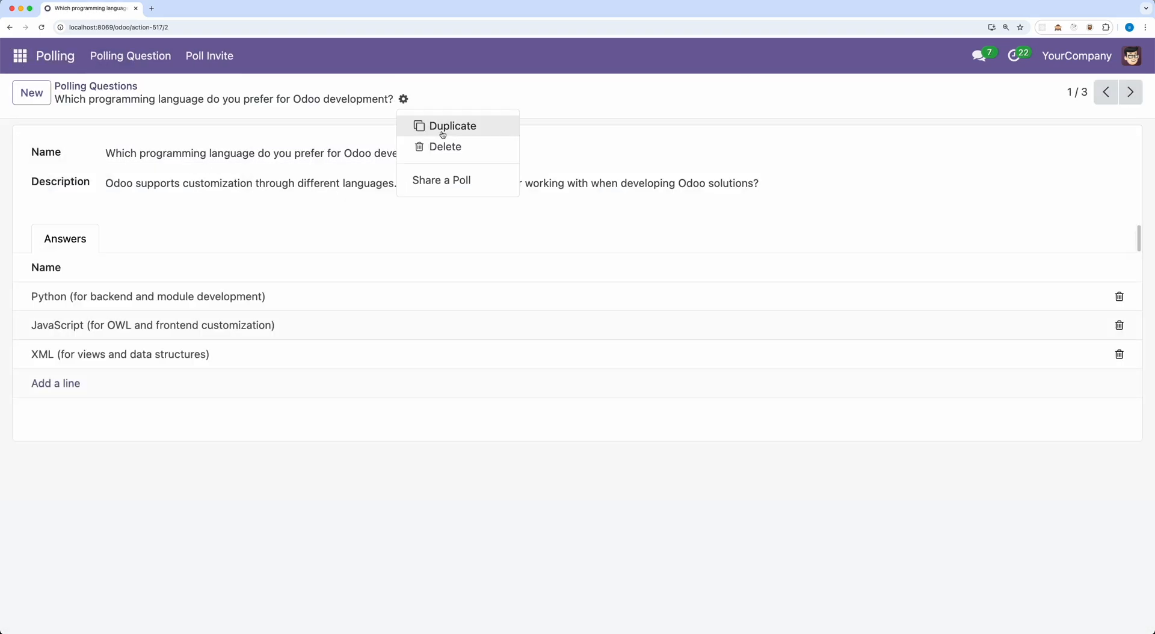
{"action": "left_click", "coordinate": [440, 180]}
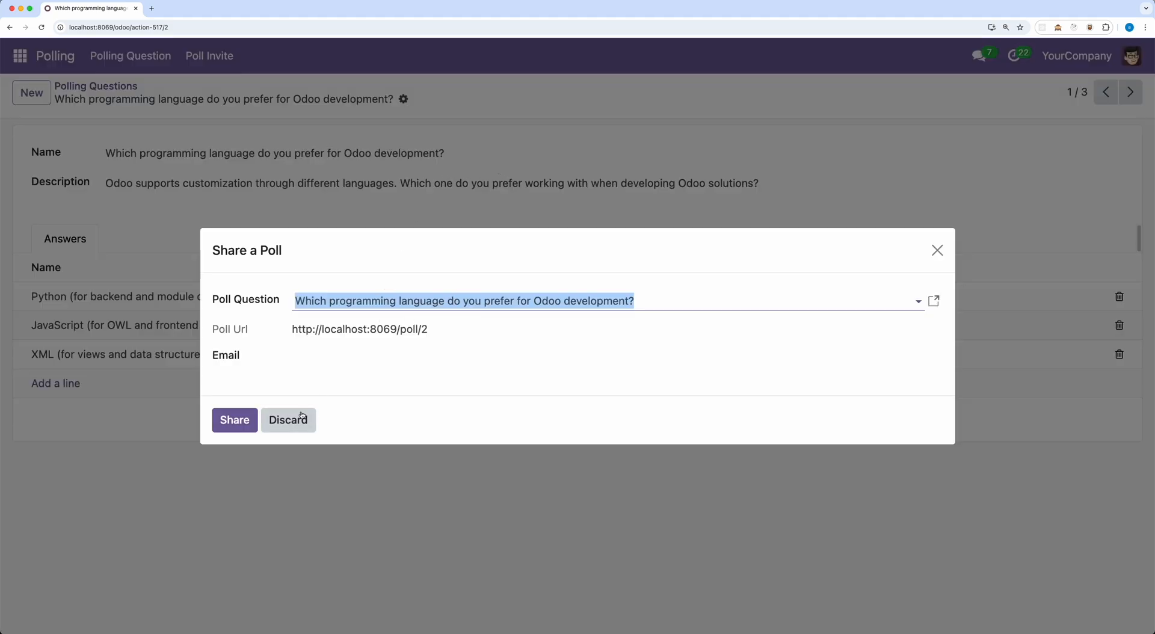
{"action": "left_click", "coordinate": [288, 420]}
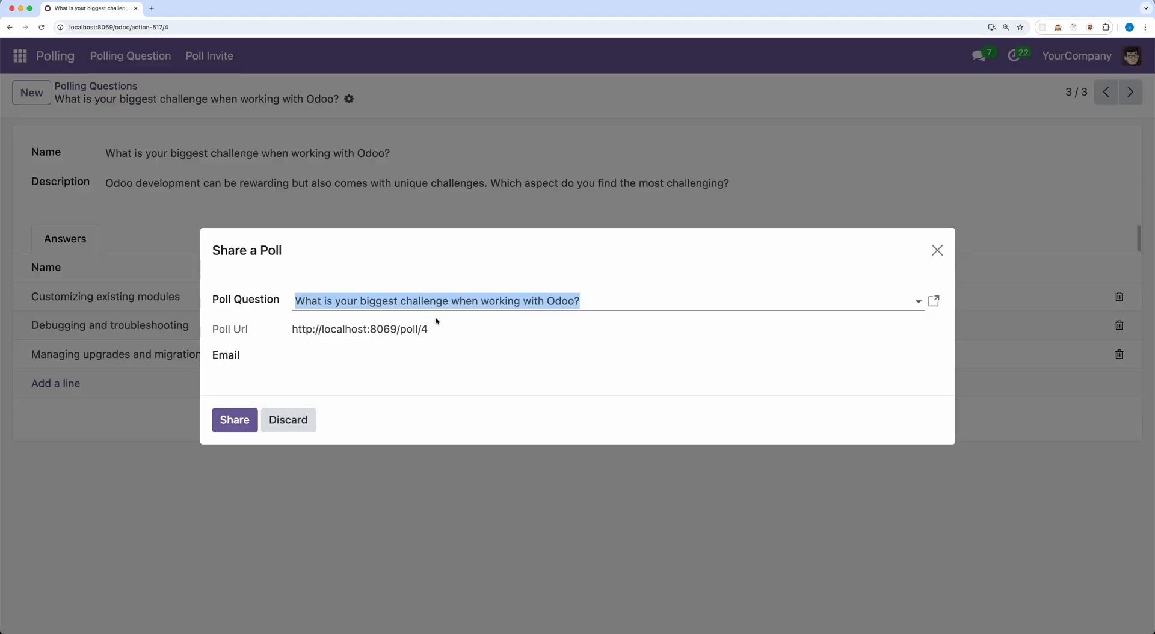
{"action": "left_click", "coordinate": [288, 420]}
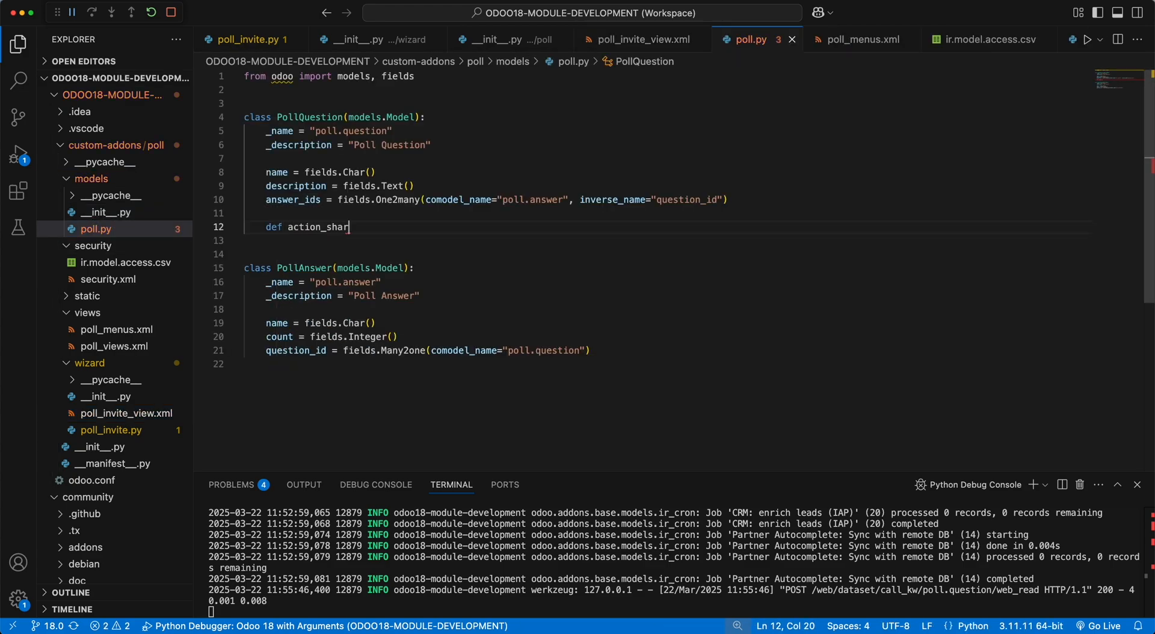
Add action_share_poll returning a poll.invite act_window with context default_poll_question_id: self.id
{"action": "type", "text": "e_poll(self):"}
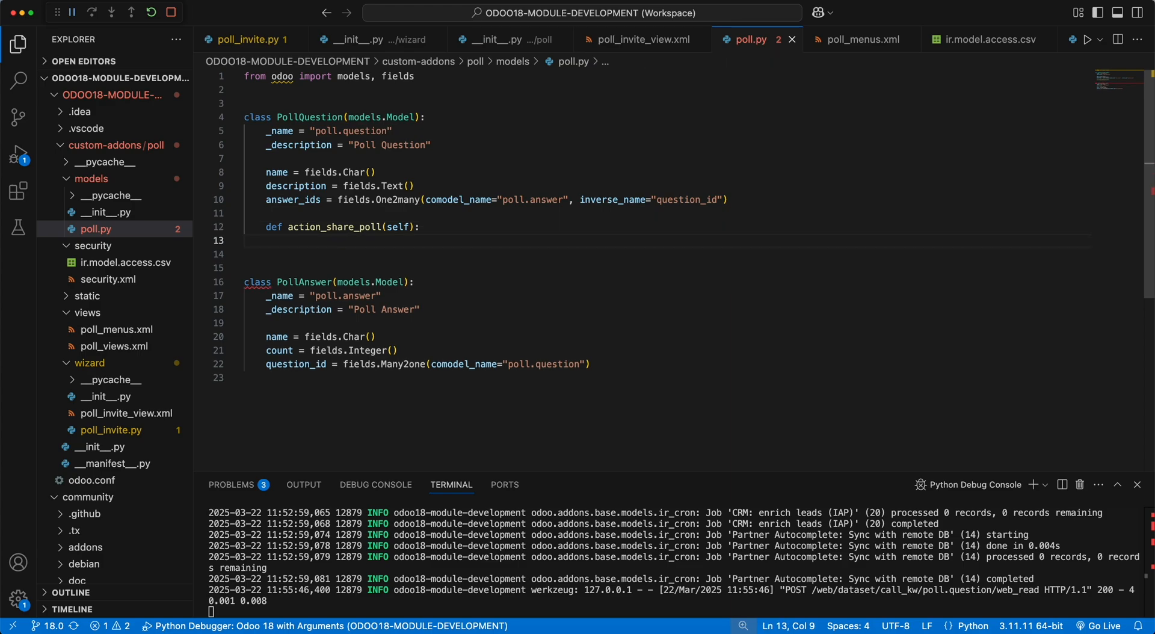
{"action": "type", "text": "return {"}
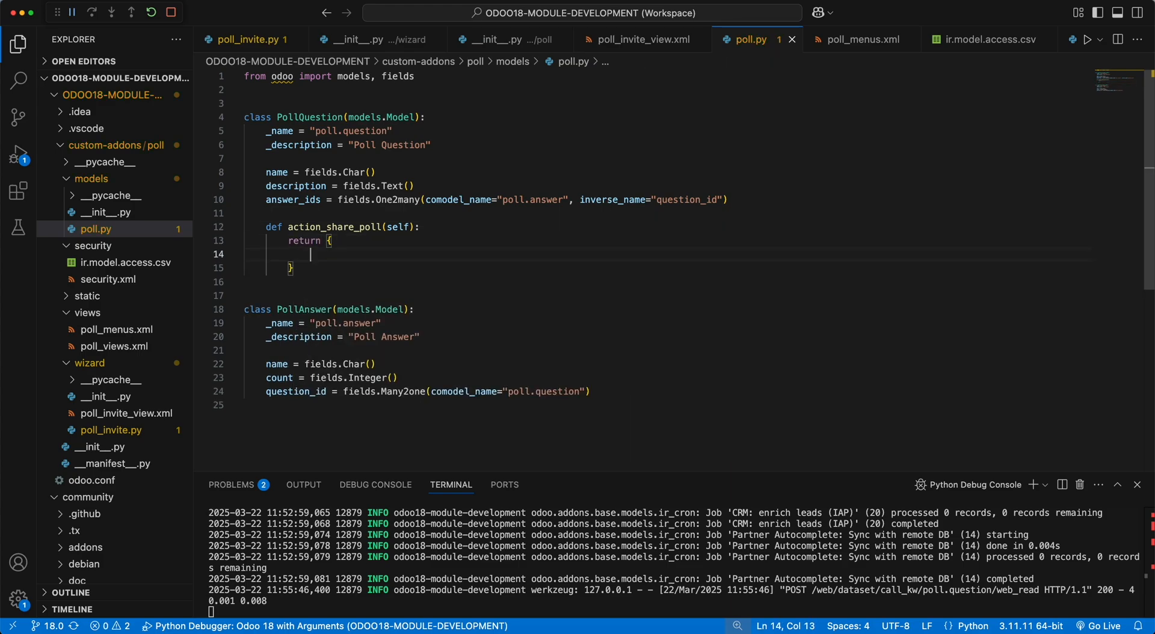
{"action": "type", "text": "\"type\""}
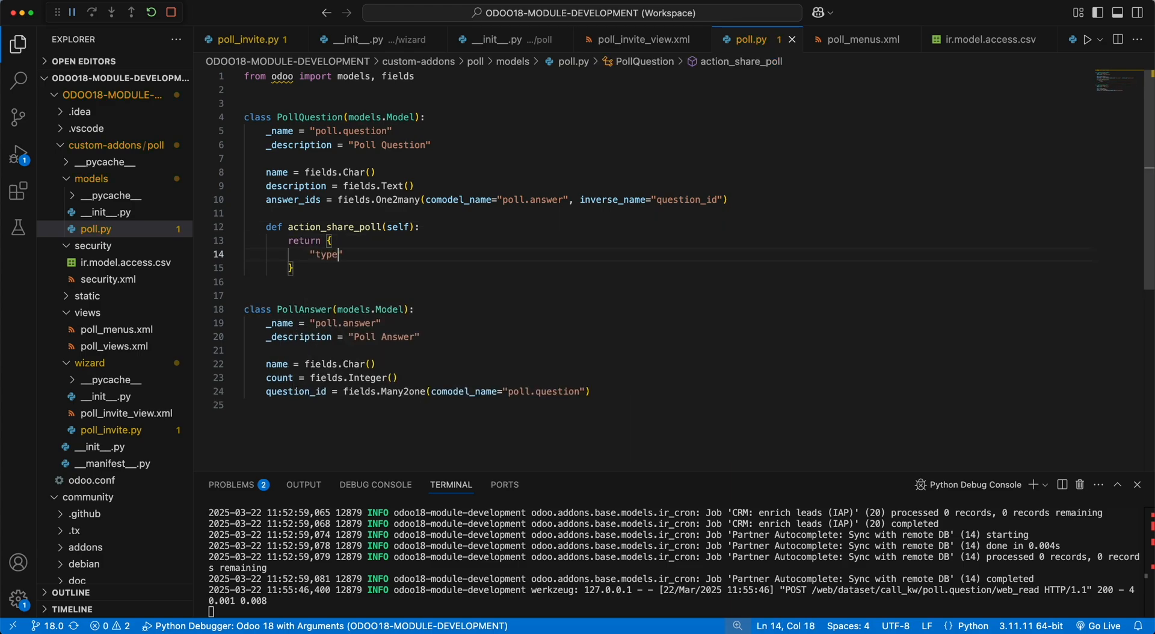
{"action": "type", "text": ": \"ir.actions.act_"}
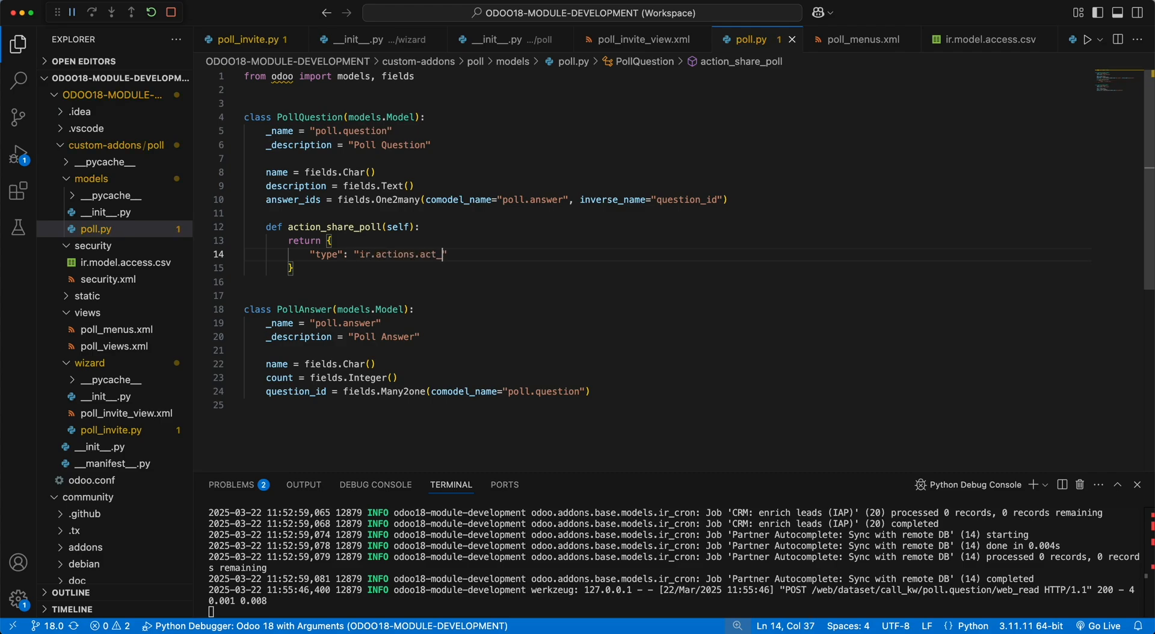
{"action": "type", "text": "window\","}
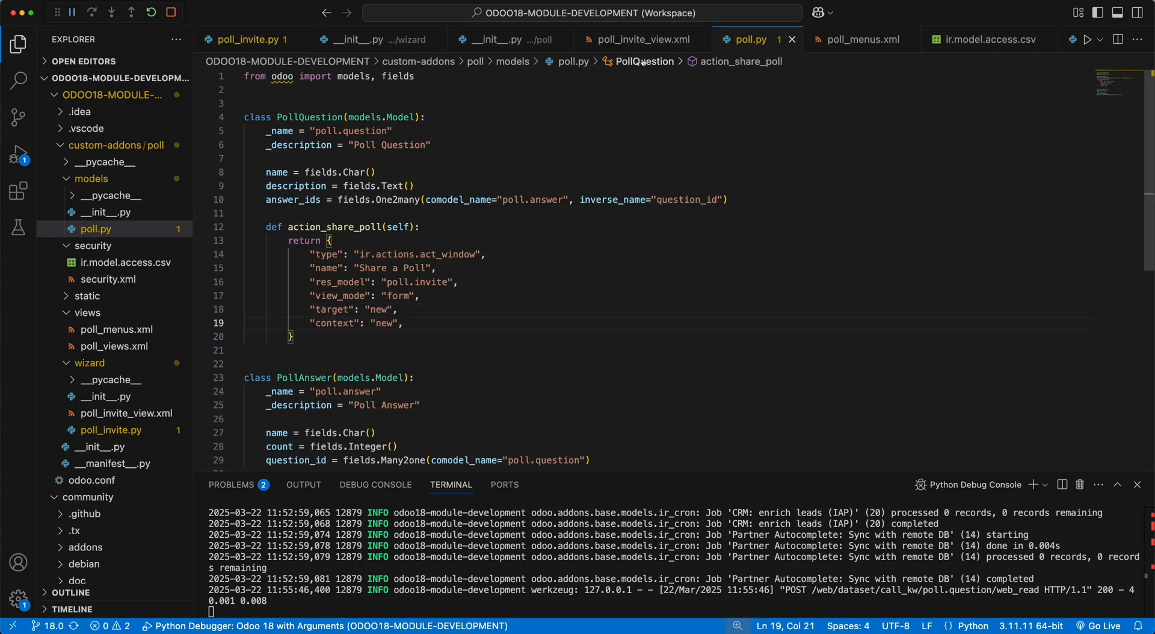
{"action": "double_click", "coordinate": [333, 322]}
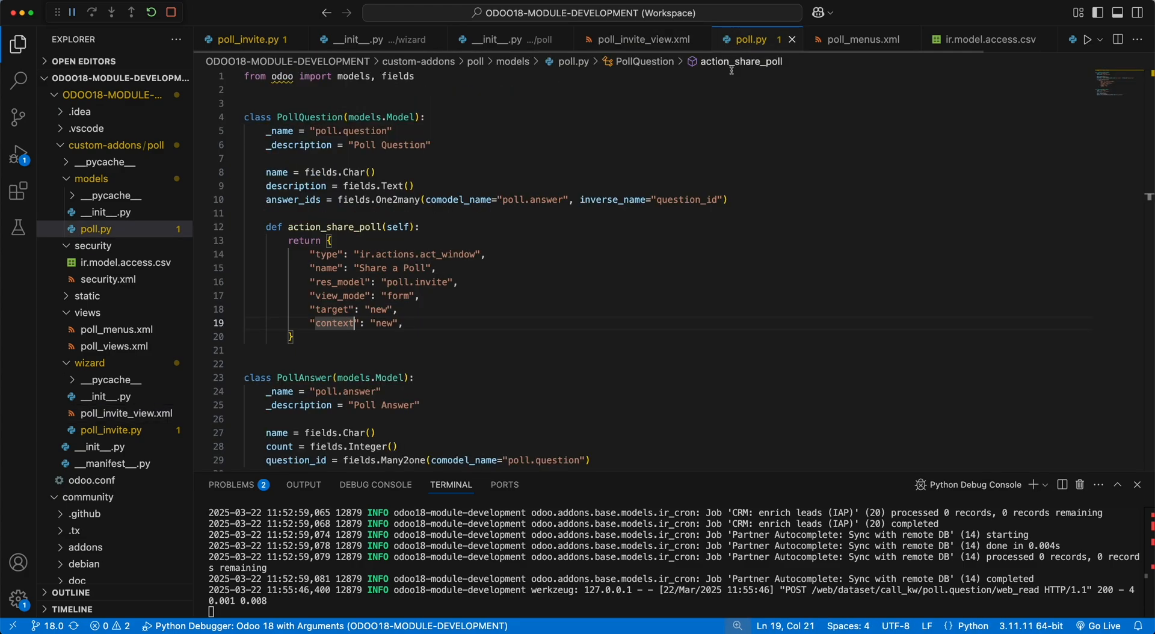
{"action": "type", "text": "{'default_poll_question_id': self"}
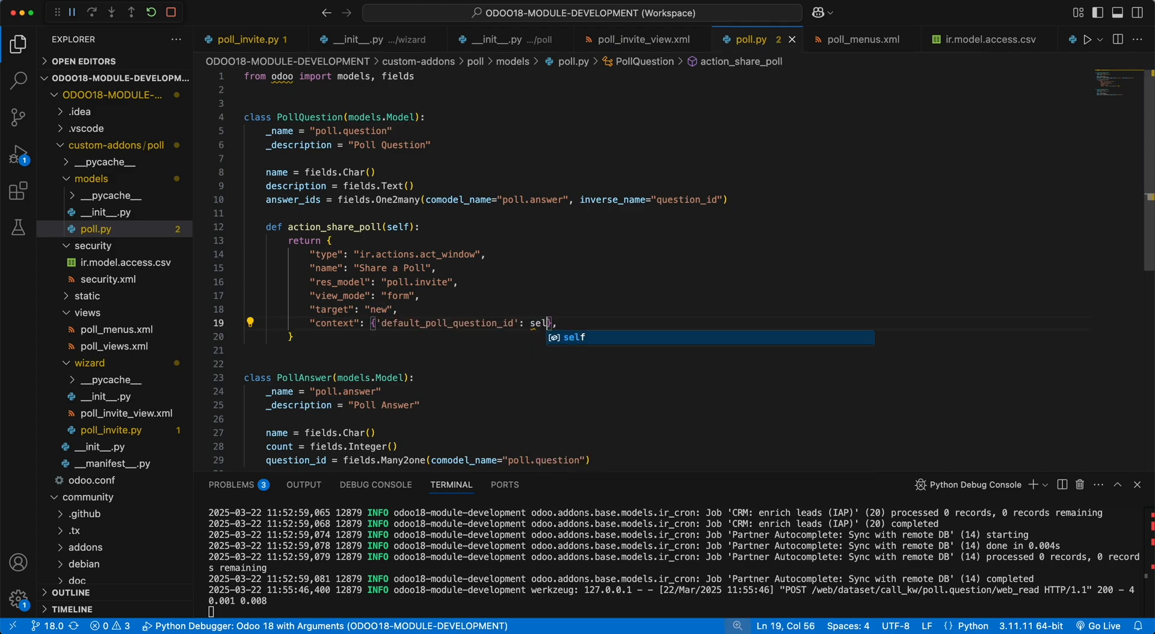
{"action": "type", "text": ".id"}
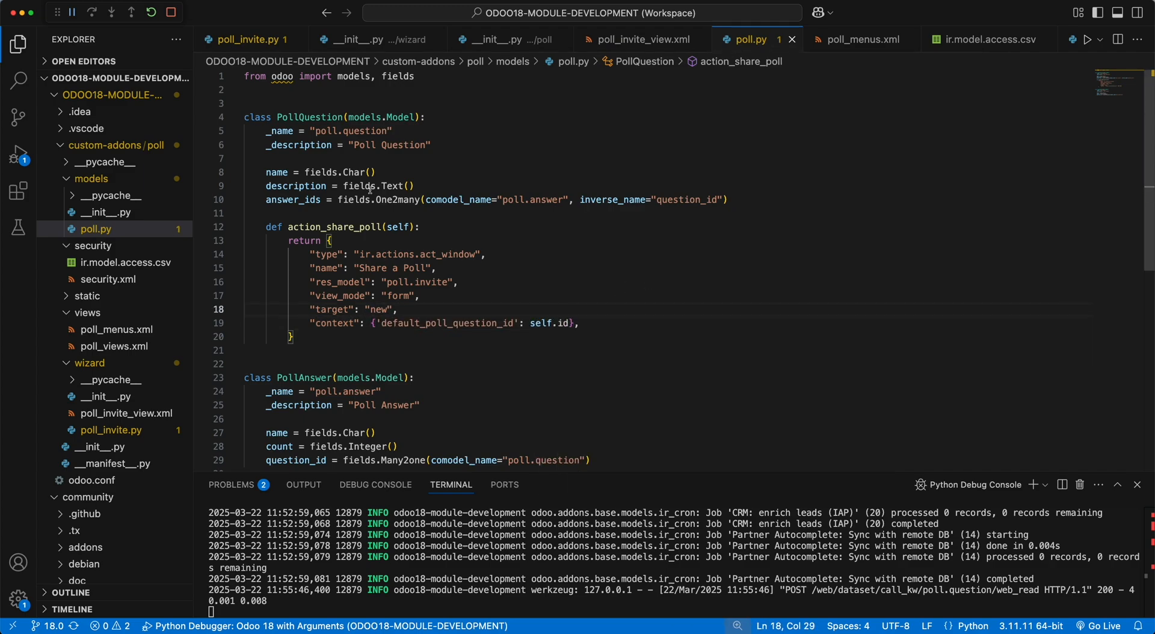
{"action": "double_click", "coordinate": [335, 226]}
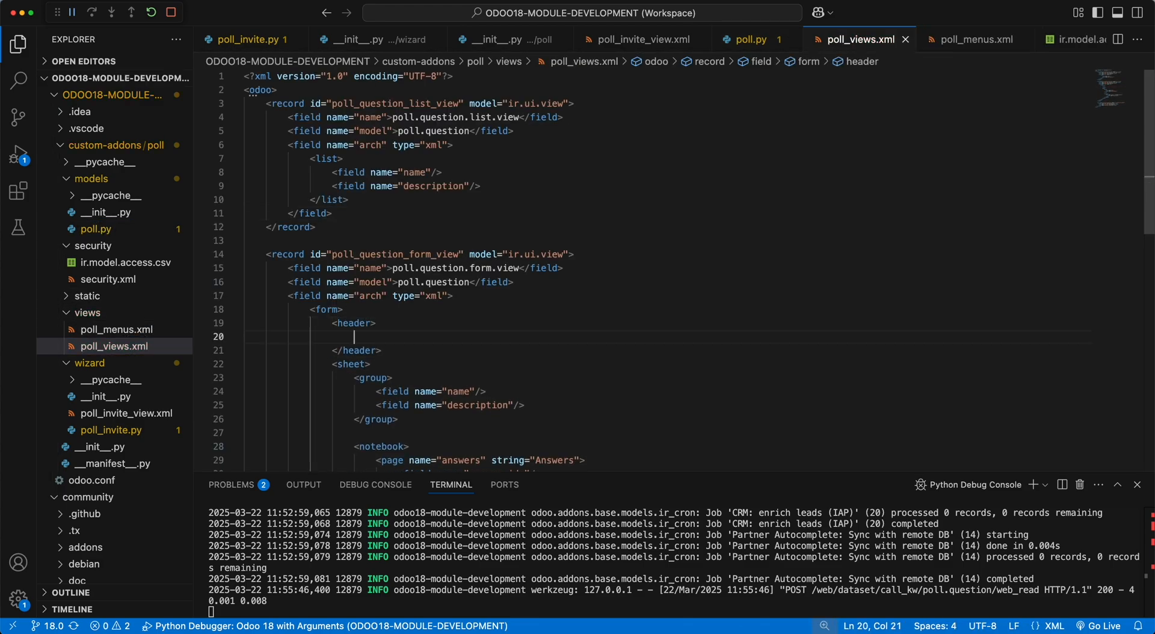
Add an object button action_share_poll labelled 'Share' with class btn-primary to the header
{"action": "type", "text": "<button type"}
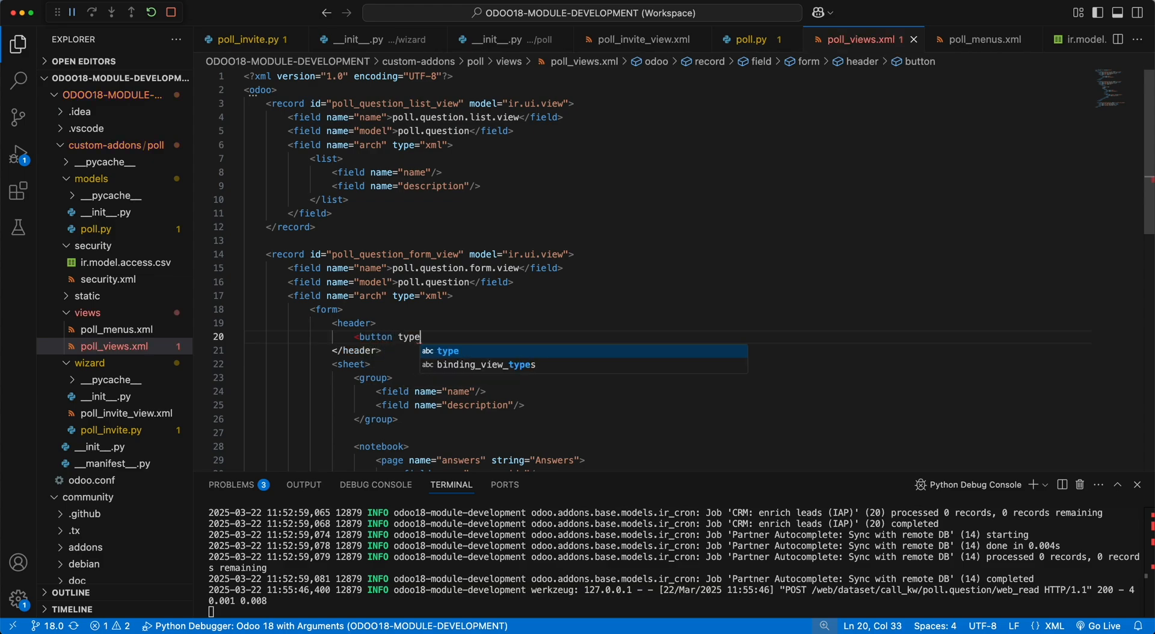
{"action": "type", "text": "=\"object\""}
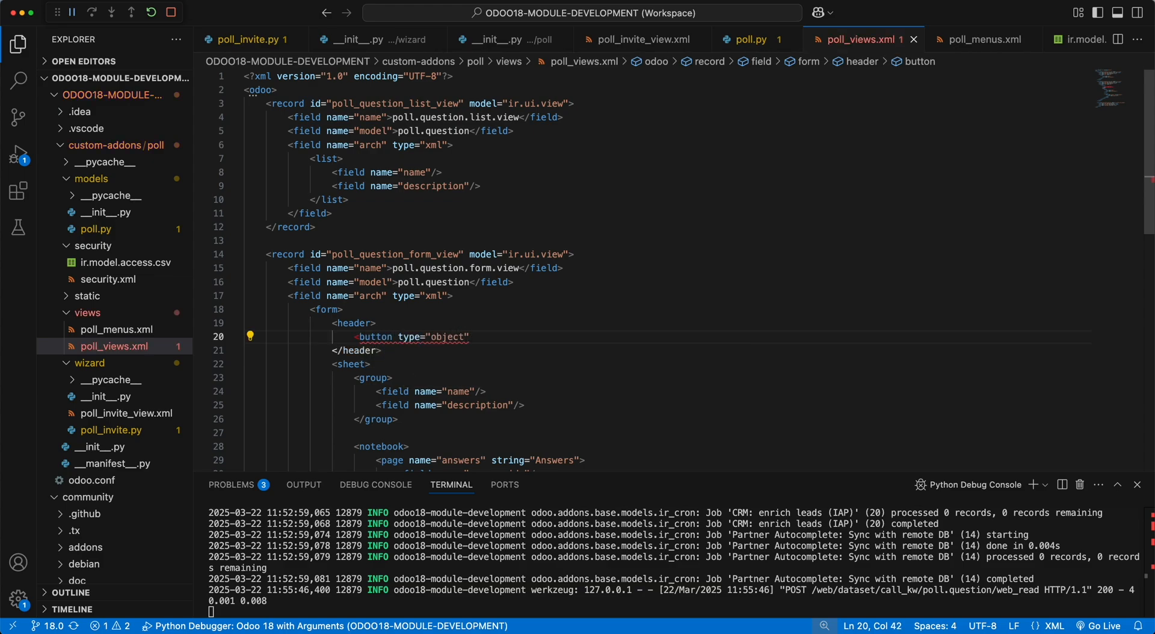
{"action": "type", "text": "name=\"action_share_poll\""}
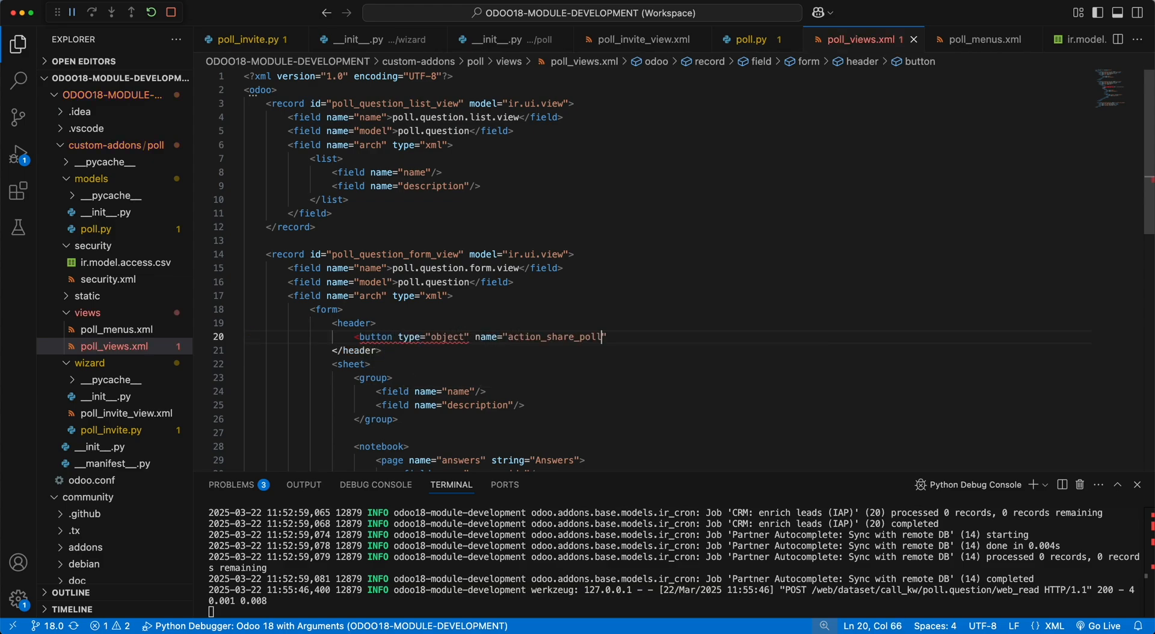
{"action": "type", "text": "string=\"Share\""}
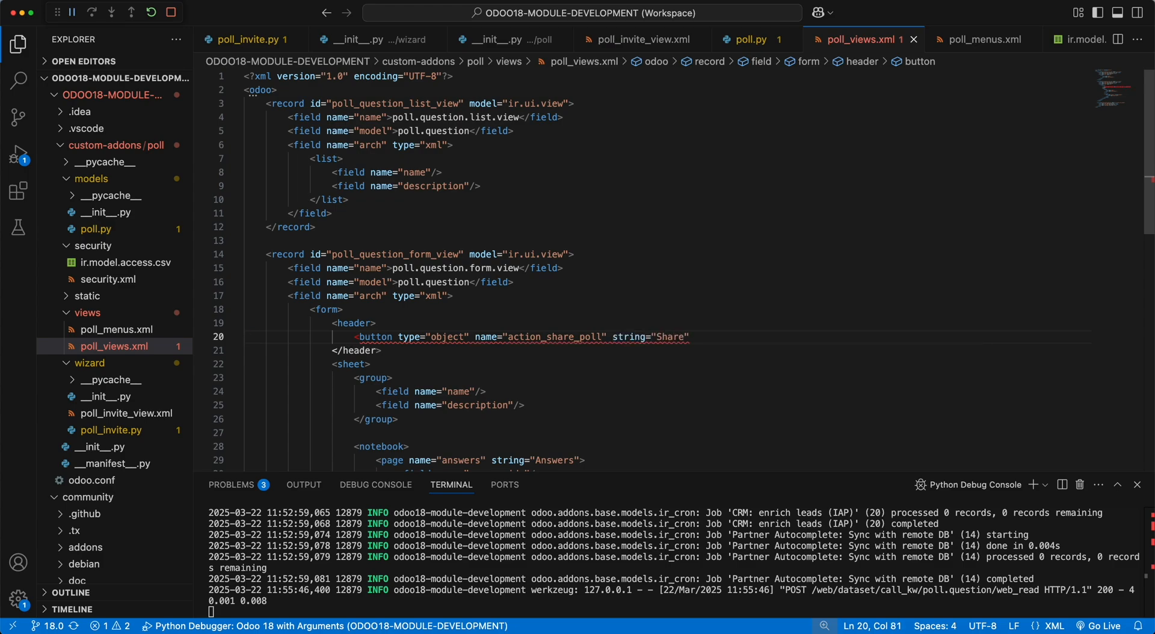
{"action": "type", "text": "class=\"btn-primary\""}
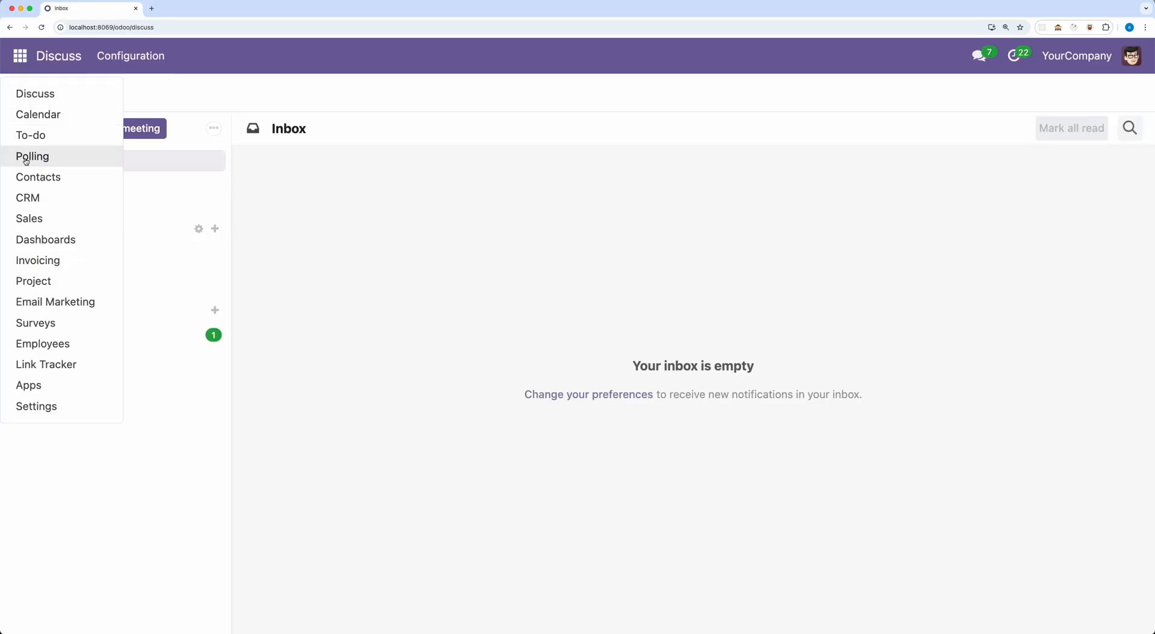
Try the Share button on the first and Odoo version questions, discarding and reopening the wizard
{"action": "left_click", "coordinate": [33, 156]}
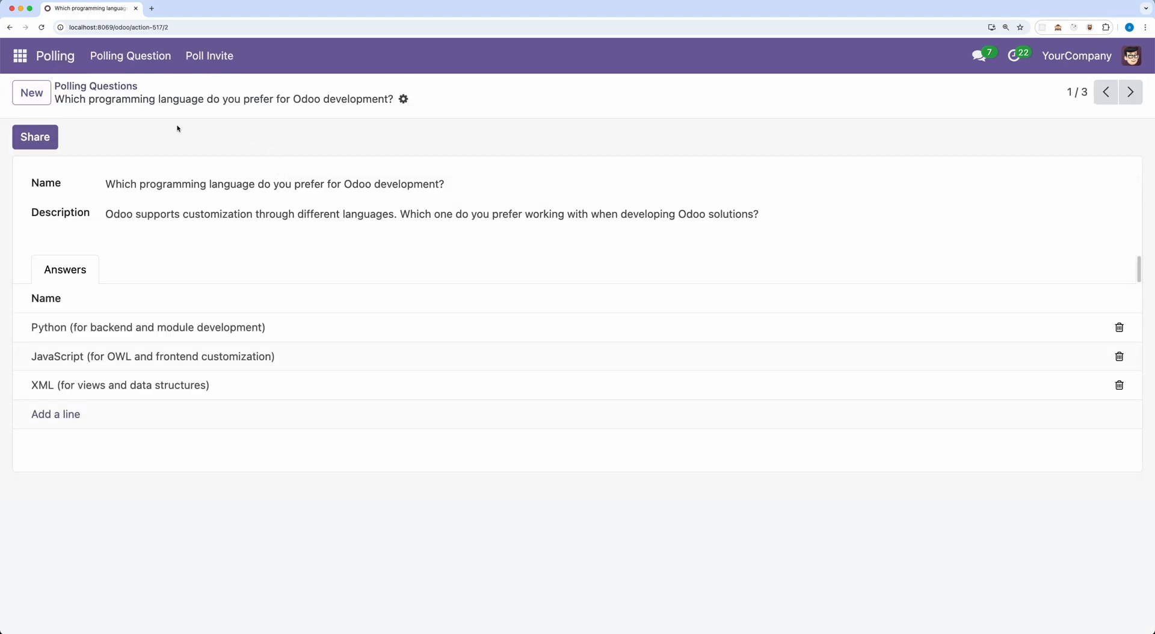
{"action": "left_click", "coordinate": [34, 137]}
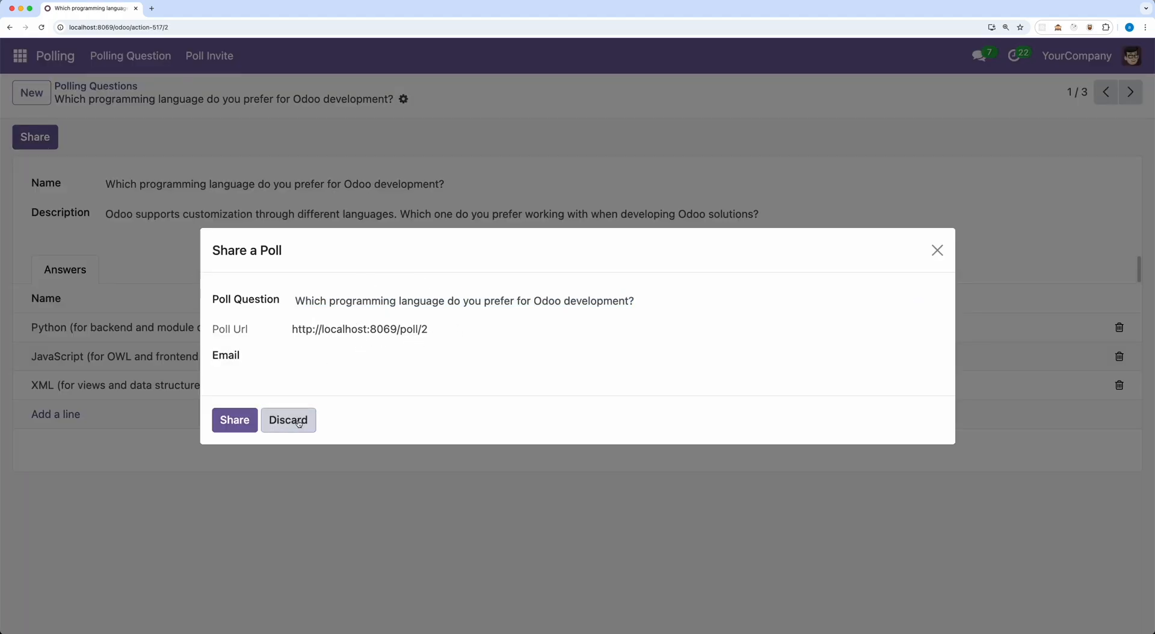
{"action": "left_click", "coordinate": [288, 420]}
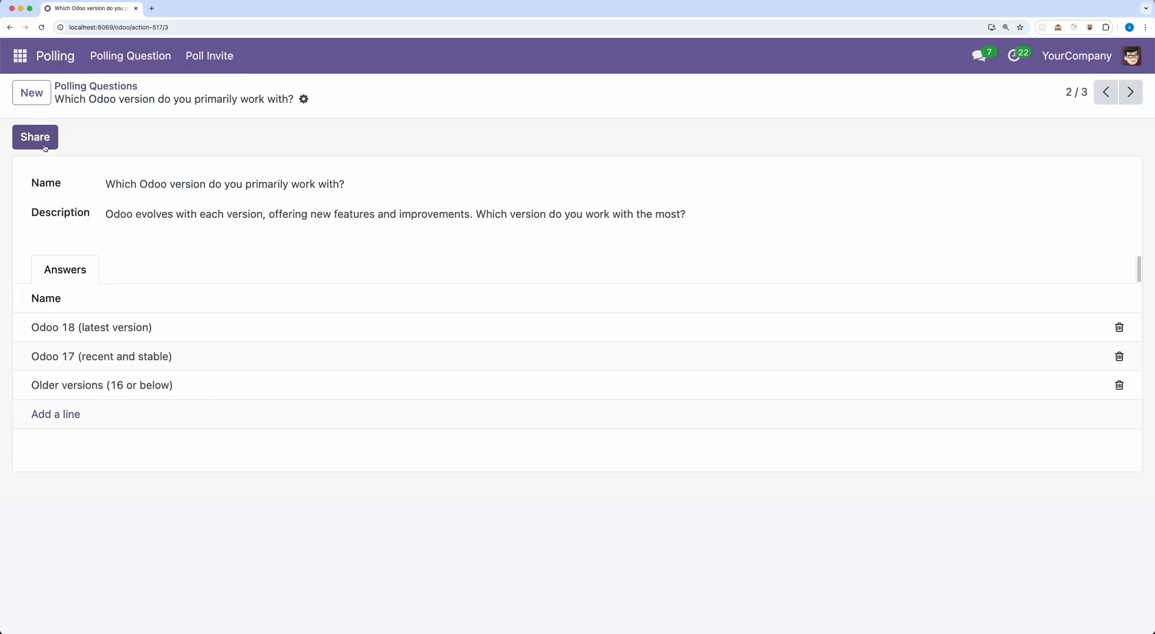
{"action": "left_click", "coordinate": [35, 136]}
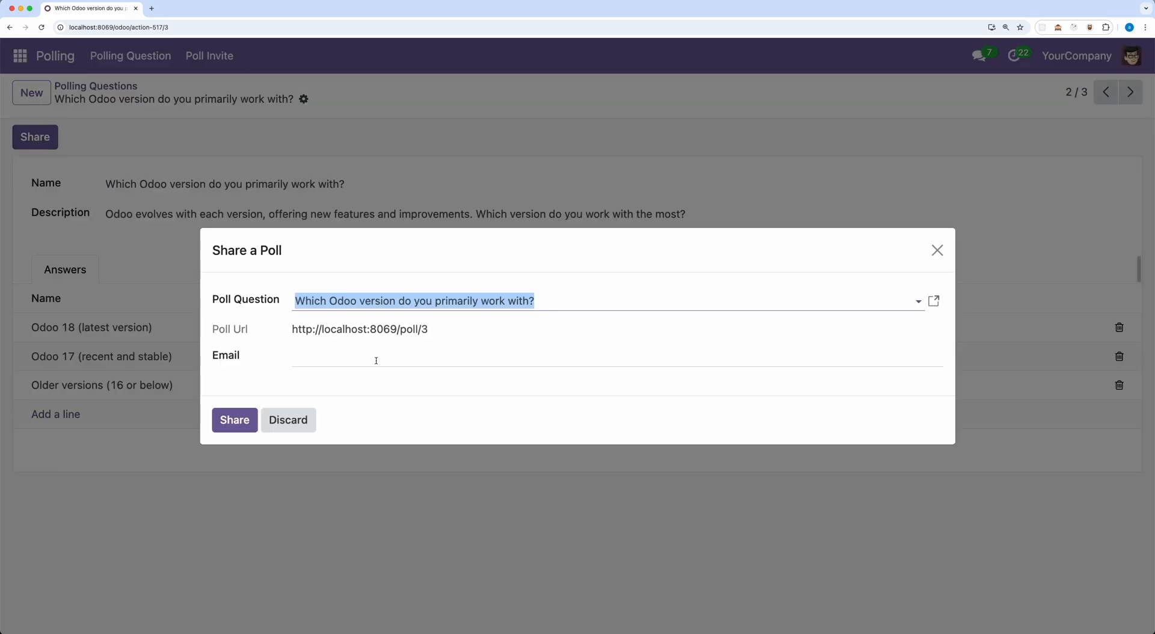
{"action": "left_click", "coordinate": [288, 420]}
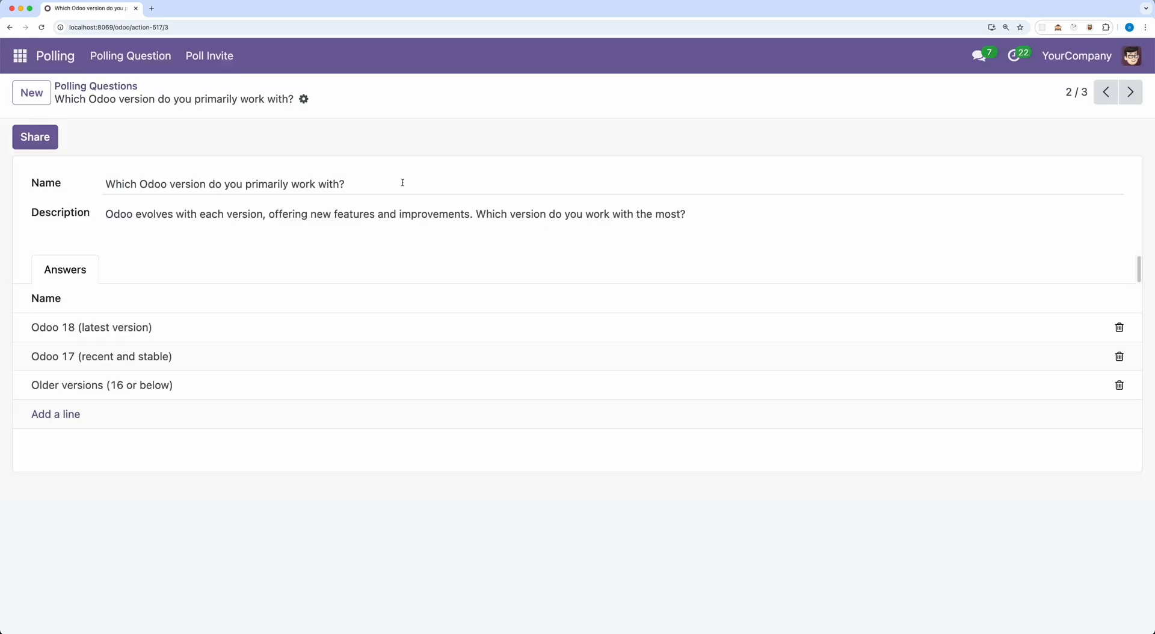
{"action": "left_click", "coordinate": [35, 137]}
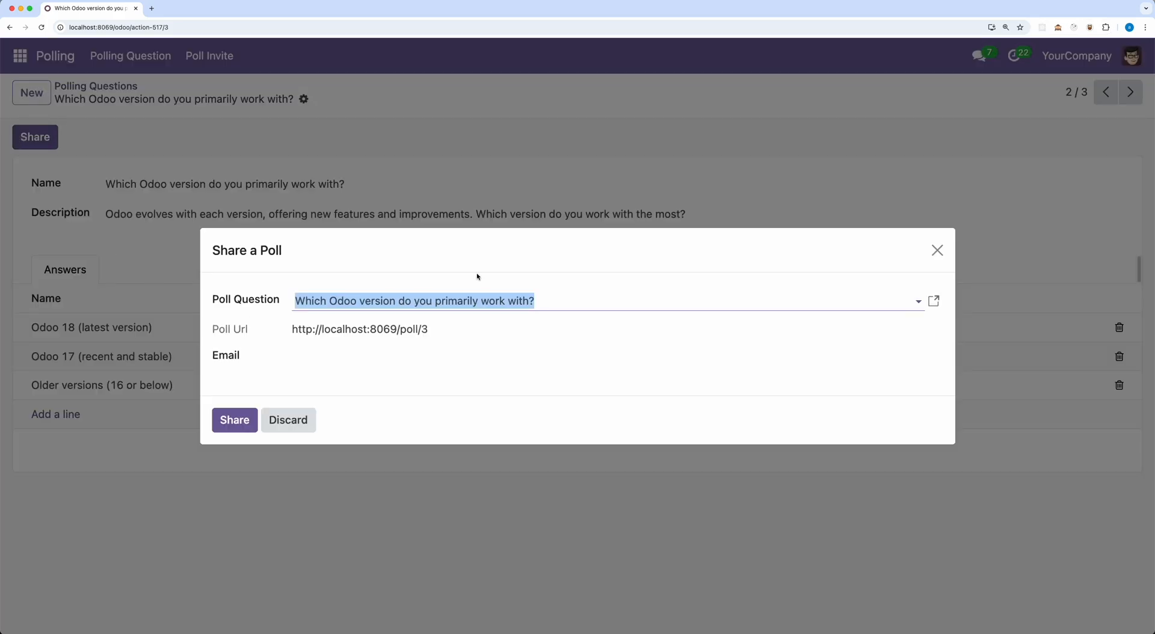
{"action": "mouse_move", "coordinate": [234, 420]}
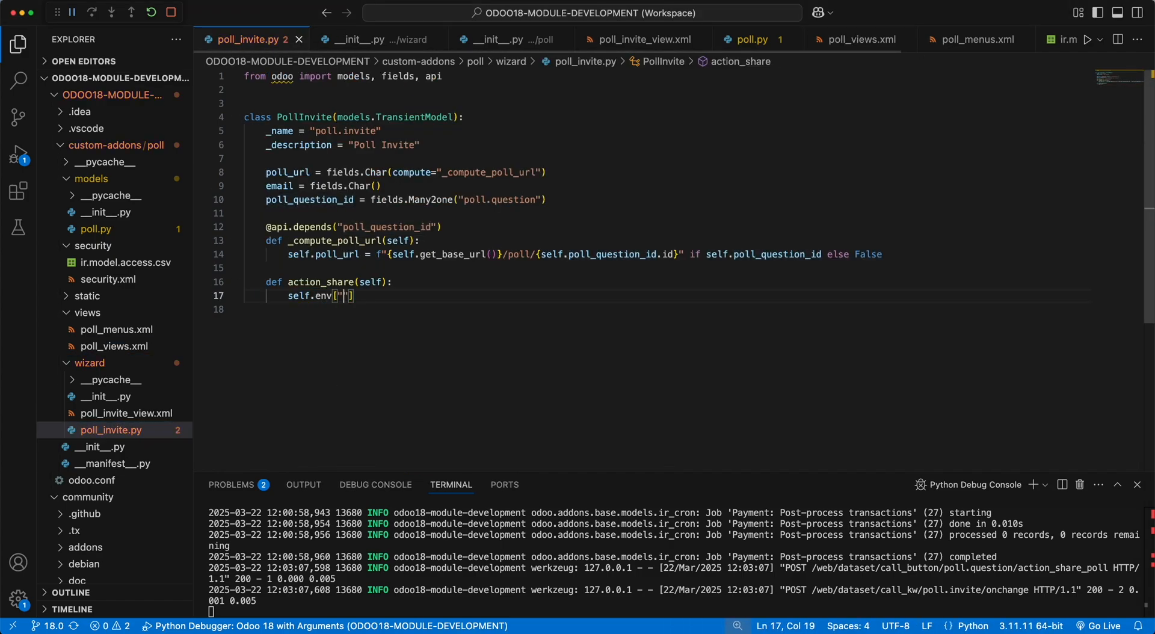
Create a mail.mail record with email and body_html values
{"action": "type", "text": "mail.mail\"].c"}
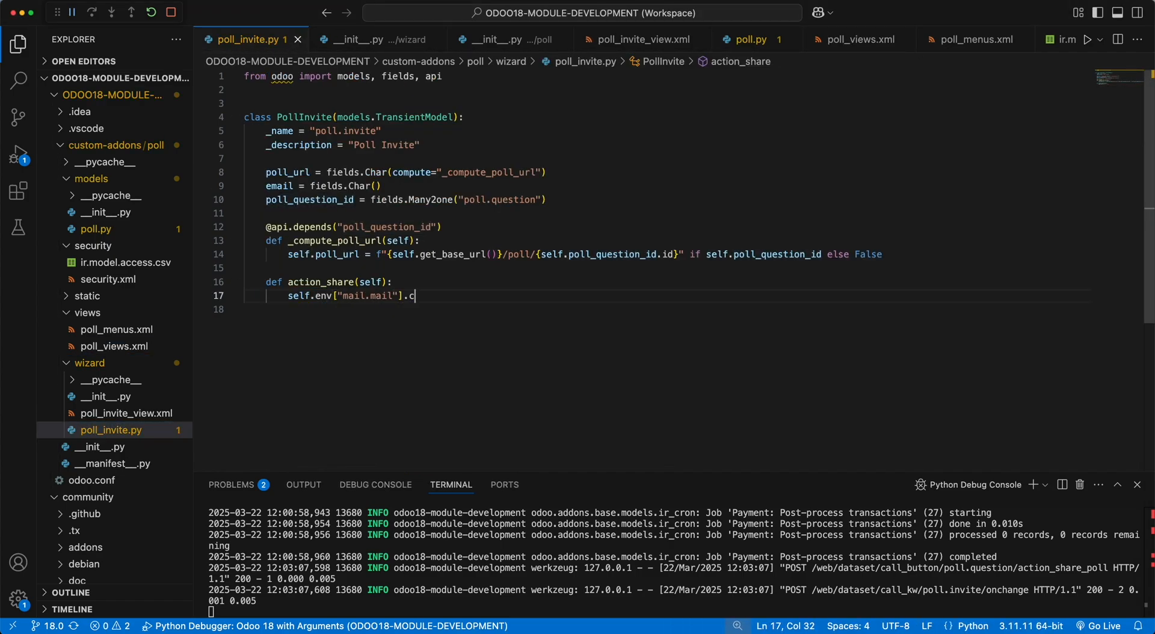
{"action": "type", "text": "reate({})"}
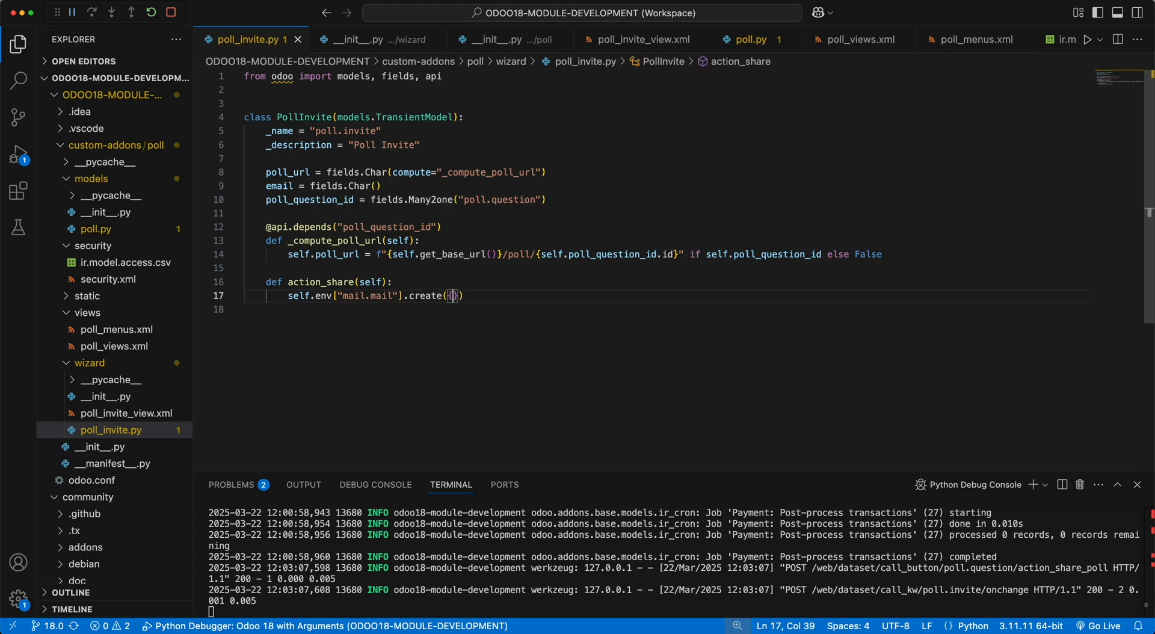
{"action": "type", "text": "\"email\""}
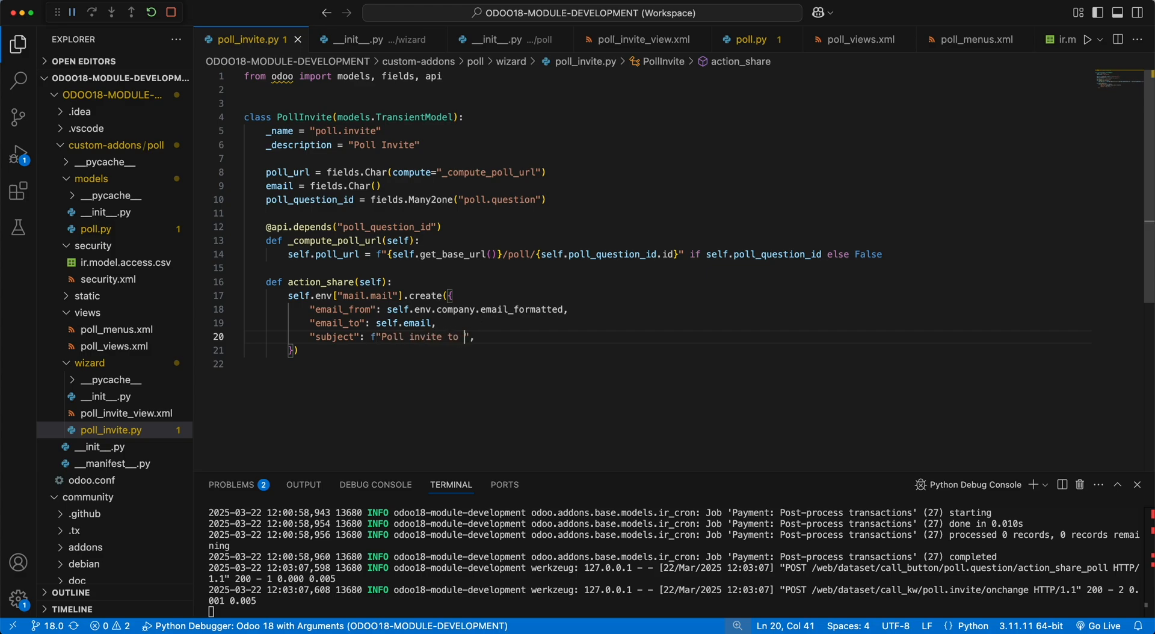
{"action": "type", "text": "{self.poll_question_id.name"}
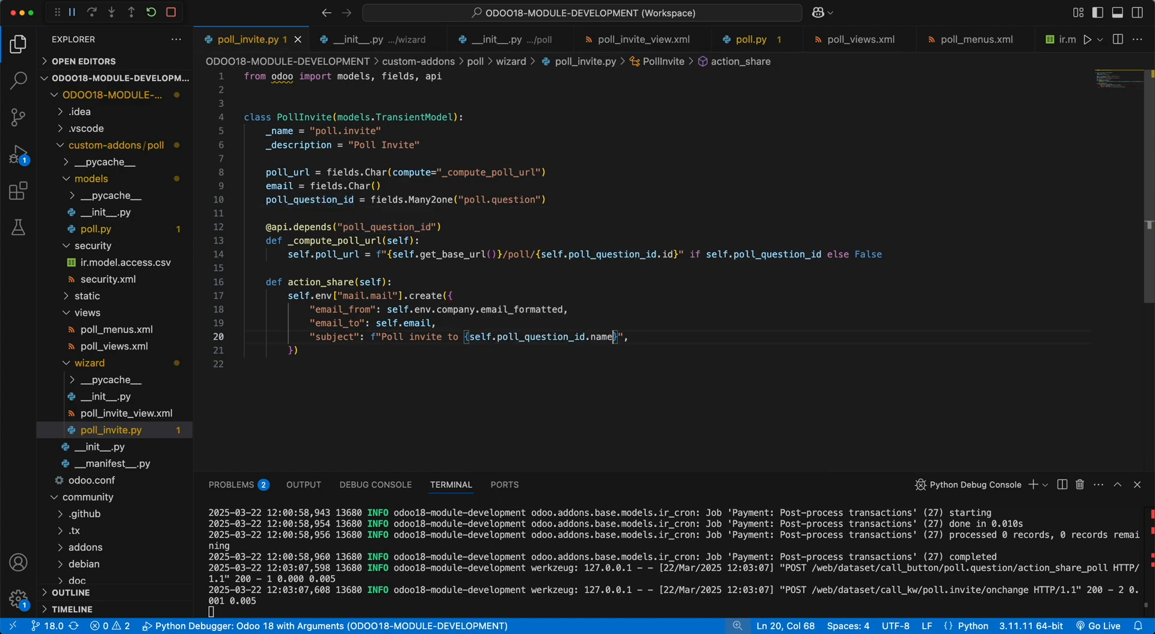
{"action": "type", "text": "\"body_html\""}
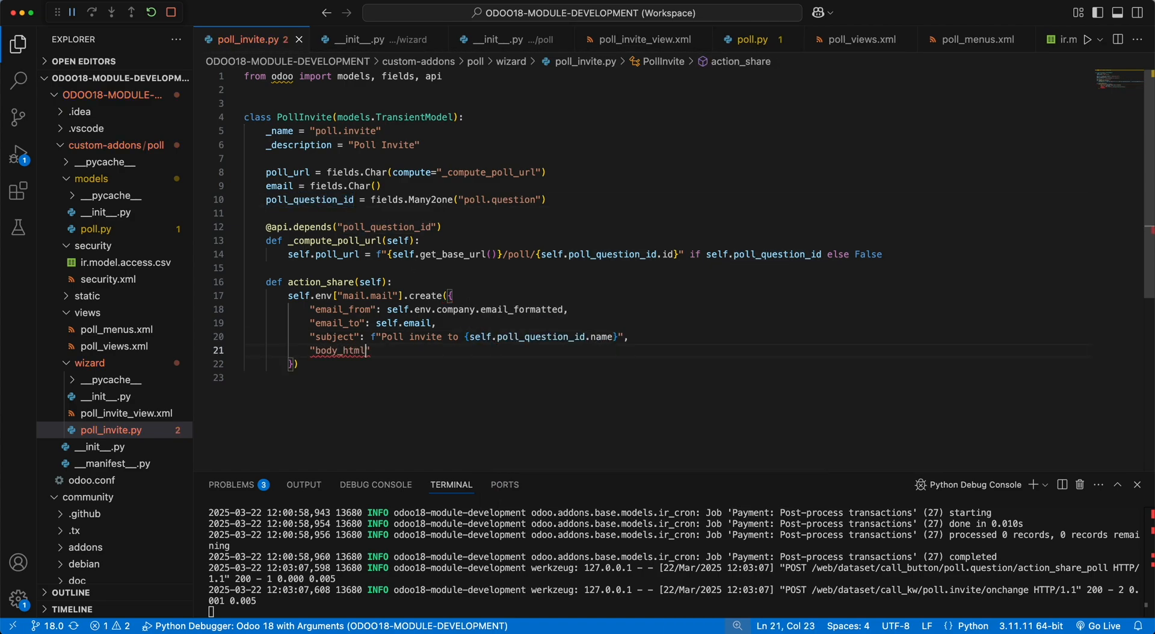
Define the HTML invite body with the poll_url link and send the mail
{"action": "type", "text": "b"}
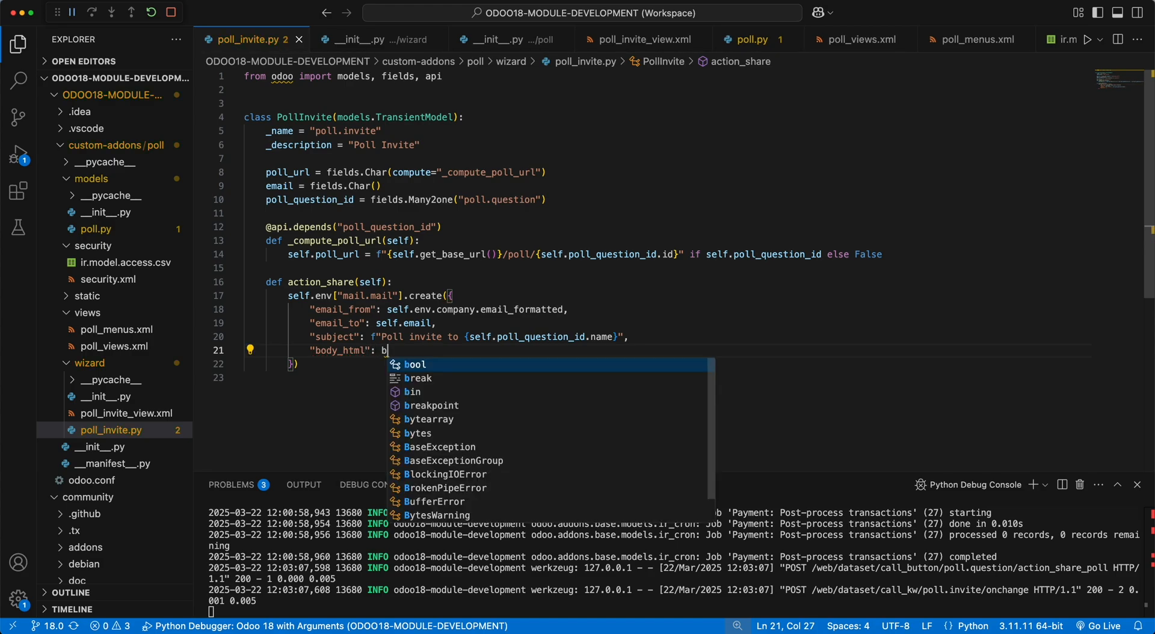
{"action": "type", "text": "body ="}
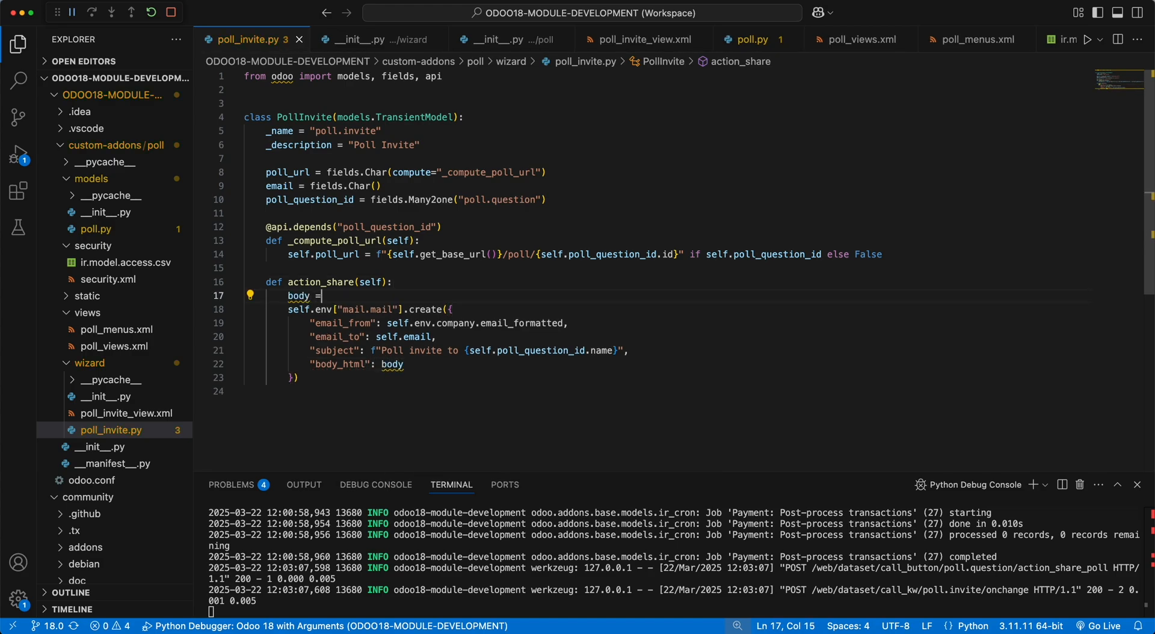
{"action": "type", "text": "\"\"\""}
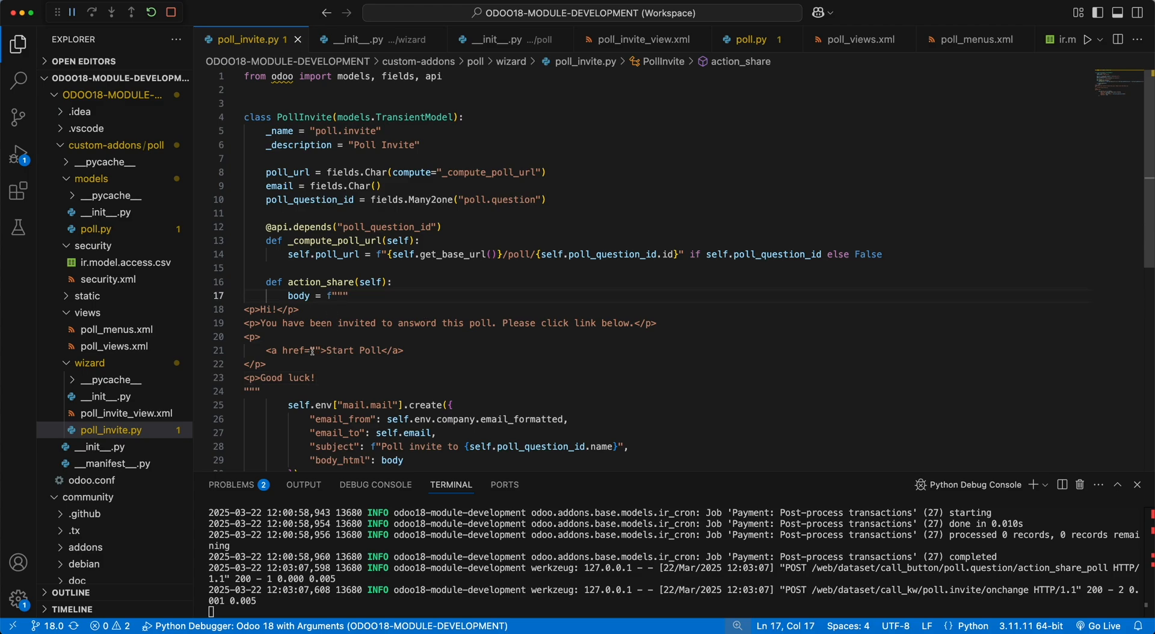
{"action": "type", "text": "{self.poll_url"}
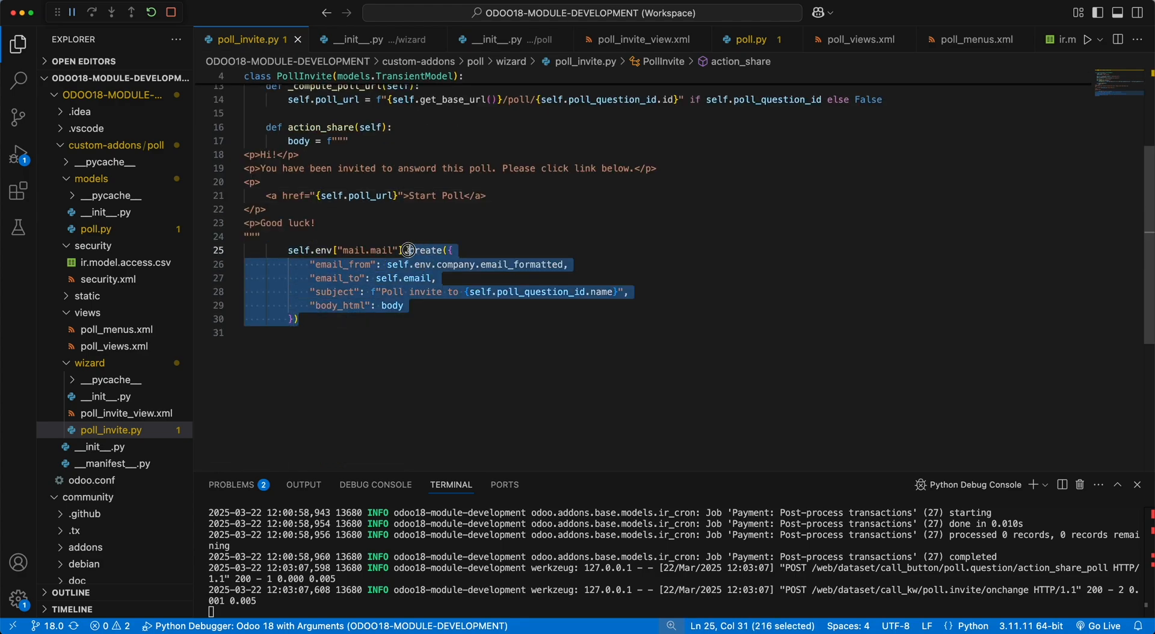
{"action": "type", "text": ".send"}
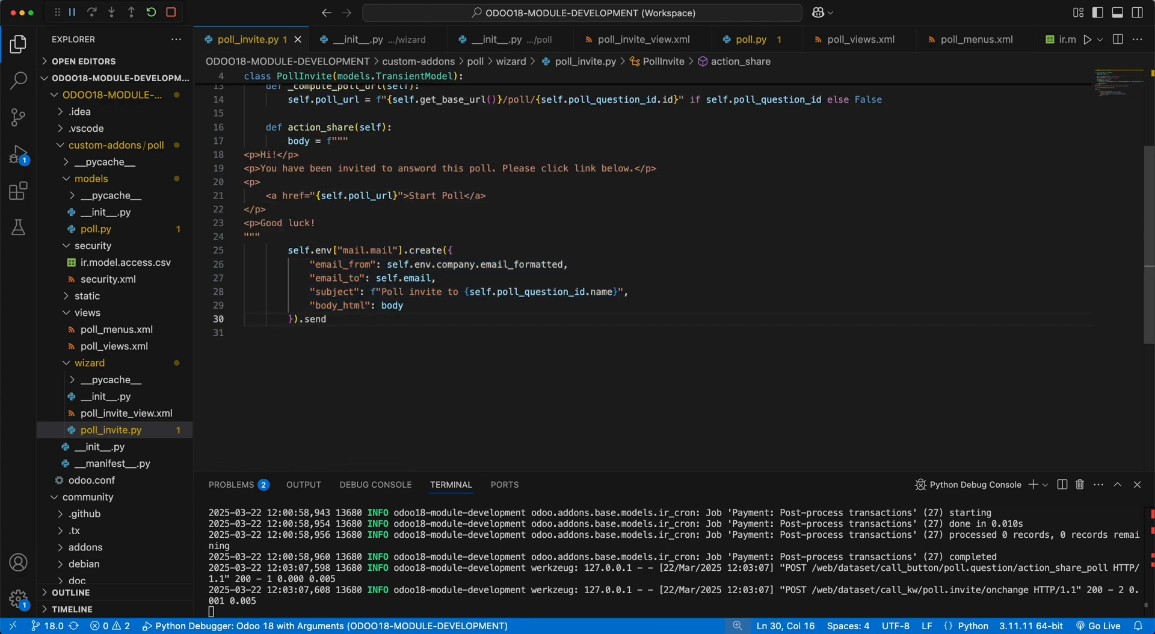
{"action": "type", "text": "("}
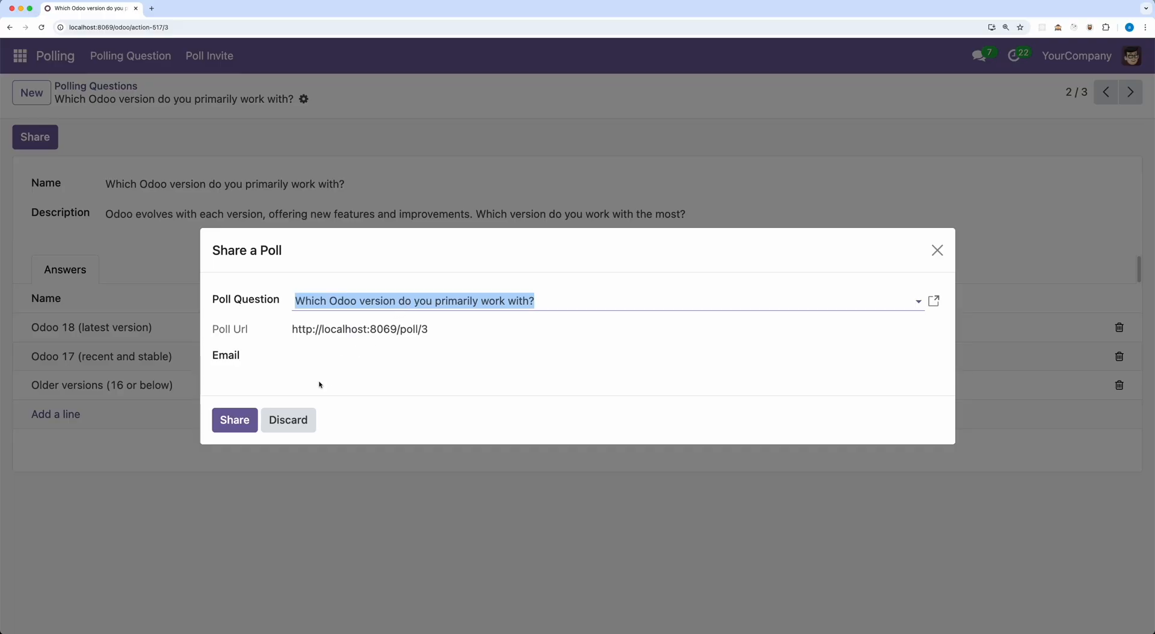
Share the Odoo version poll invite and find its Delivery Failed email in Technical > Emails
{"action": "left_click", "coordinate": [288, 420]}
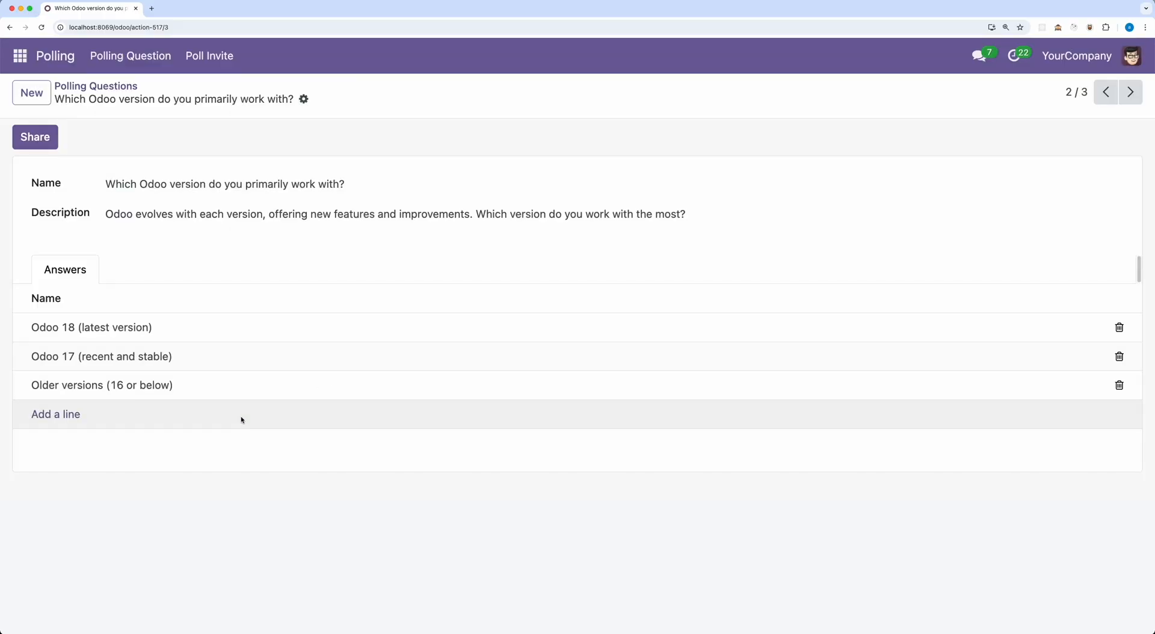
{"action": "right_click", "coordinate": [85, 8]}
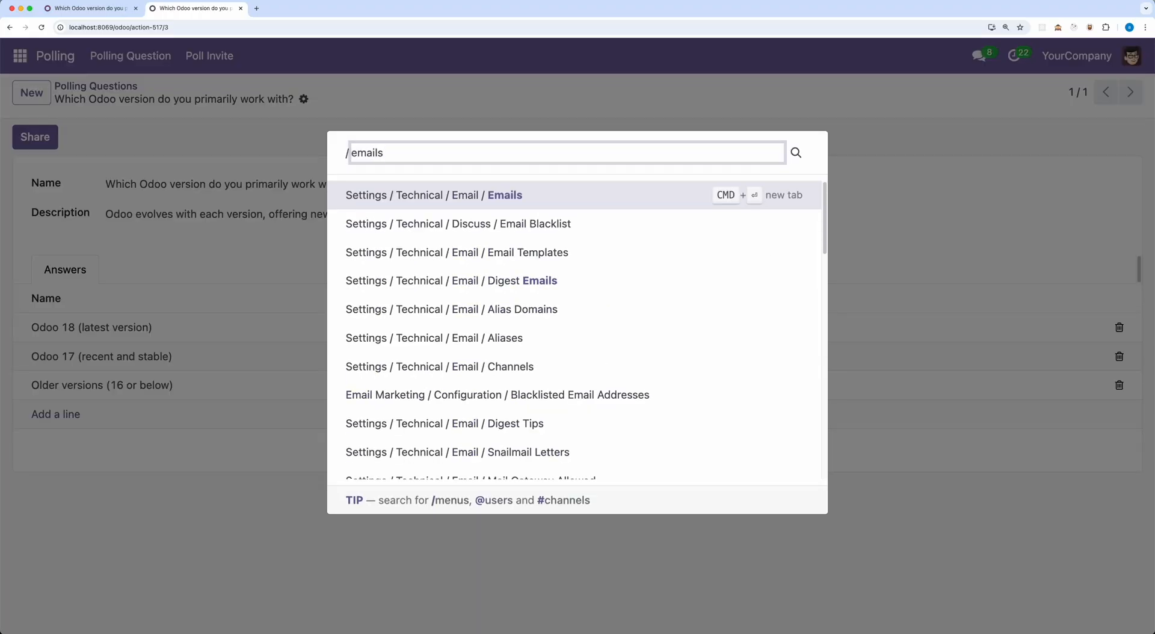
{"action": "left_click", "coordinate": [433, 195]}
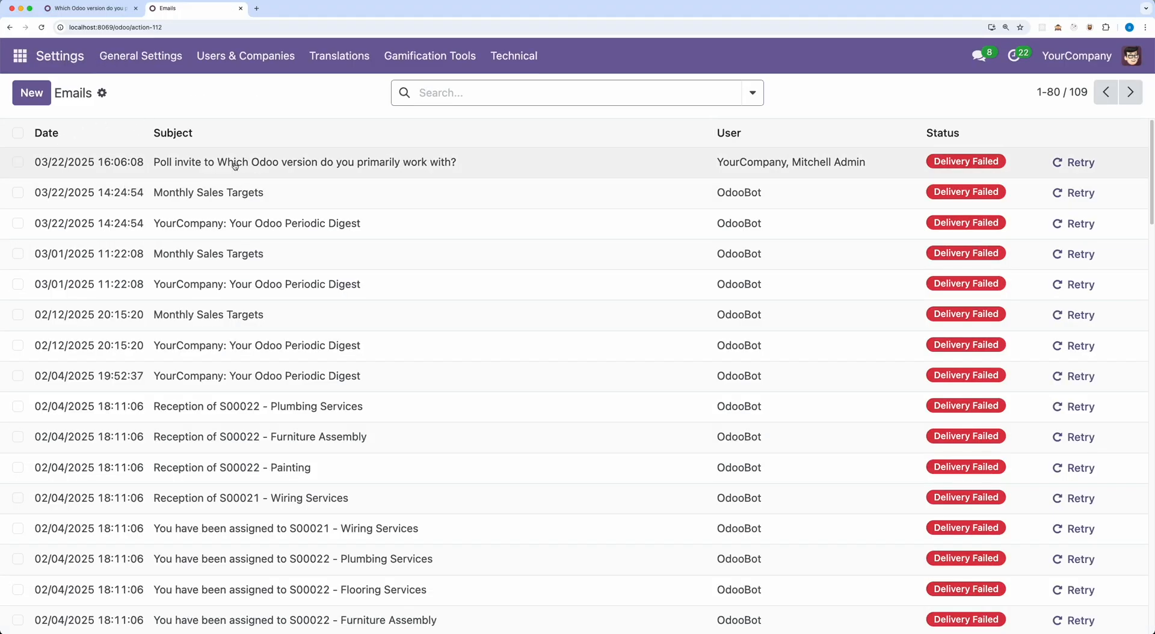
{"action": "left_click", "coordinate": [304, 162]}
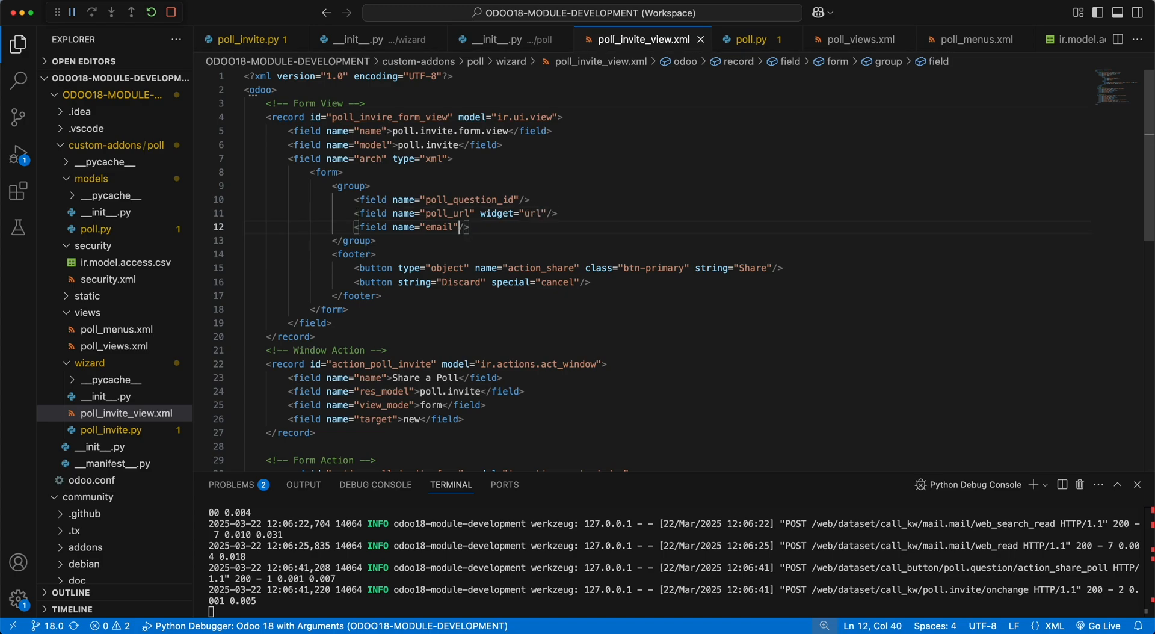
Add widget="email" and required="1" to the email field in poll_invite_view.xml
{"action": "type", "text": "widget=\"email\""}
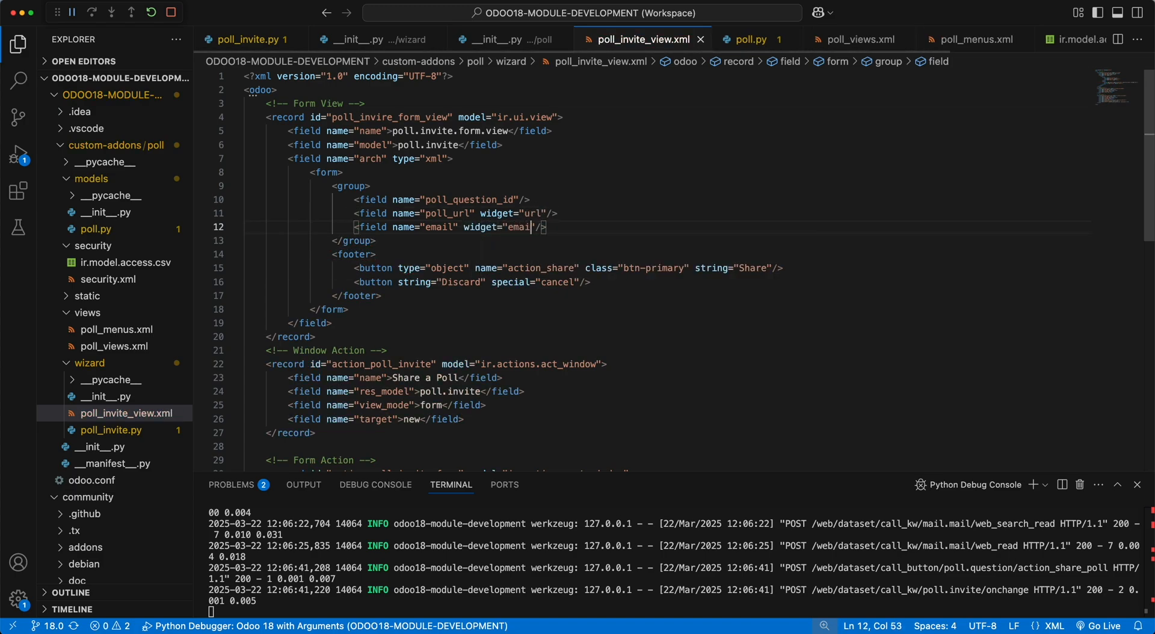
{"action": "type", "text": "required=\"1\""}
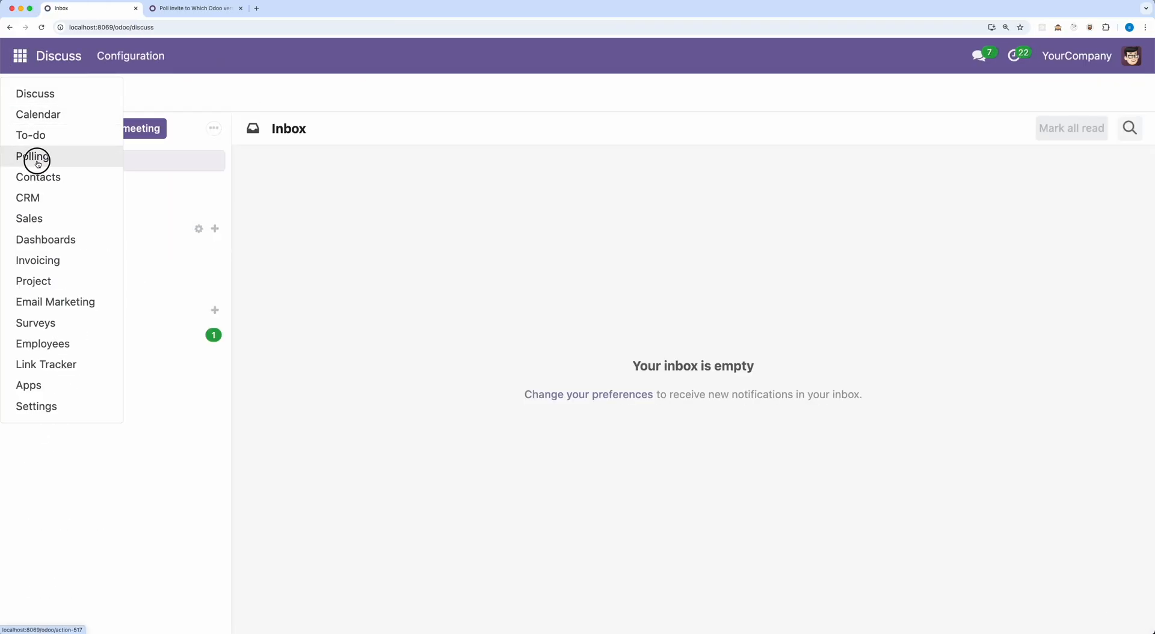
Share the programming-language poll with test@mail after an empty attempt, then open its email record
{"action": "left_click", "coordinate": [34, 157]}
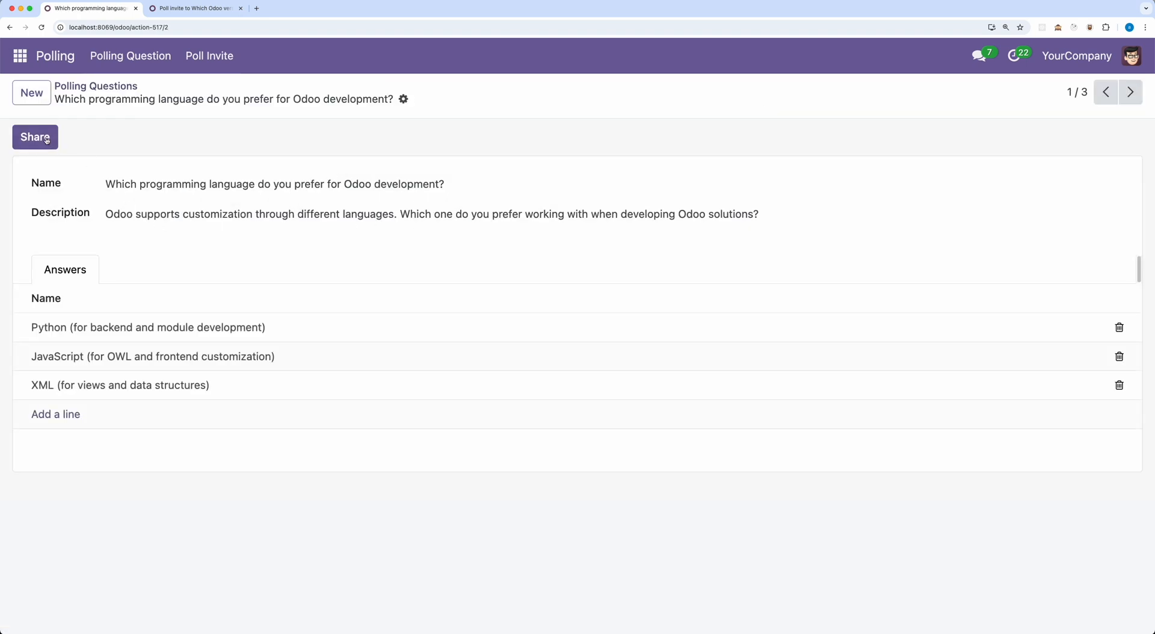
{"action": "left_click", "coordinate": [35, 137]}
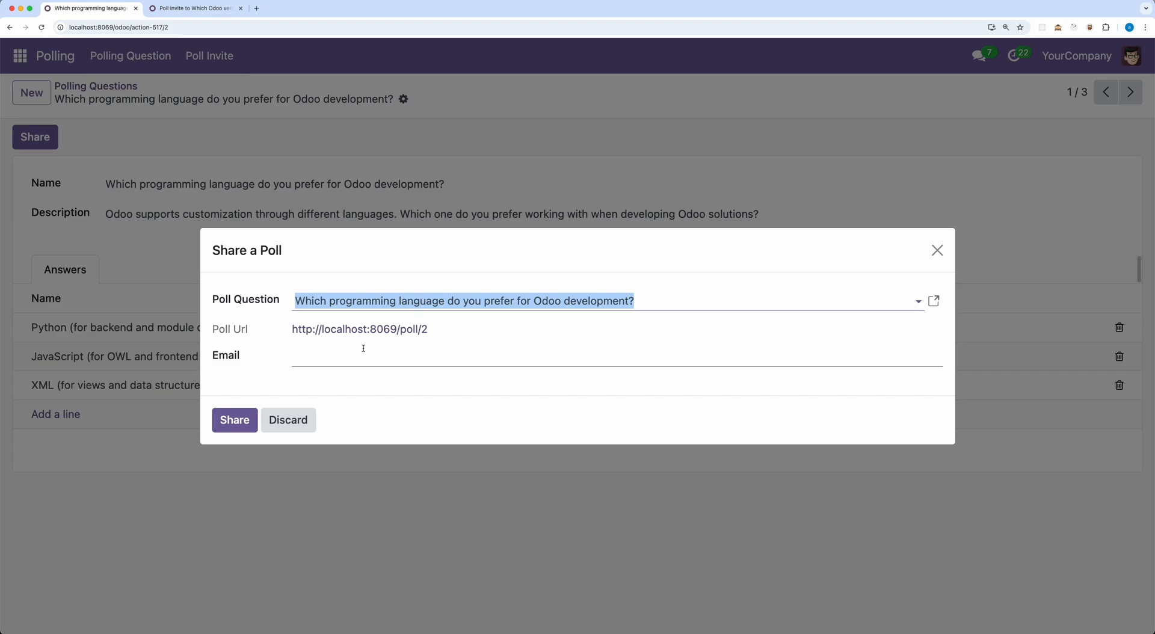
{"action": "left_click", "coordinate": [234, 420]}
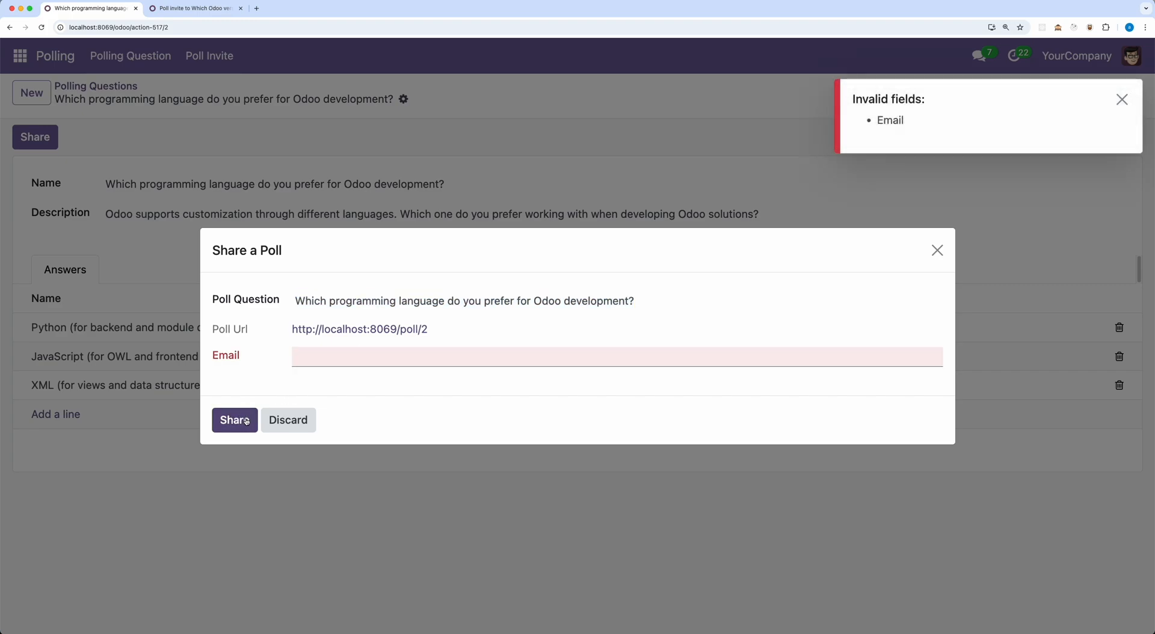
{"action": "type", "text": "test@mail.com"}
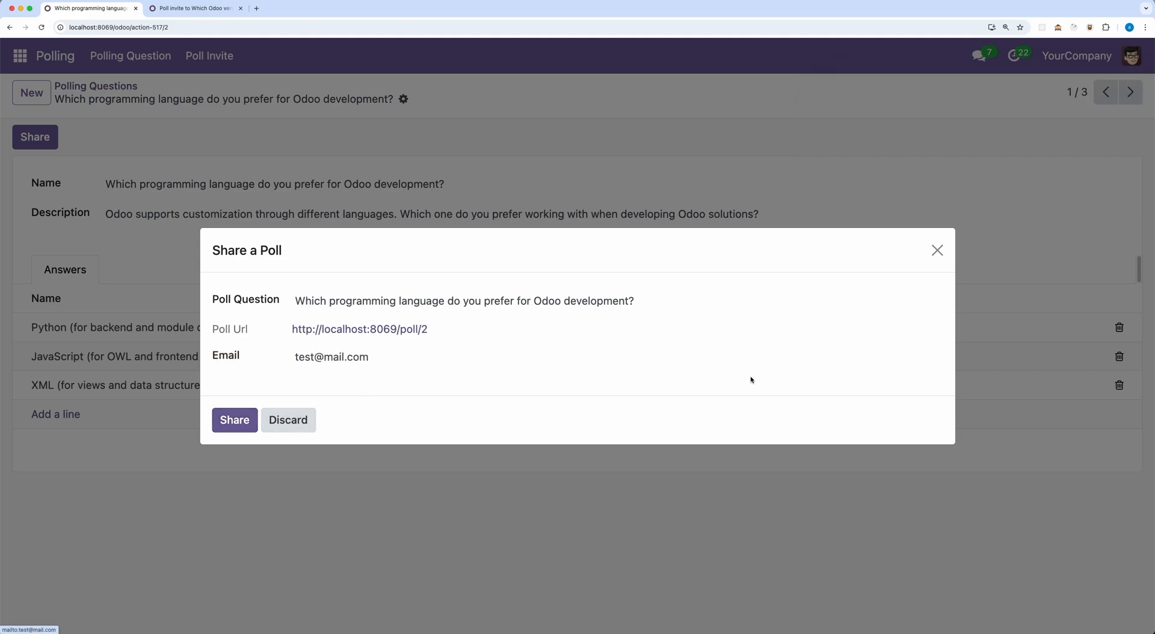
{"action": "left_click", "coordinate": [289, 420]}
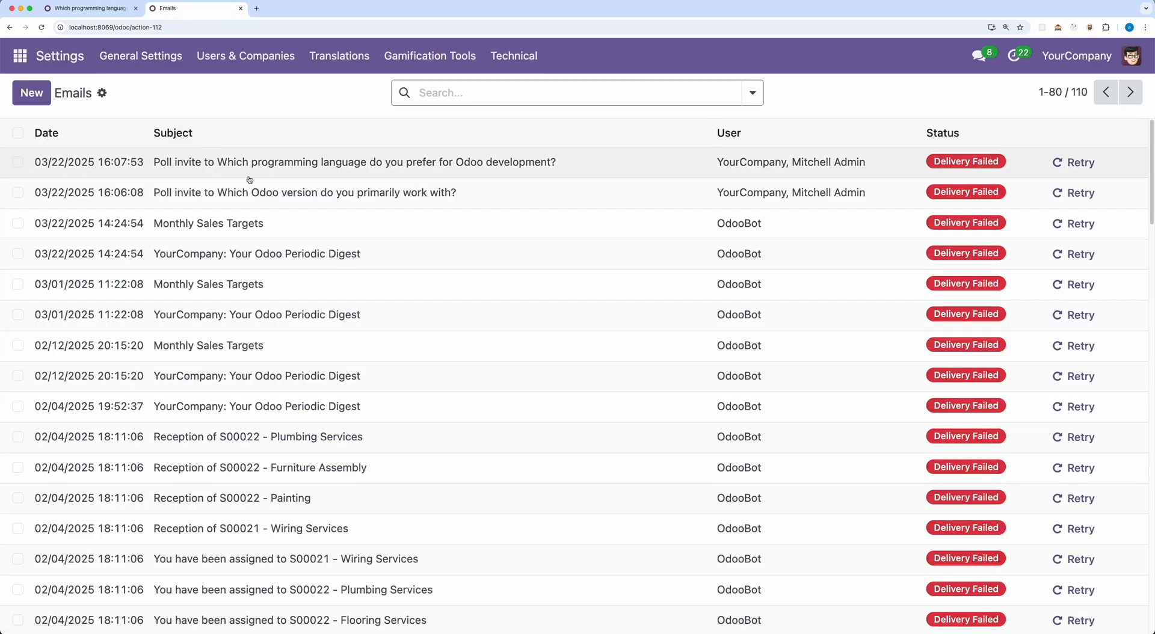
{"action": "left_click", "coordinate": [354, 162]}
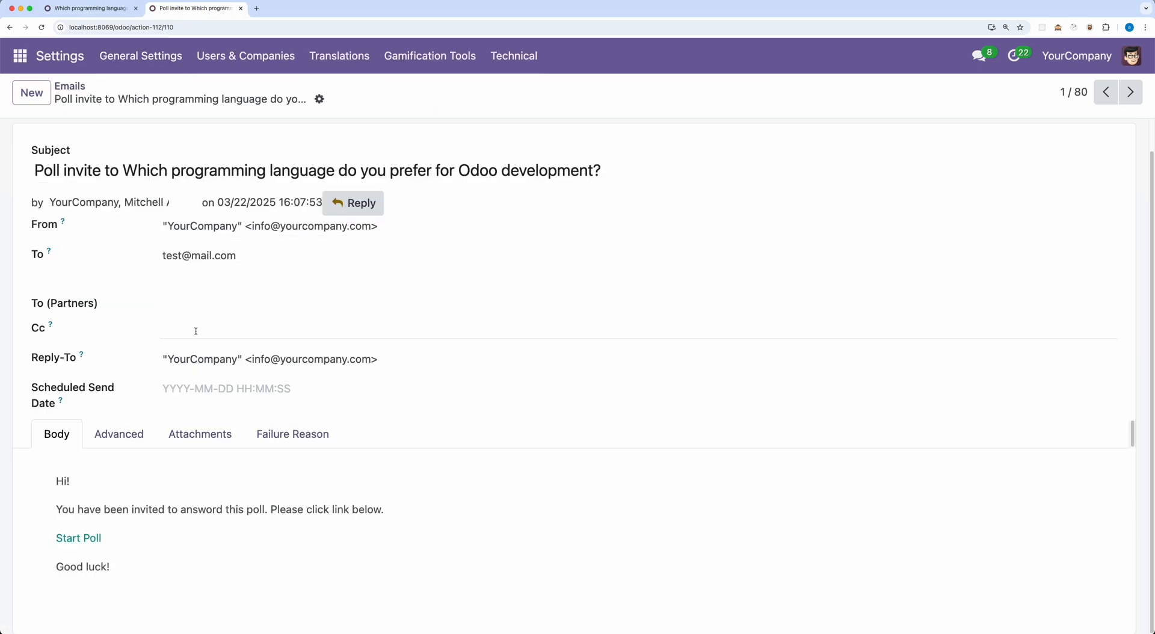